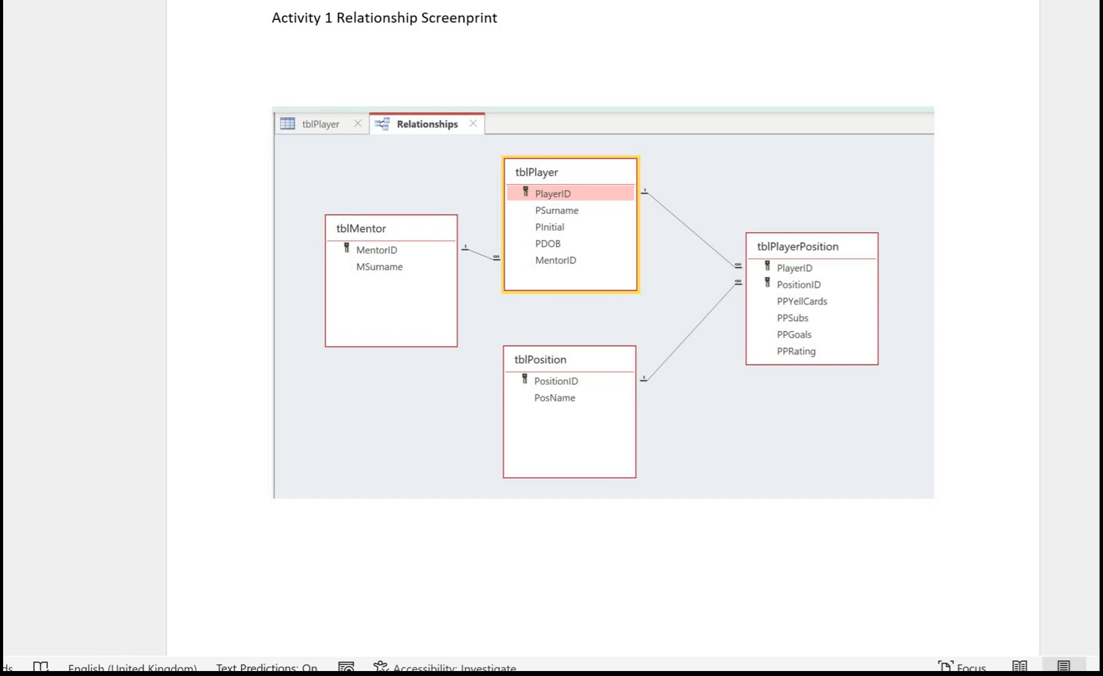
mouse_move(1099, 349)
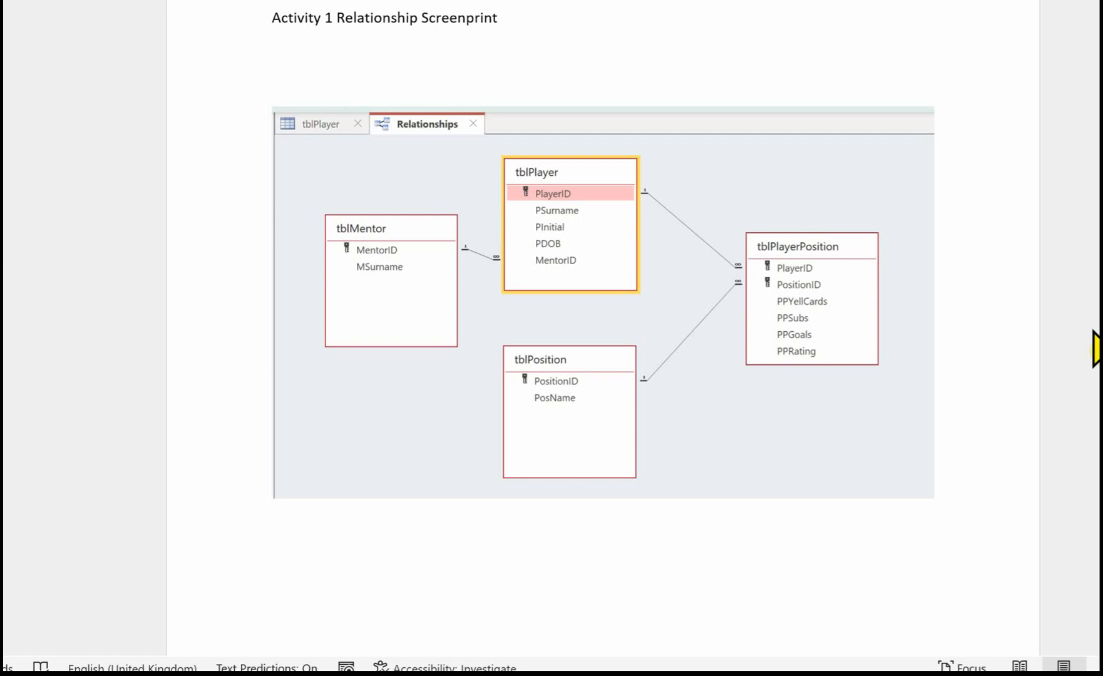
mouse_move(414, 443)
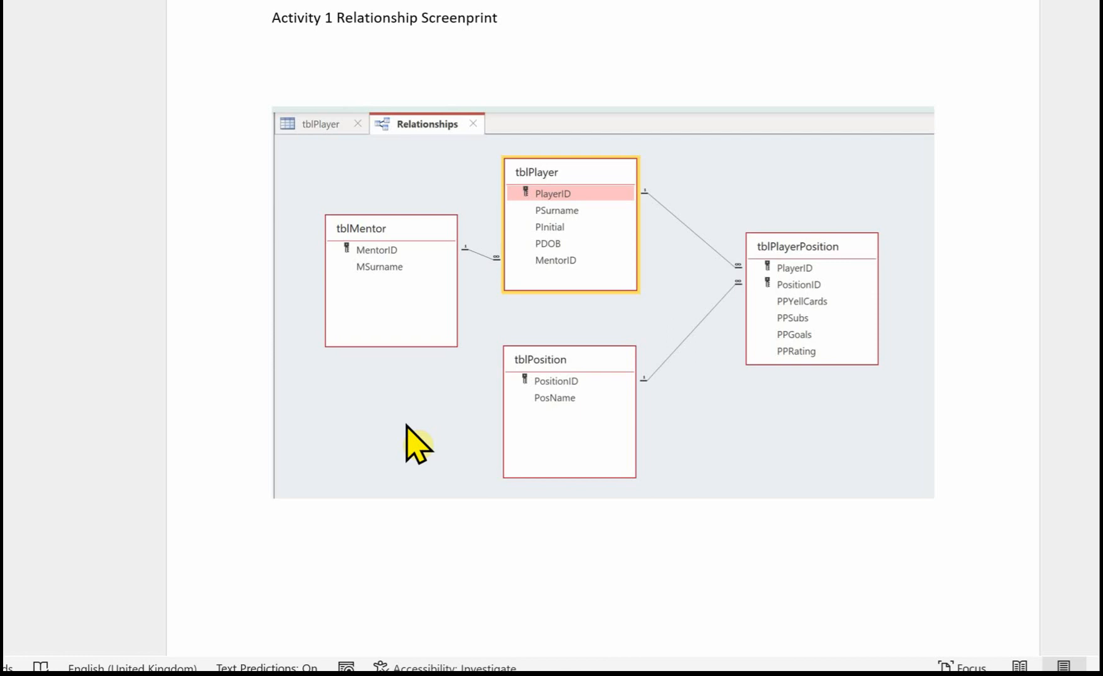
scroll("down", 3)
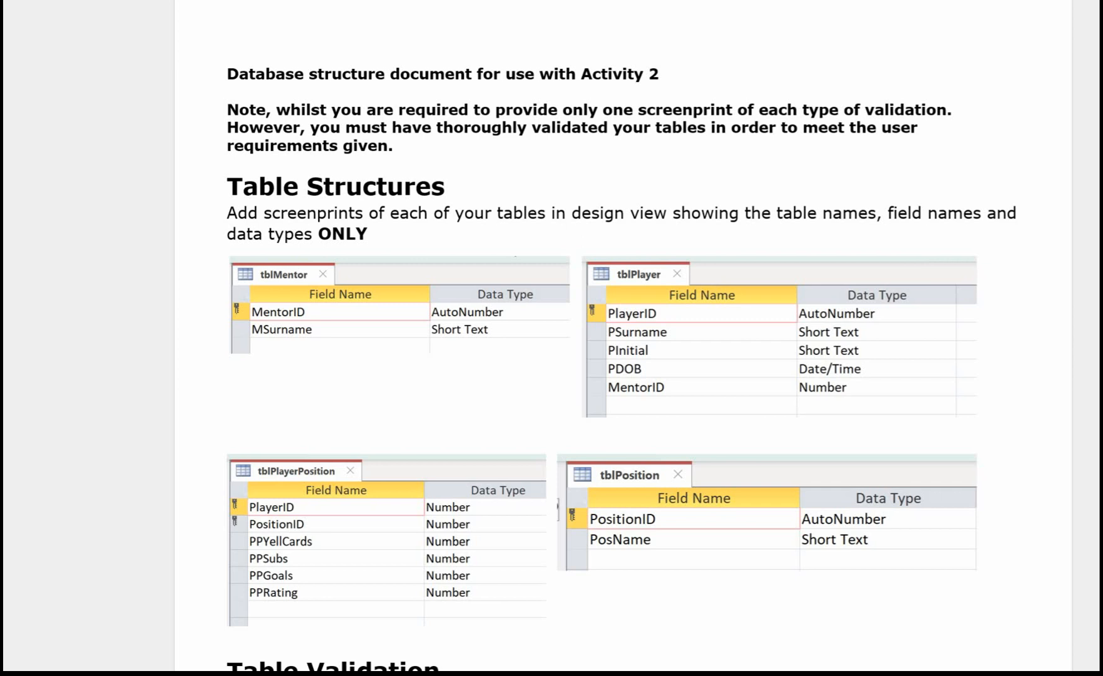
scroll("down", 3)
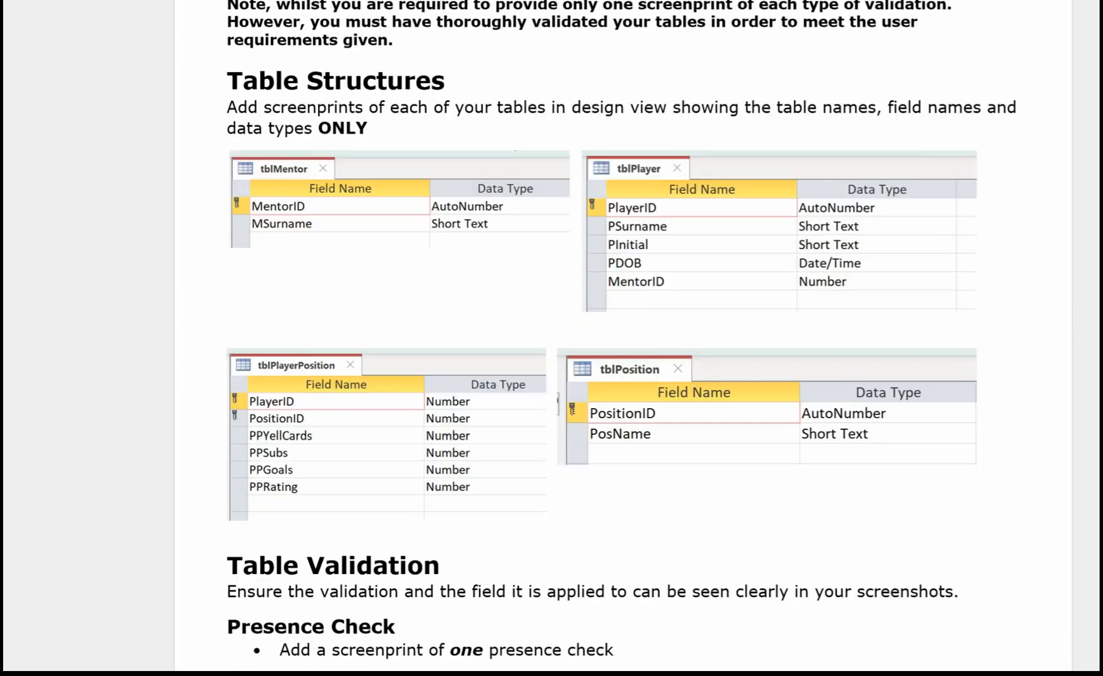
scroll("down", 3)
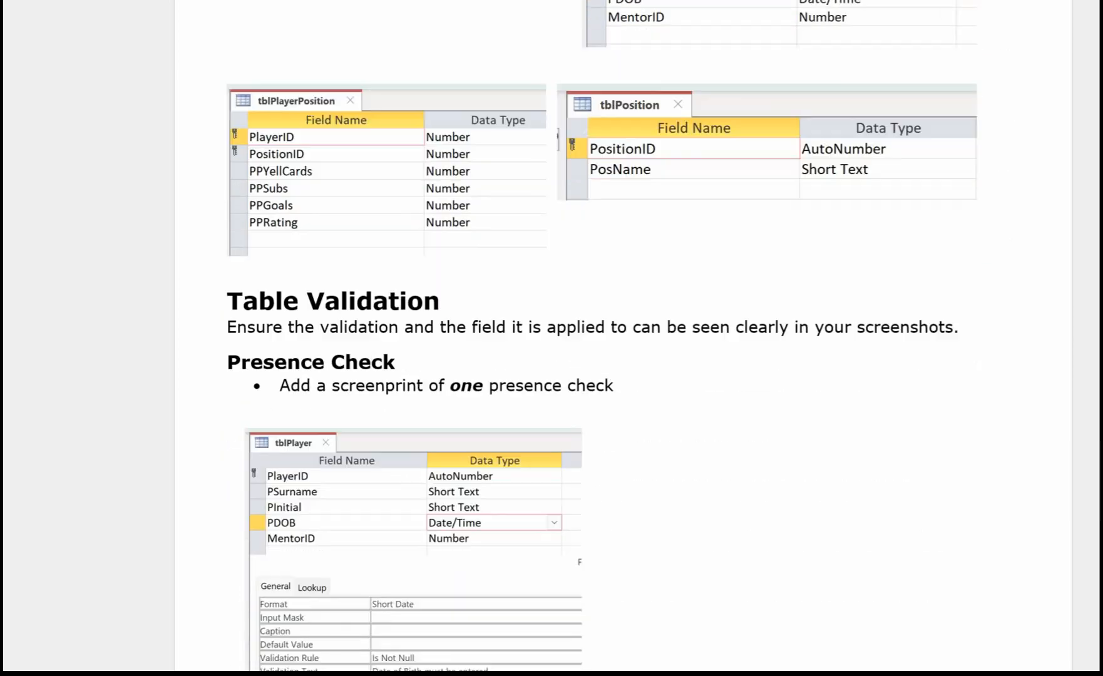
scroll("down", 3)
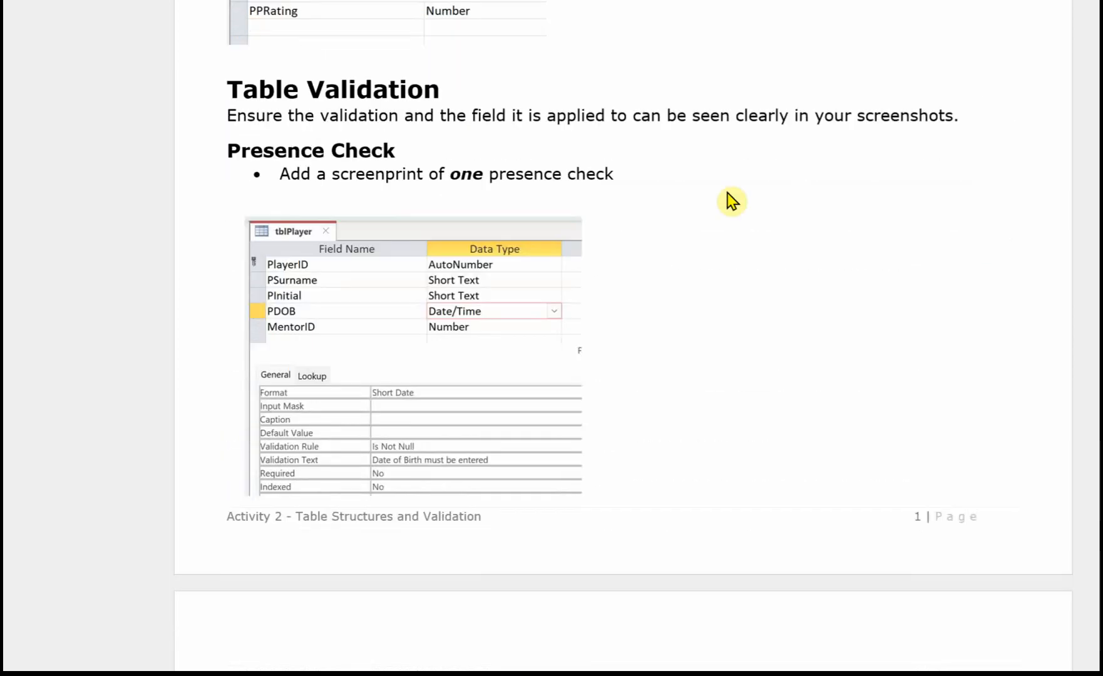
scroll("down", 3)
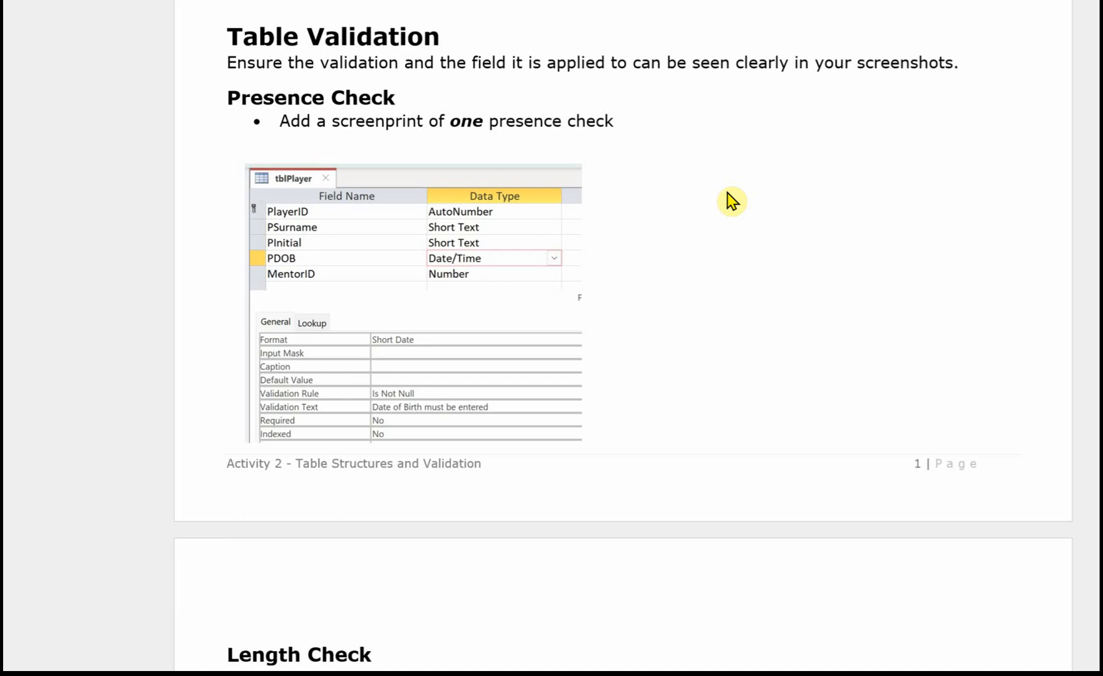
mouse_move(800, 174)
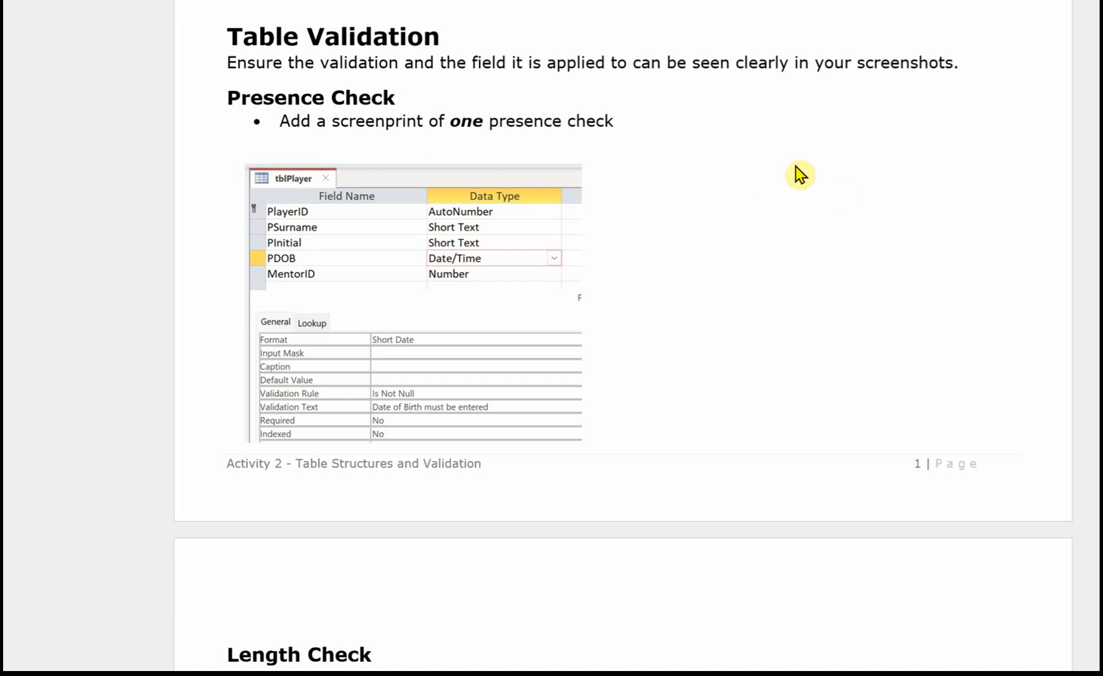
mouse_move(487, 265)
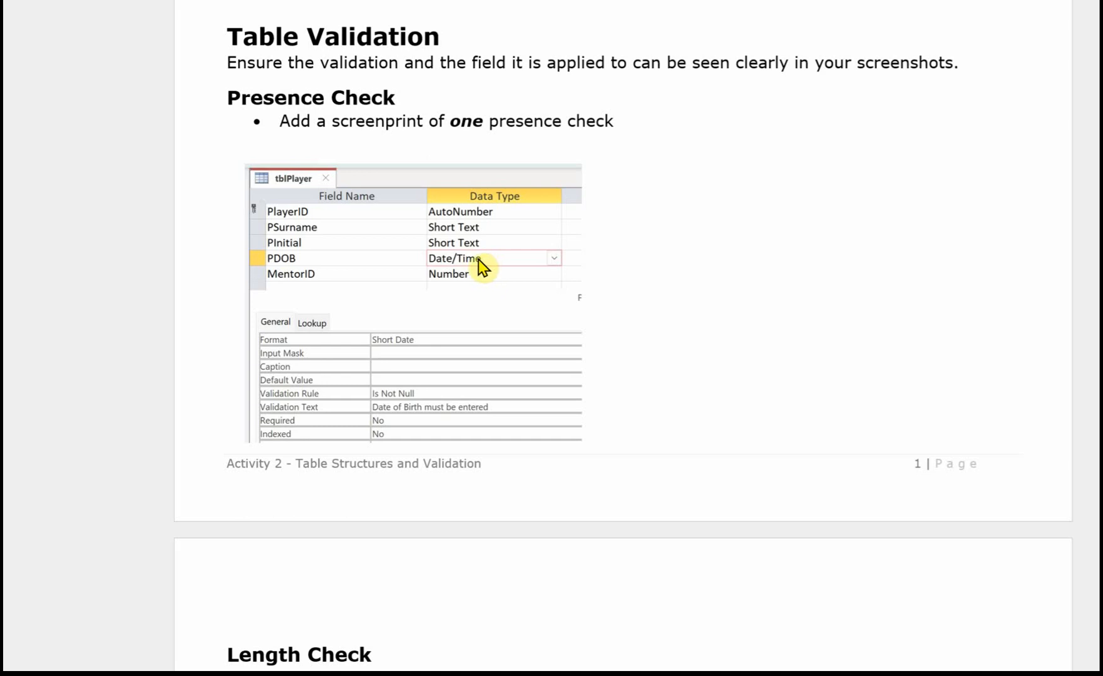
mouse_move(491, 465)
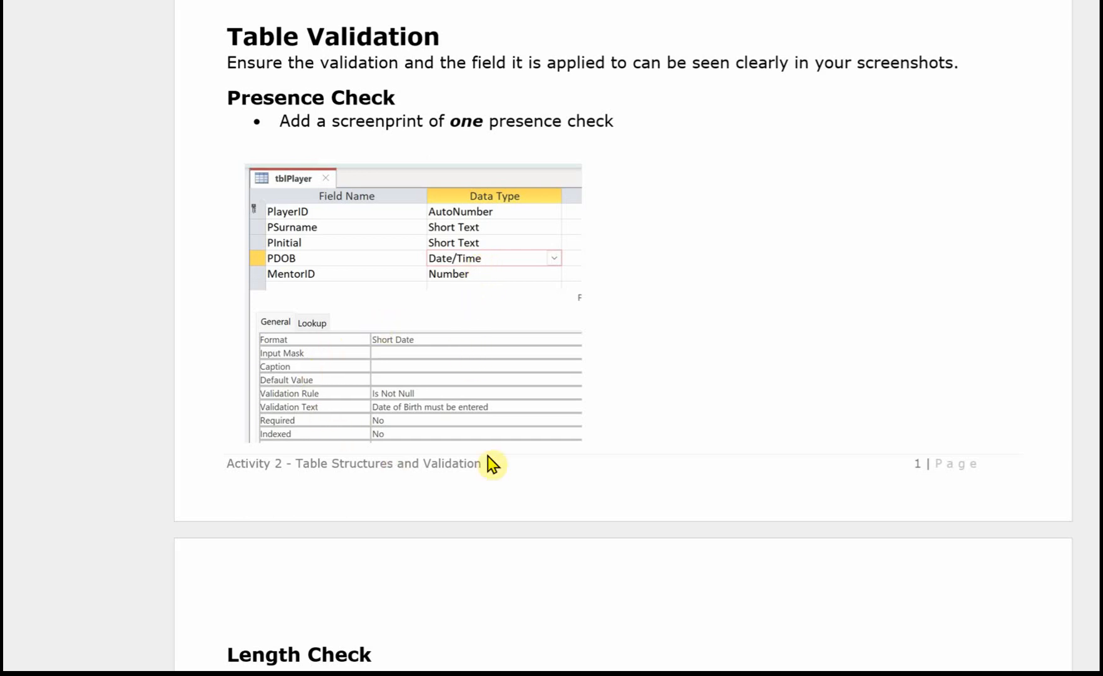
mouse_move(528, 422)
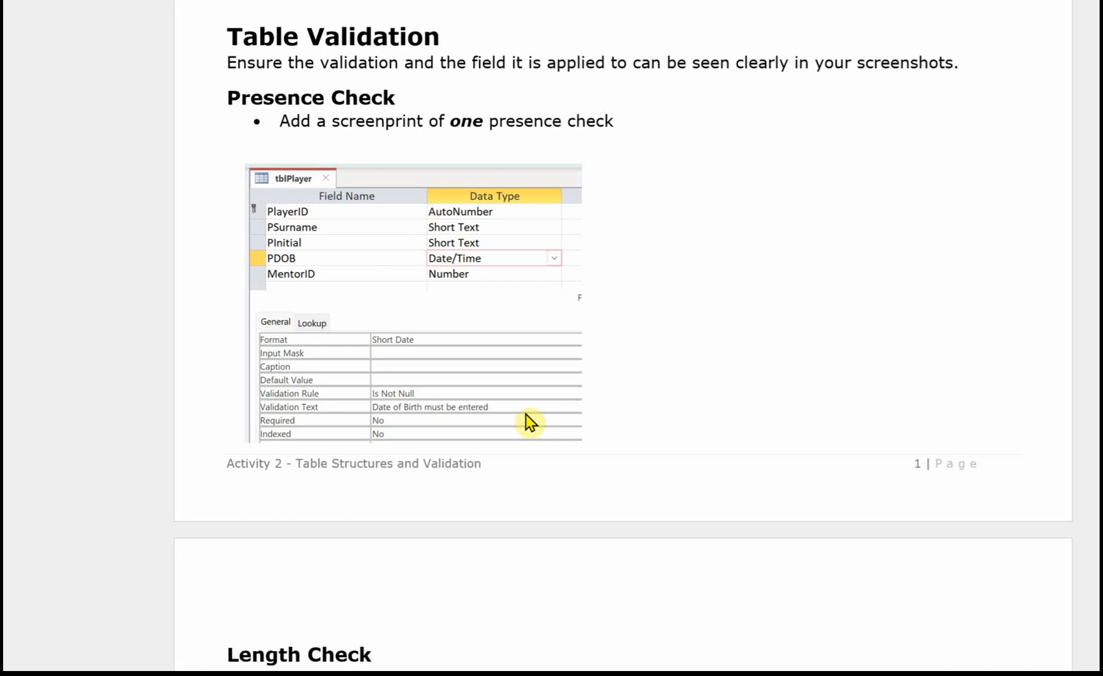
mouse_move(666, 372)
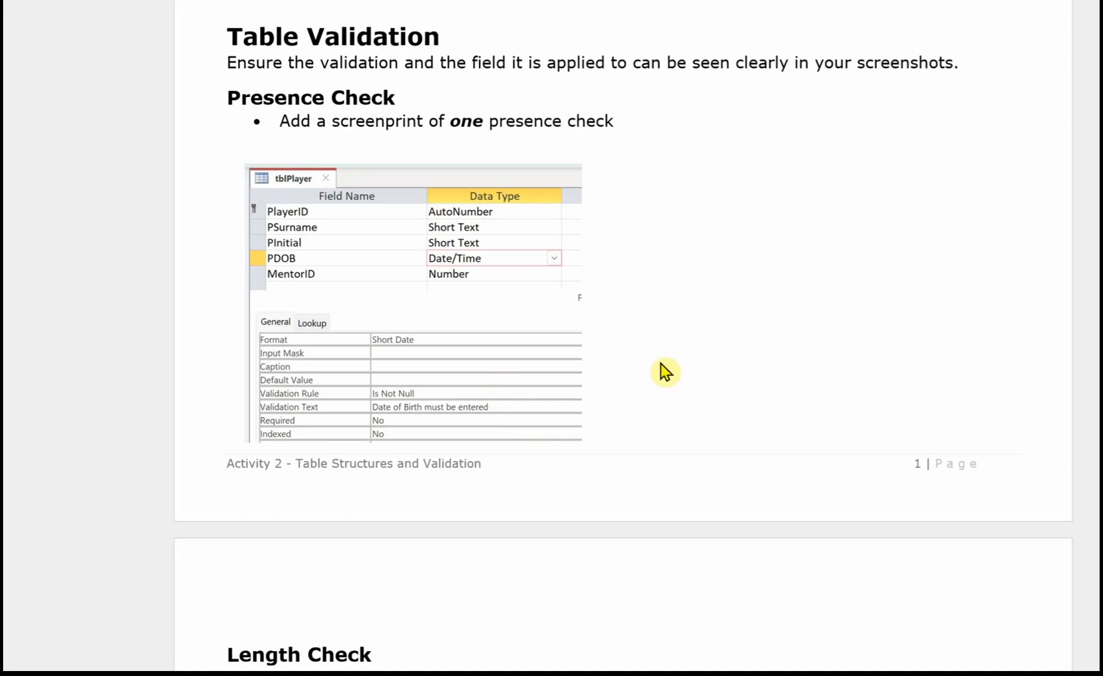
mouse_move(657, 263)
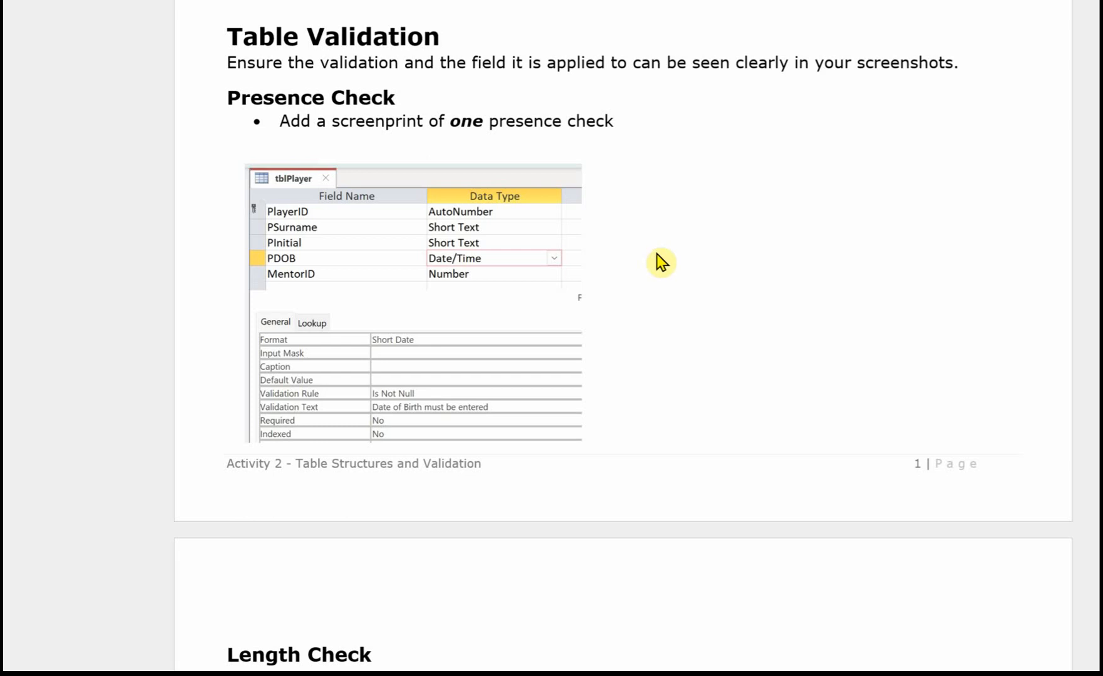
mouse_move(668, 264)
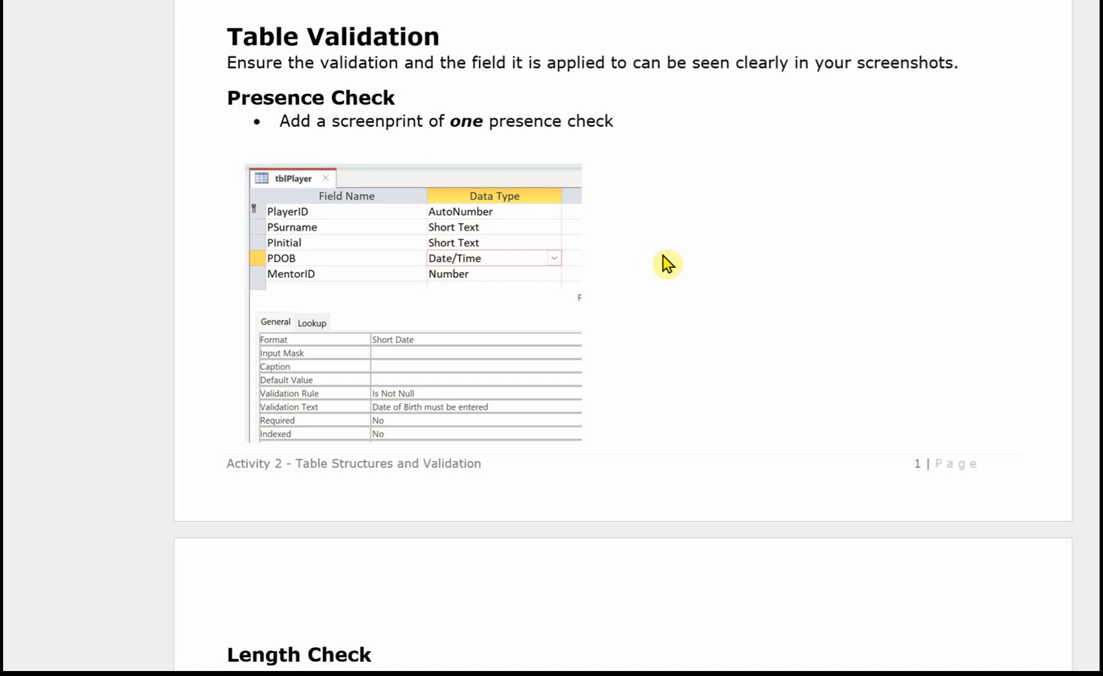
scroll("down", 3)
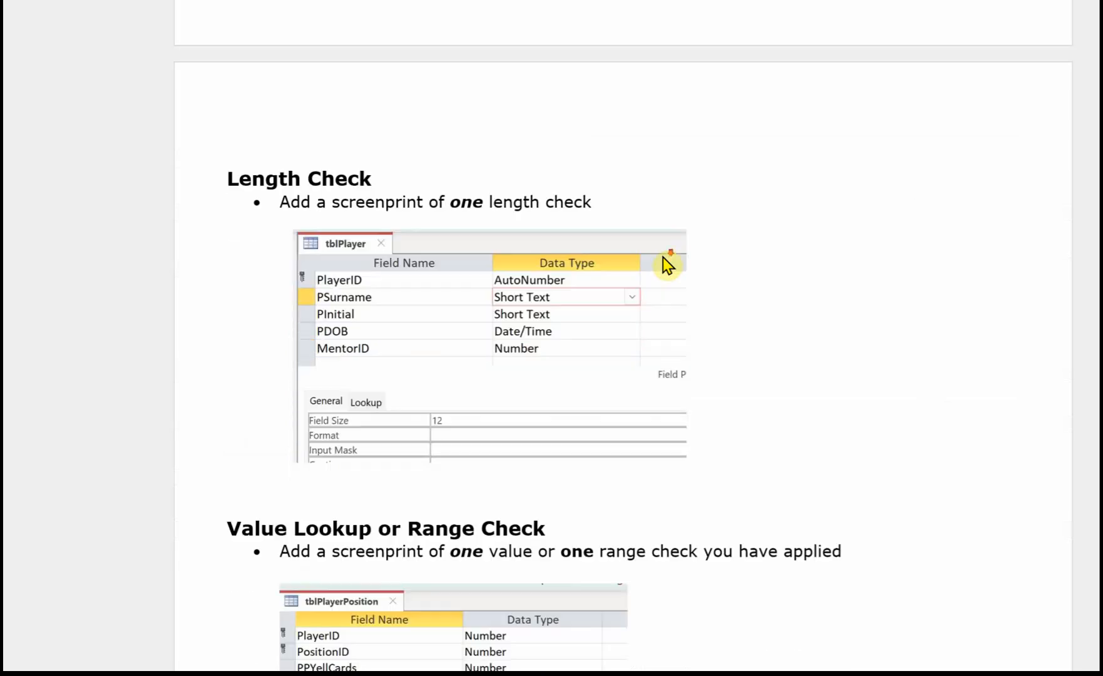
mouse_move(731, 404)
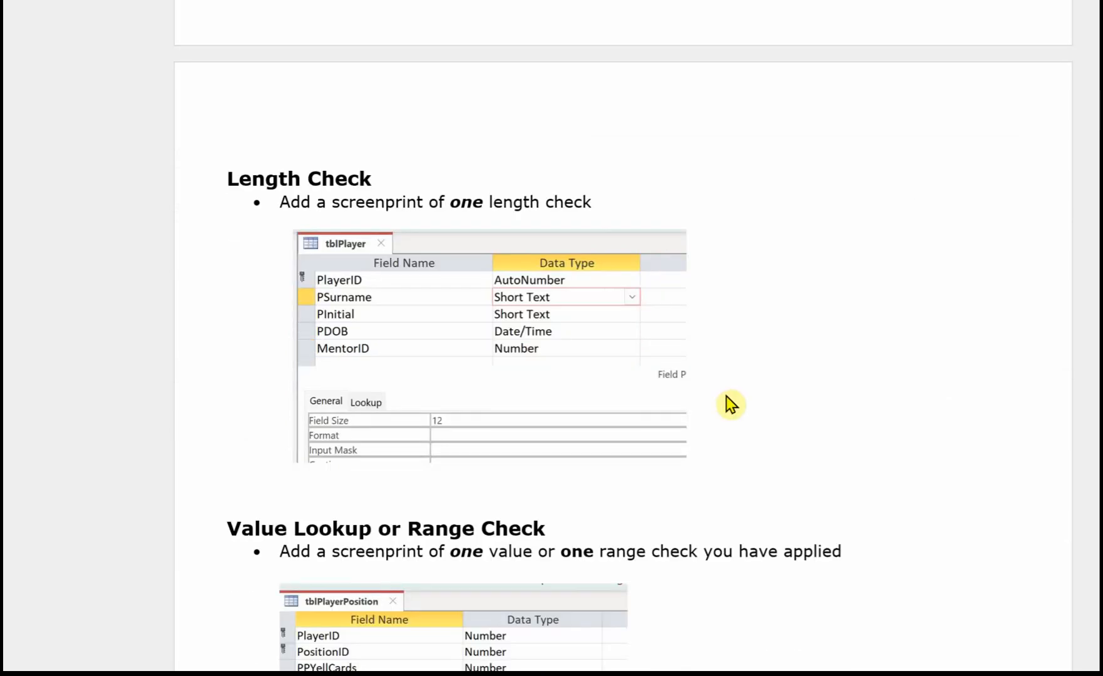
mouse_move(500, 447)
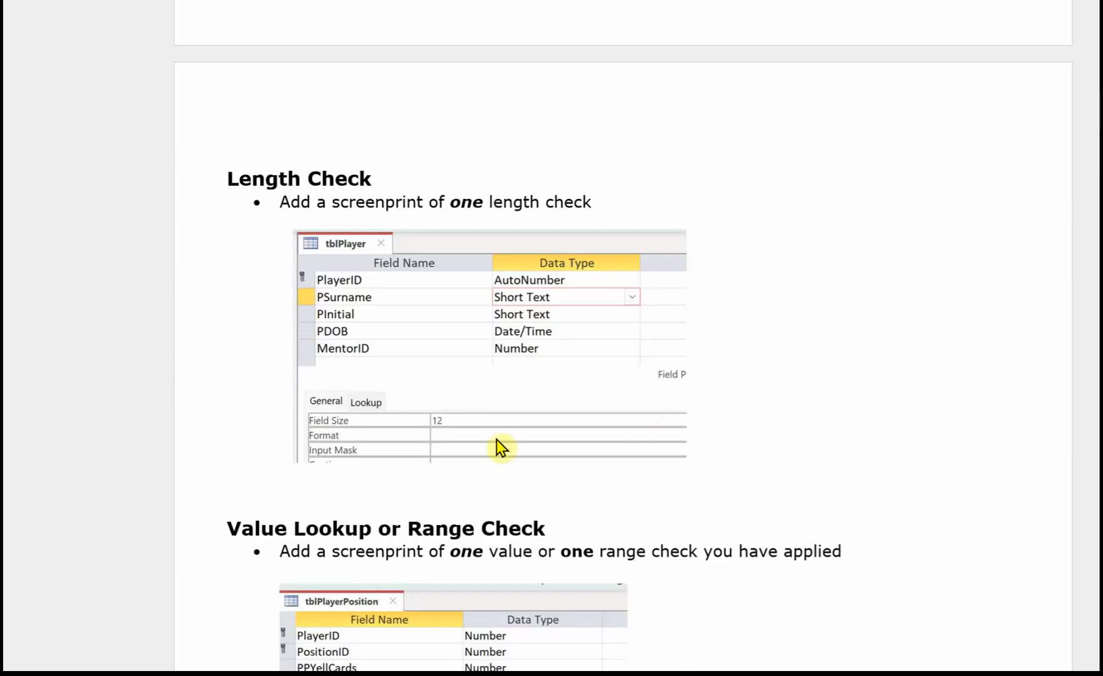
mouse_move(739, 300)
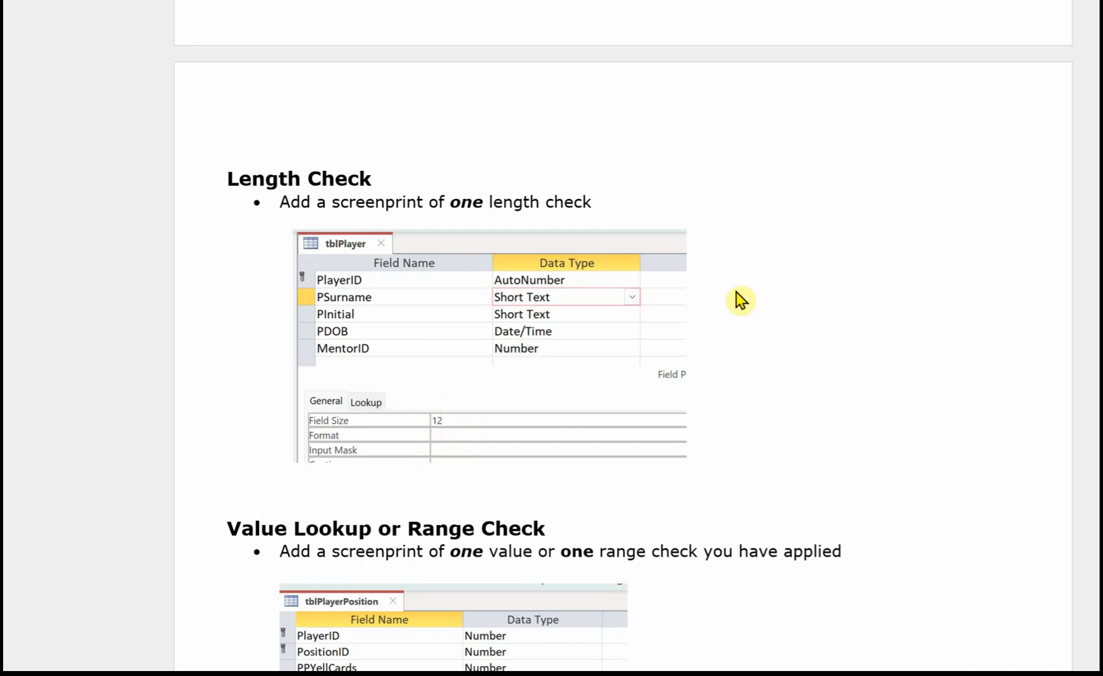
scroll("down", 3)
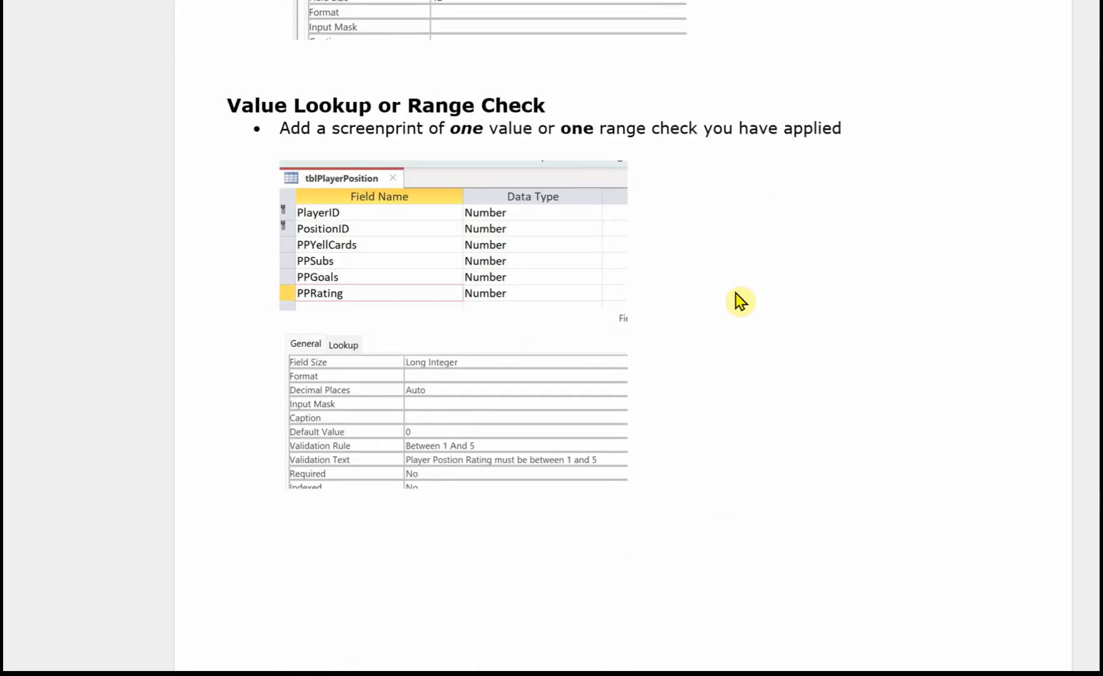
mouse_move(754, 299)
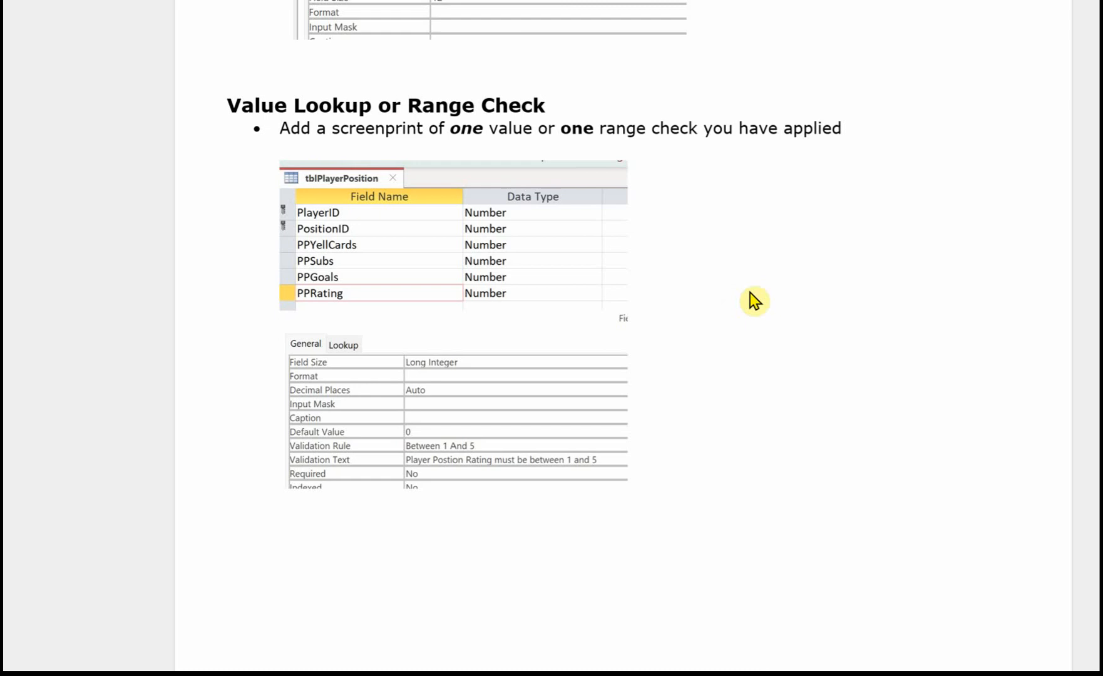
mouse_move(366, 310)
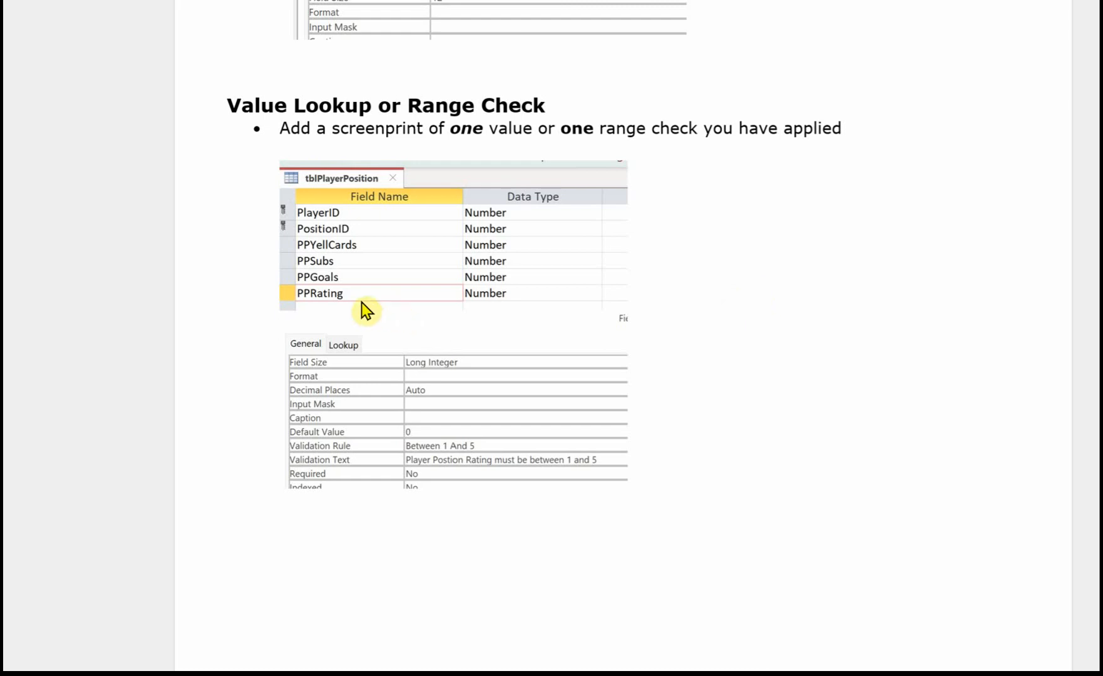
mouse_move(392, 301)
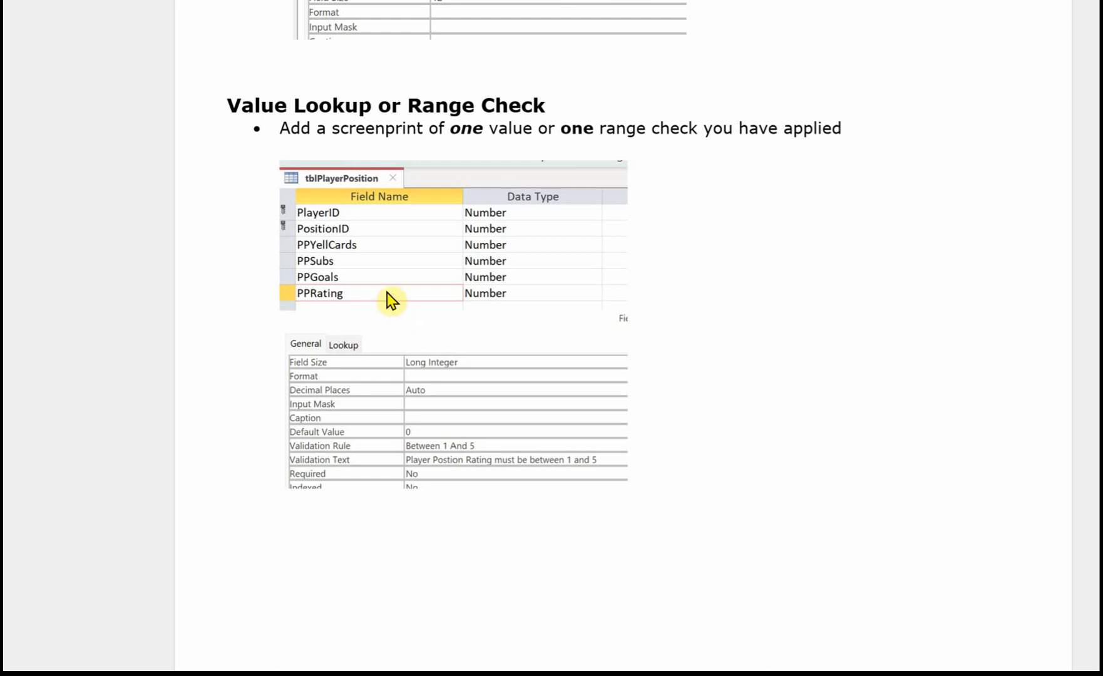
mouse_move(418, 485)
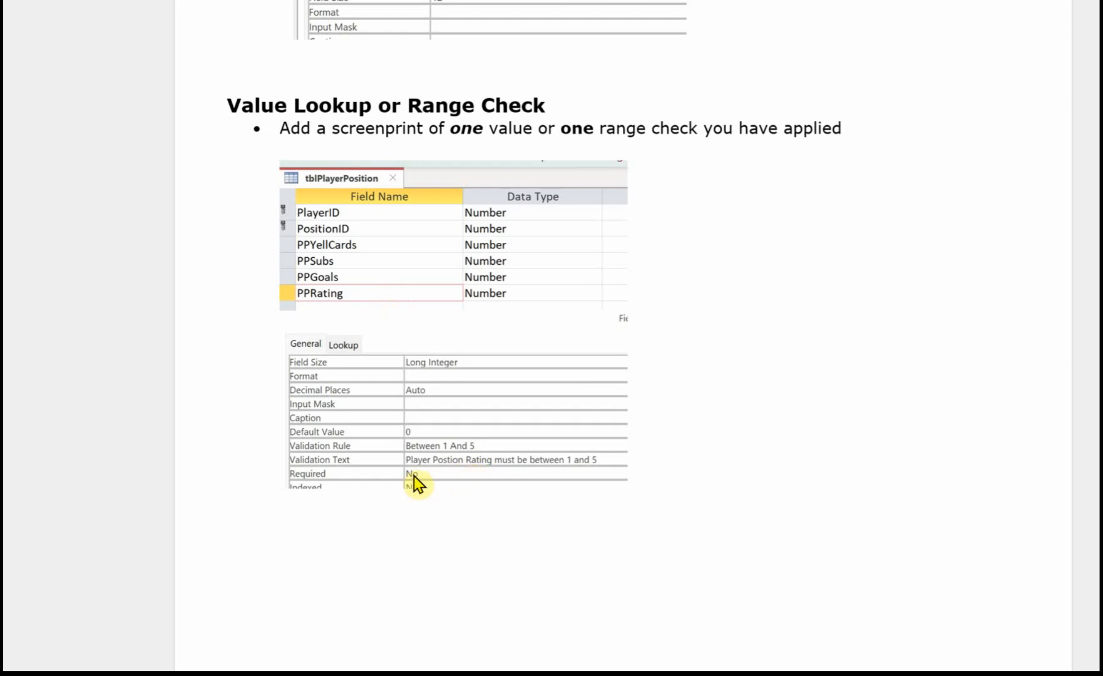
mouse_move(365, 473)
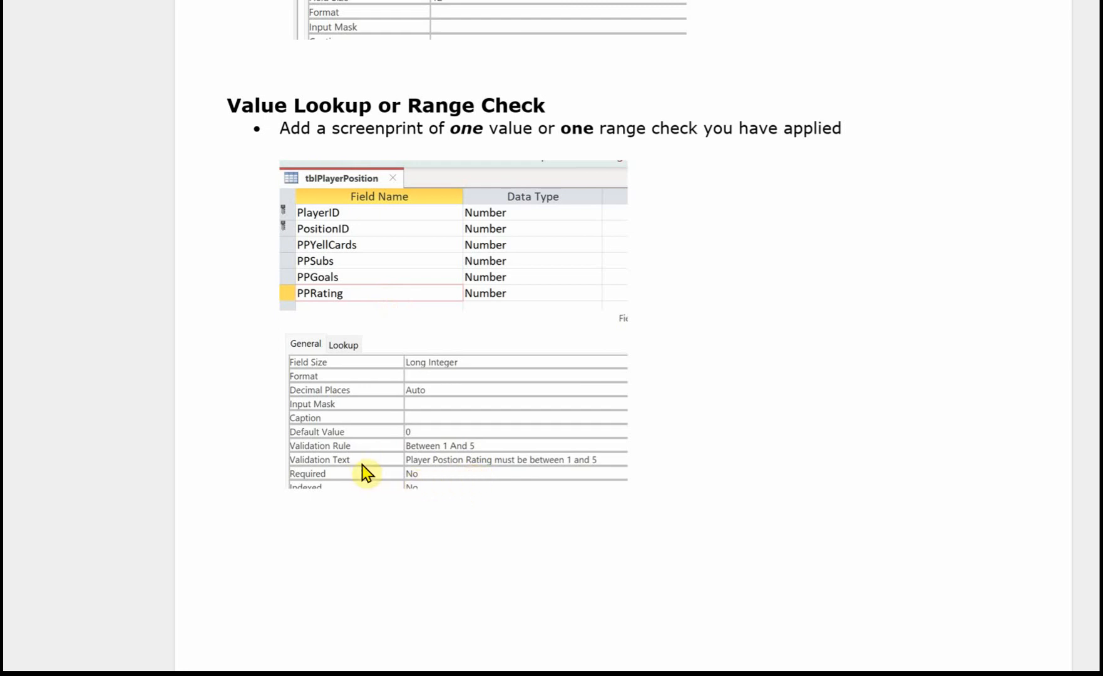
mouse_move(618, 458)
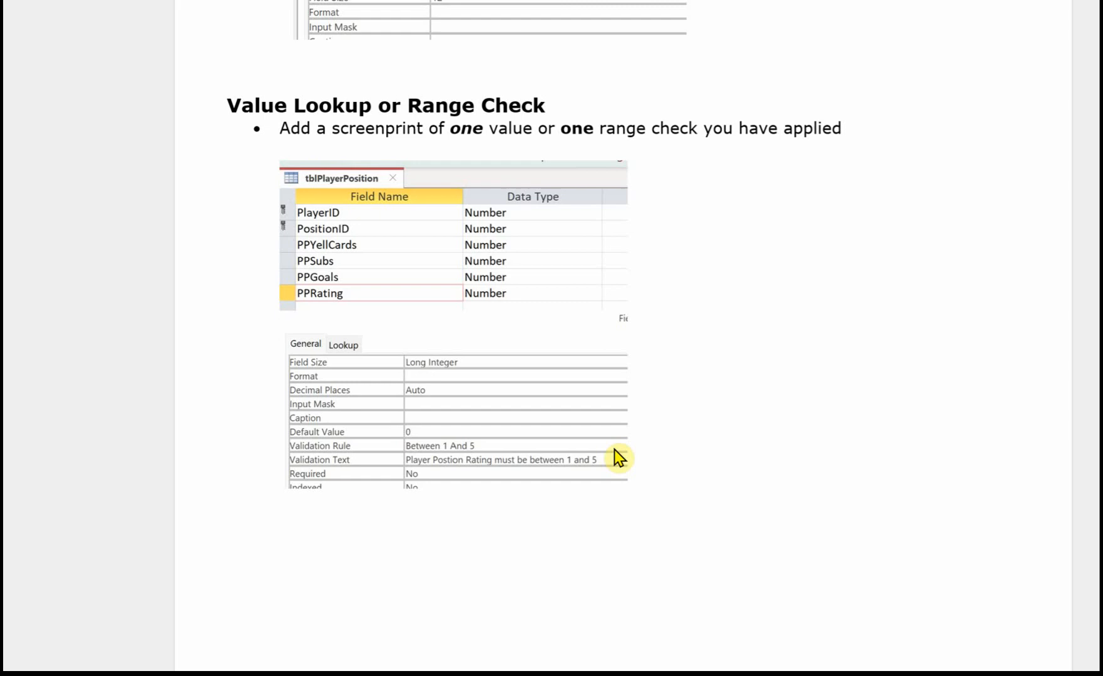
scroll("down", 3)
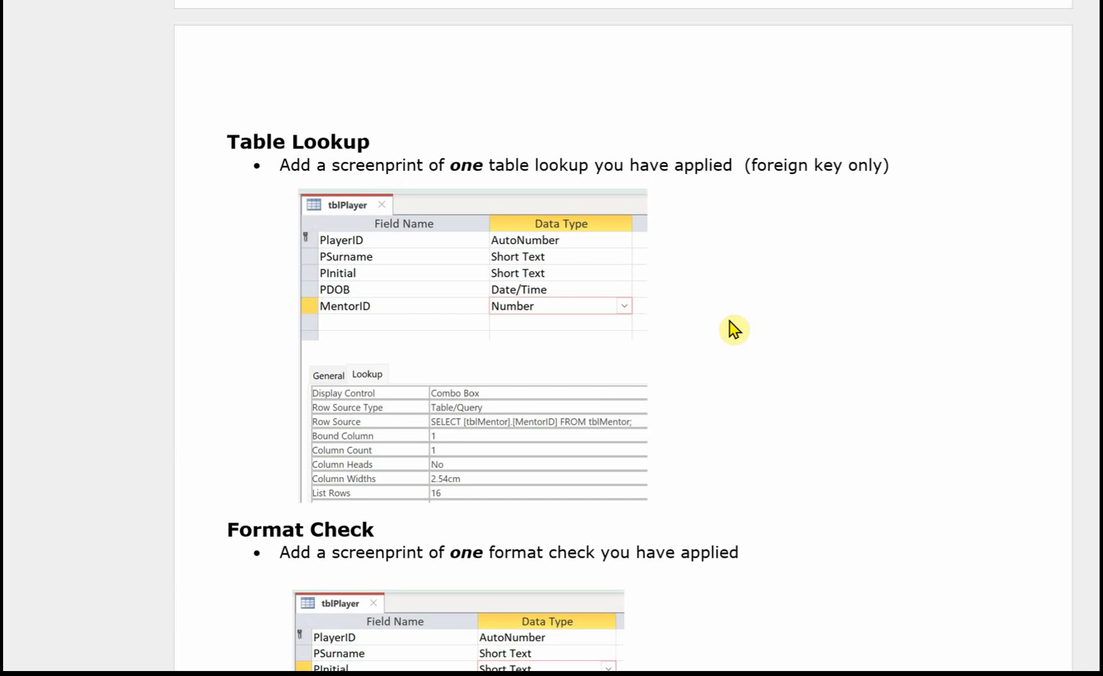
mouse_move(555, 462)
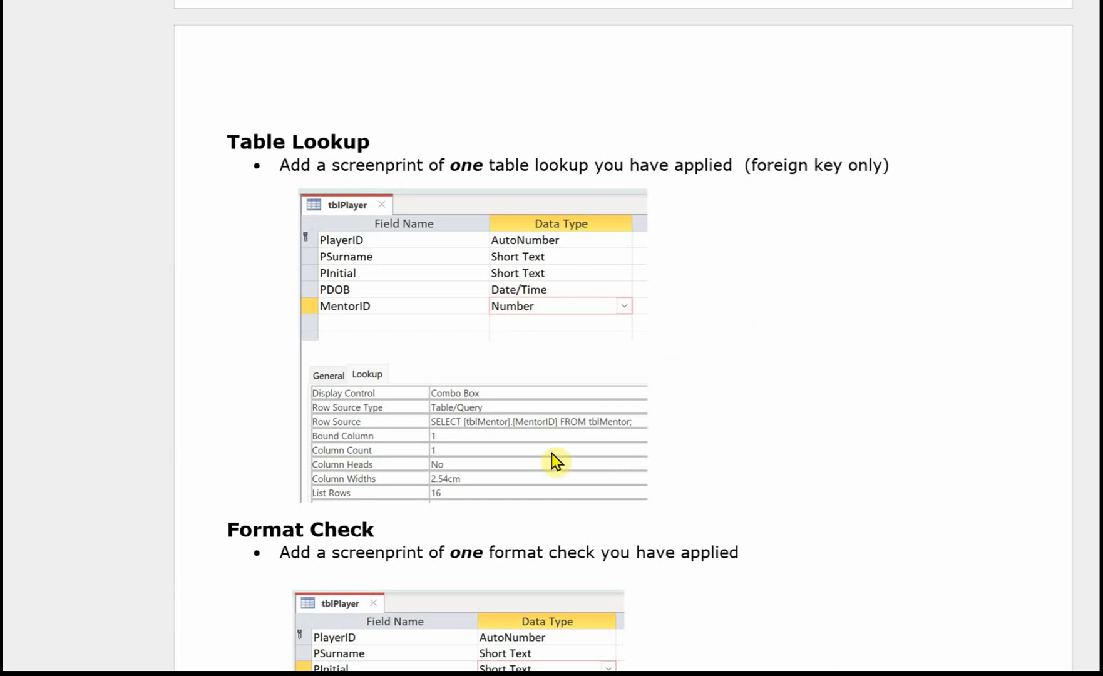
mouse_move(570, 456)
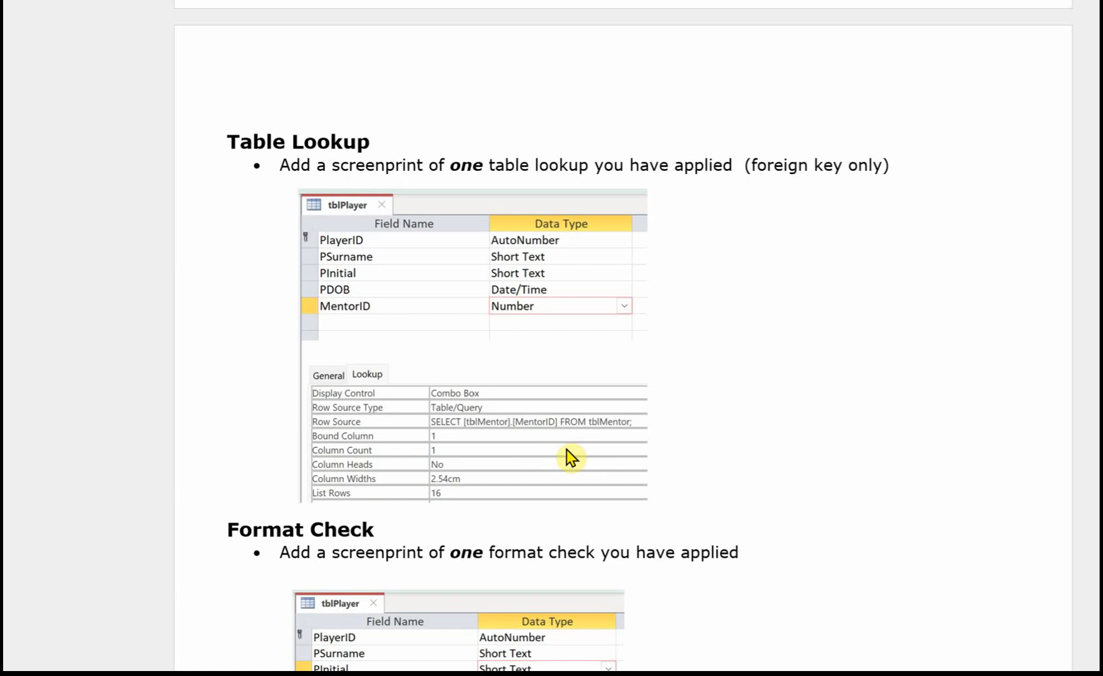
mouse_move(407, 319)
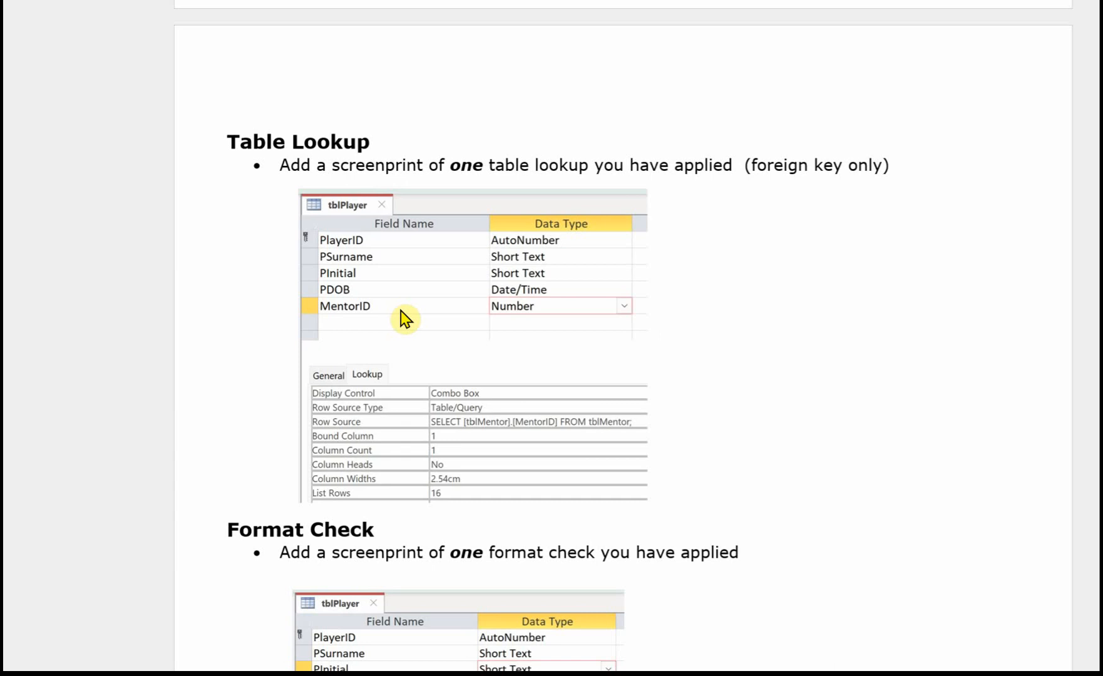
mouse_move(407, 439)
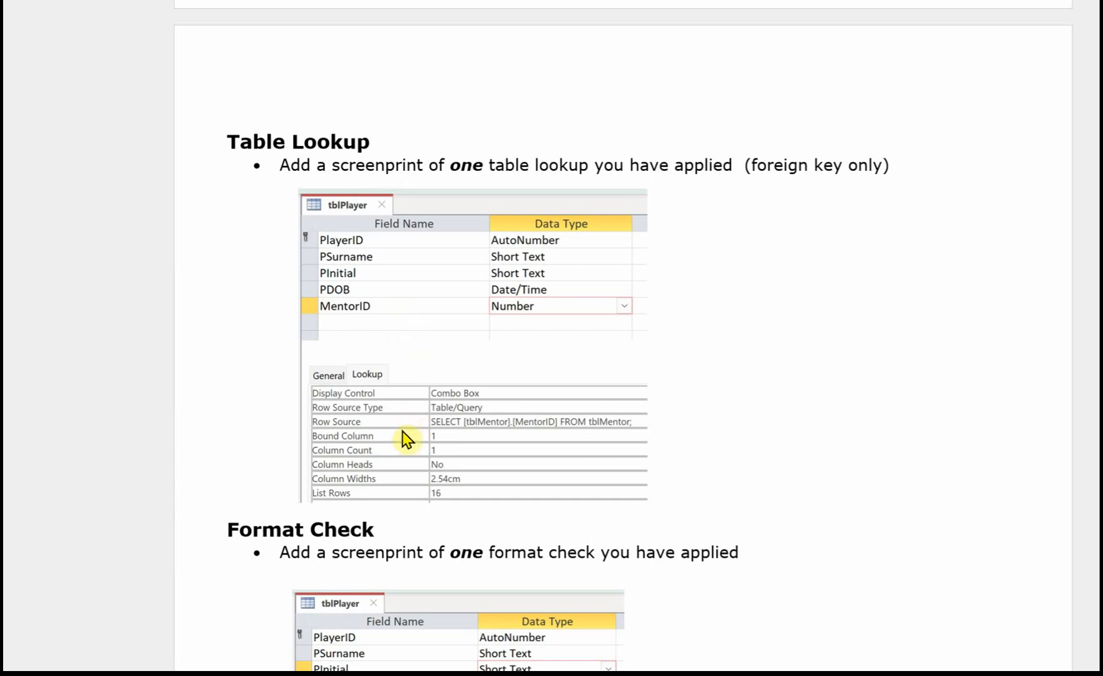
mouse_move(371, 390)
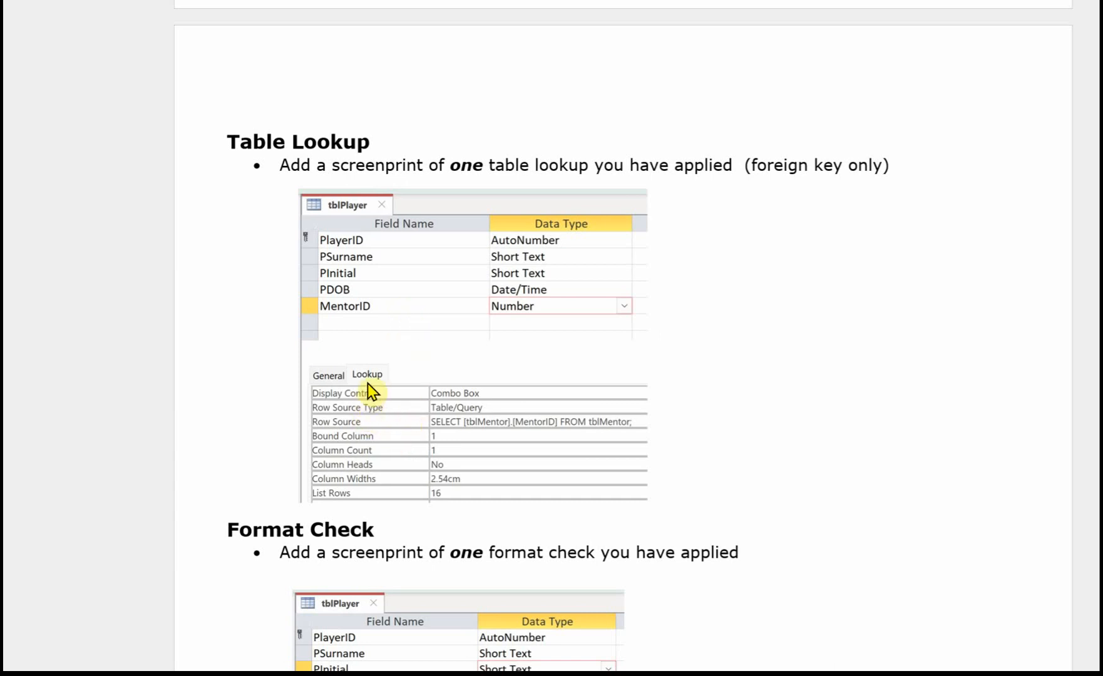
mouse_move(498, 412)
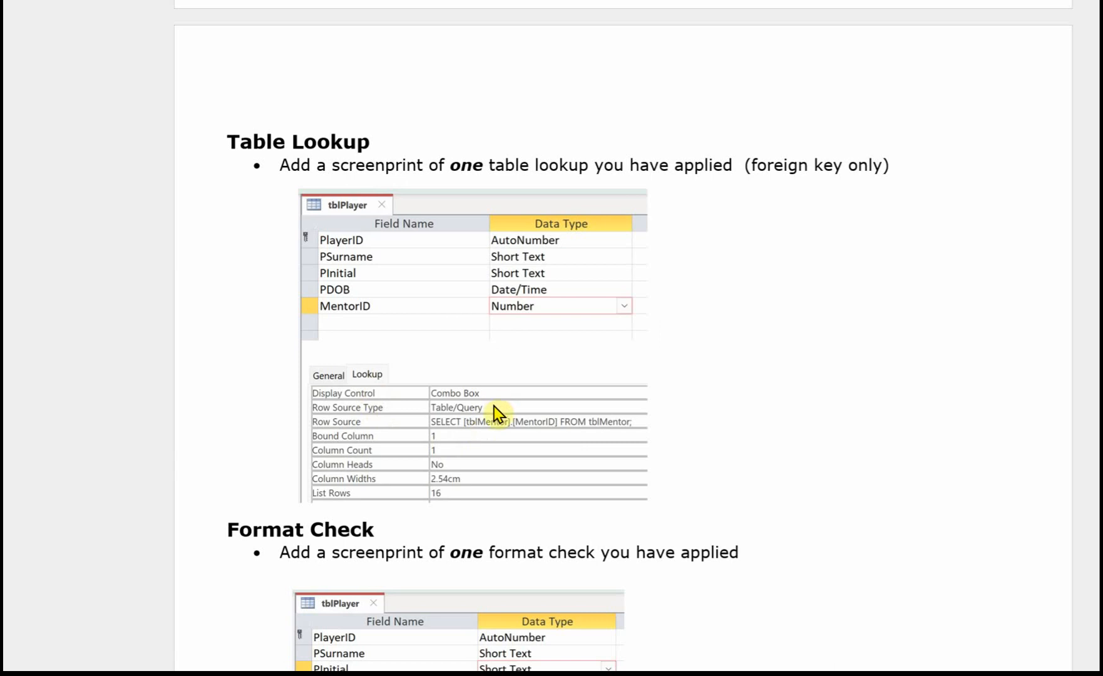
mouse_move(552, 442)
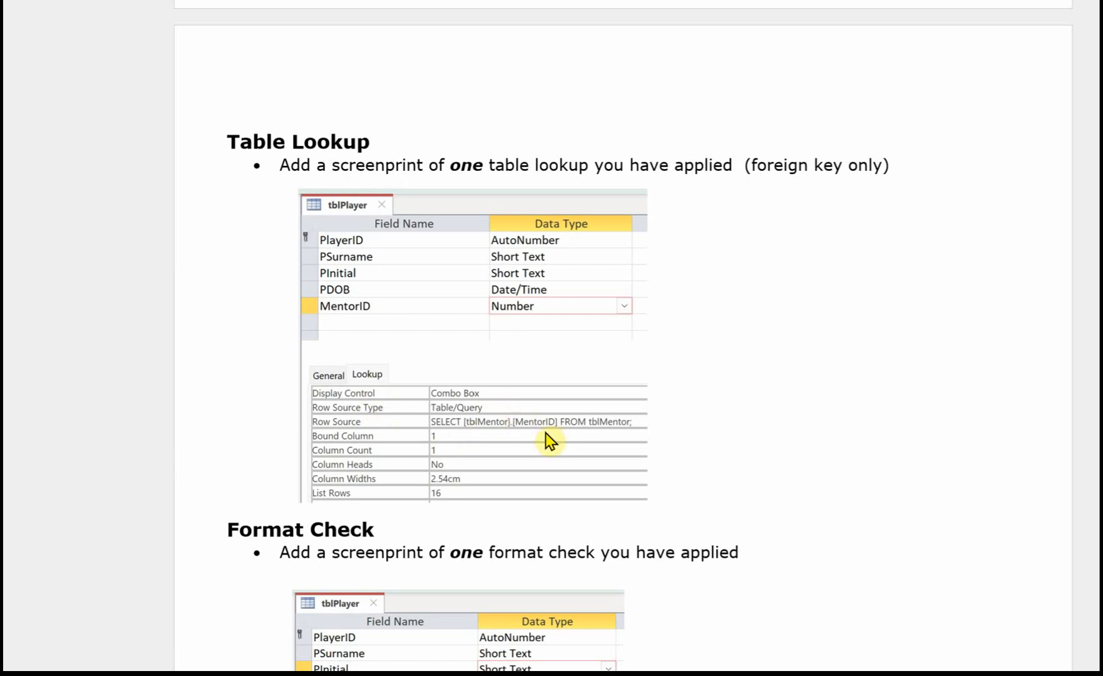
mouse_move(395, 449)
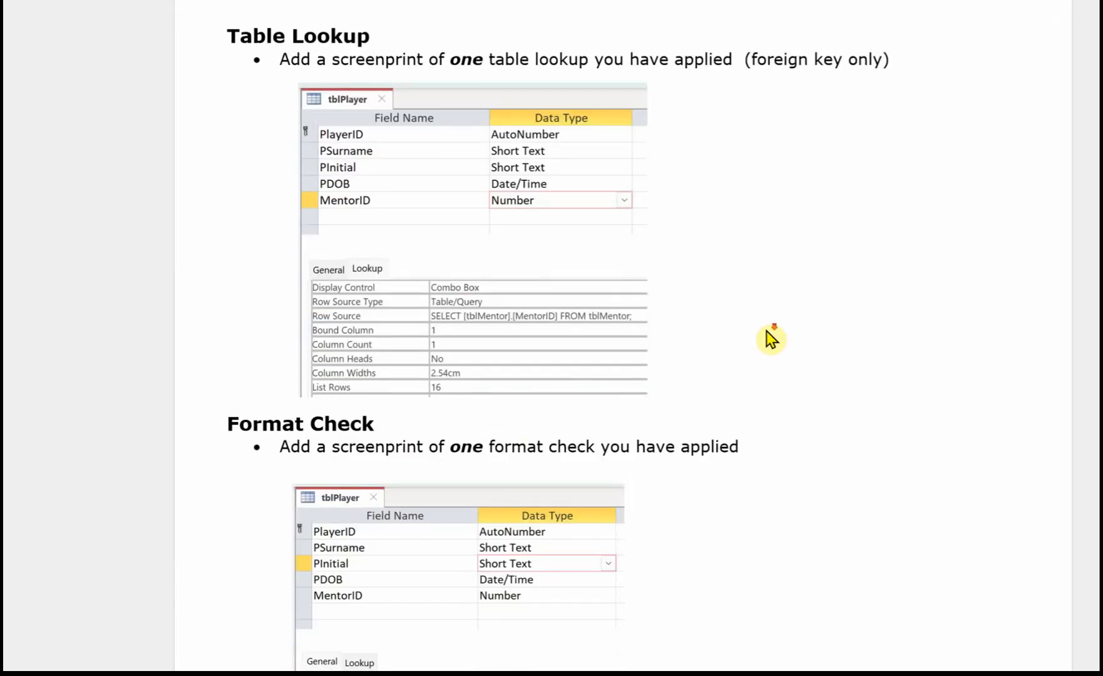
scroll("down", 3)
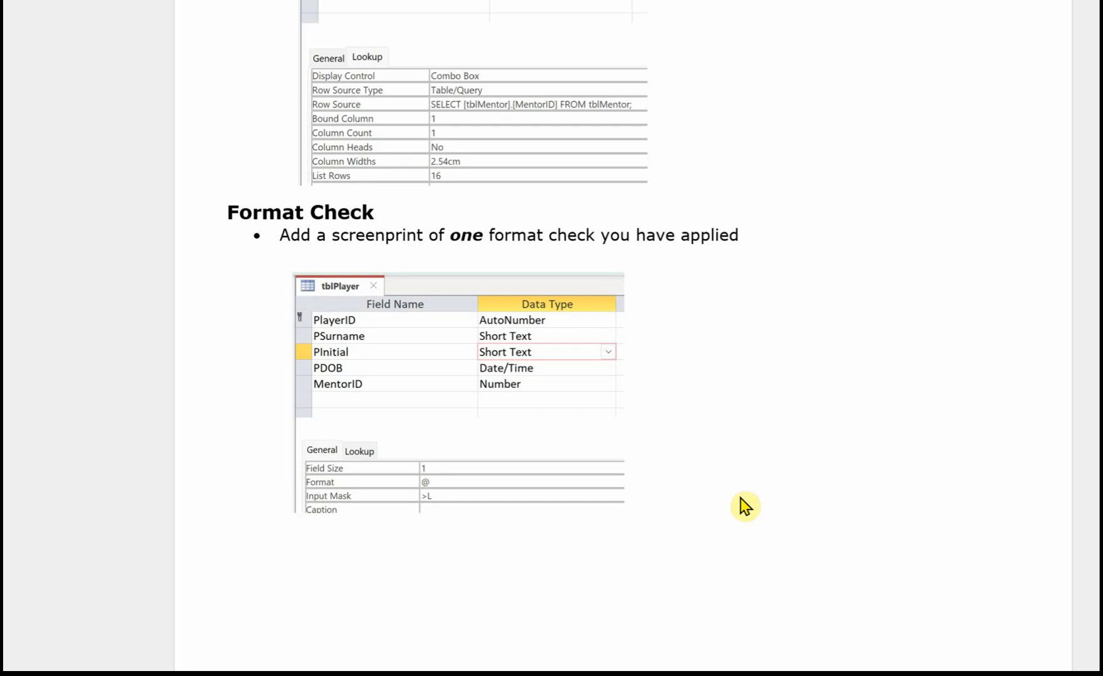
mouse_move(462, 361)
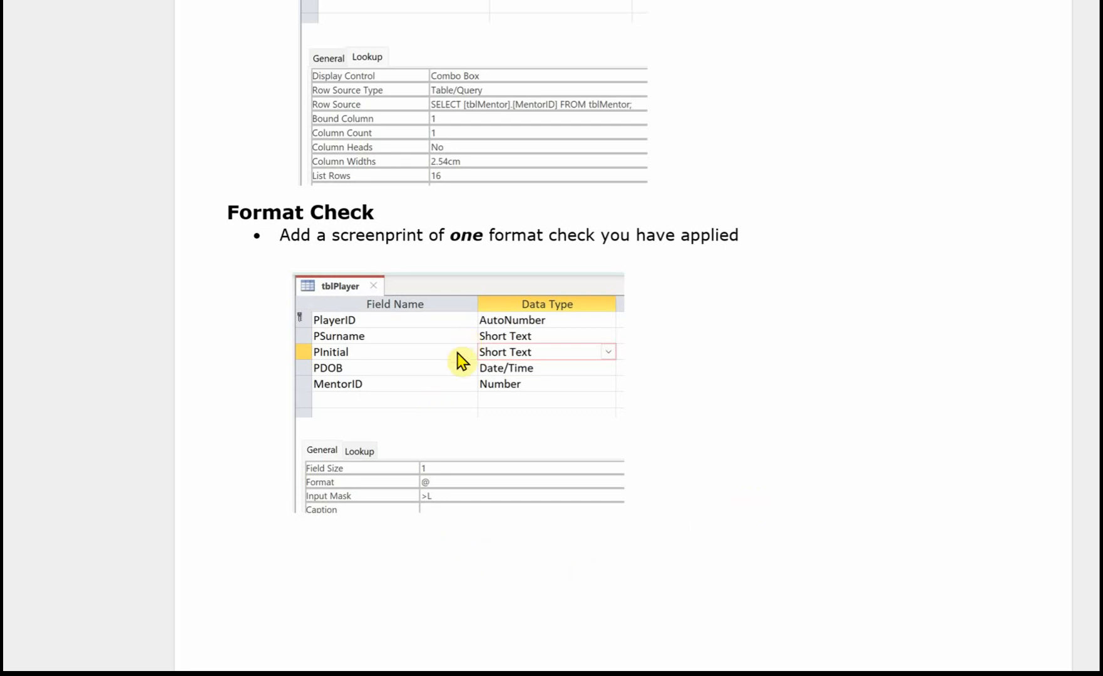
mouse_move(543, 362)
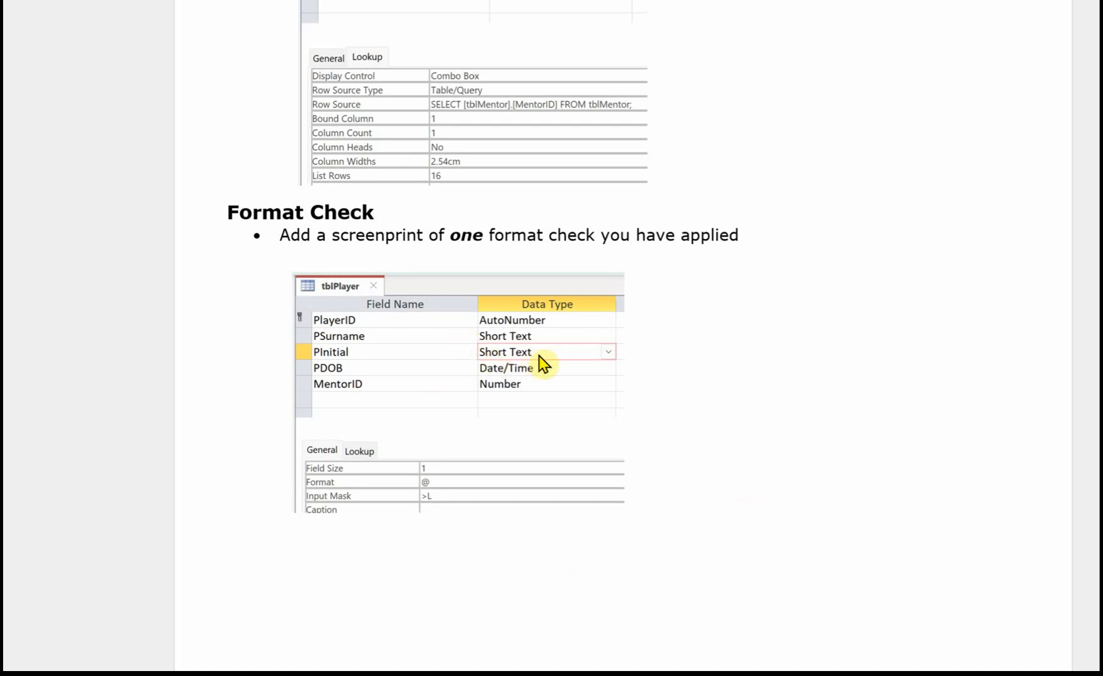
mouse_move(441, 513)
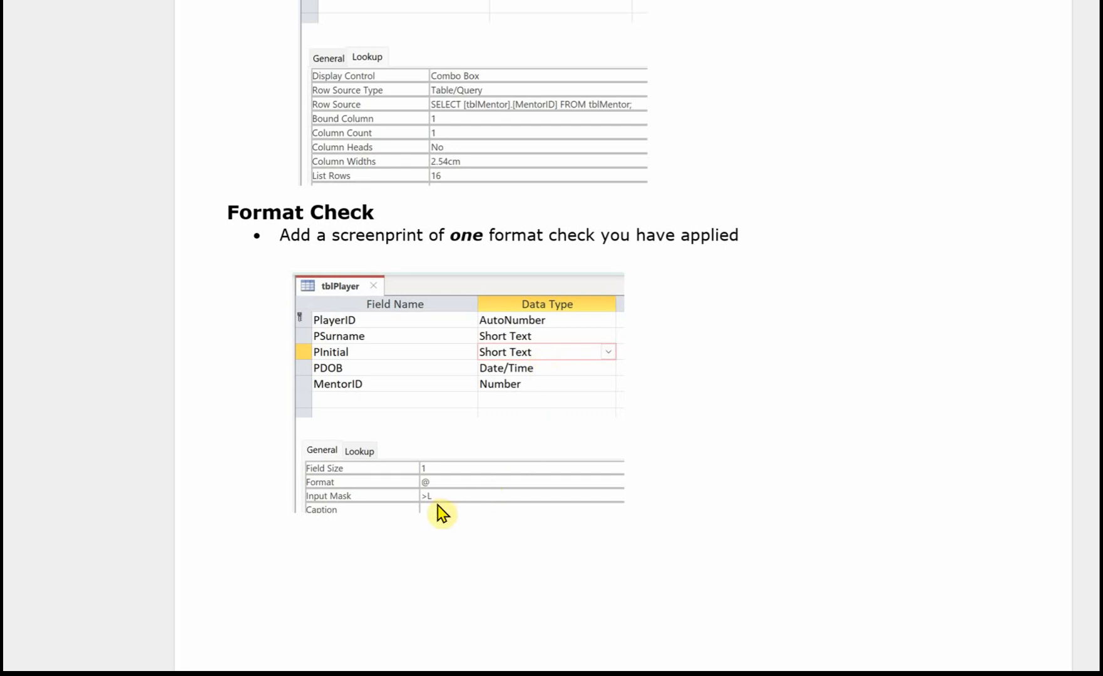
mouse_move(366, 512)
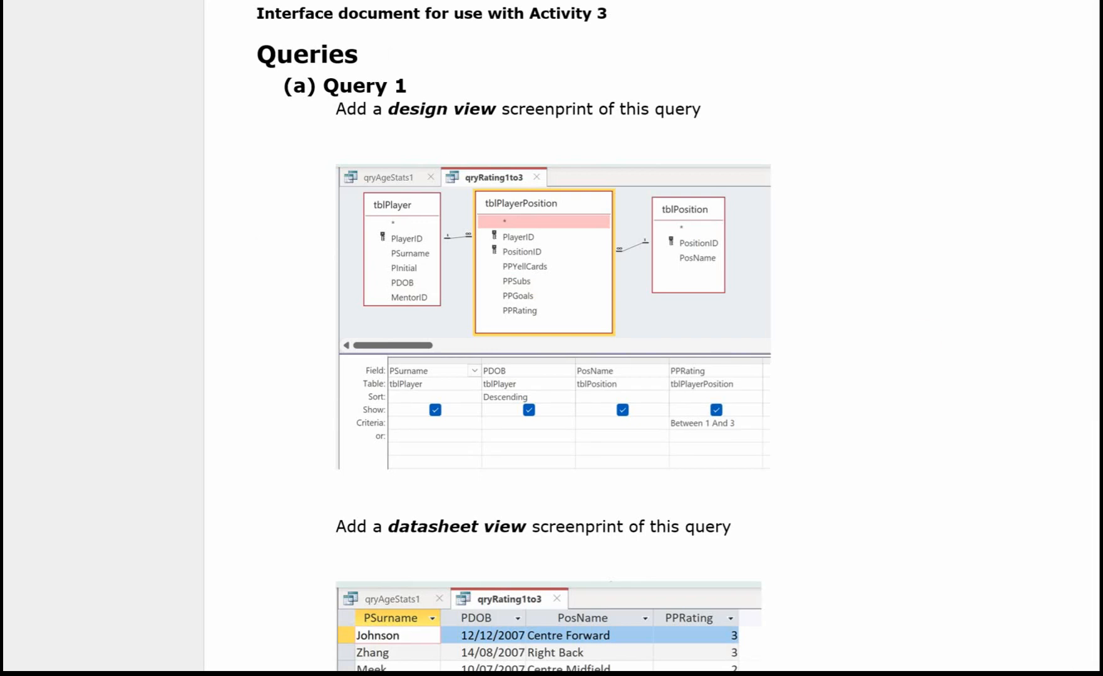
mouse_move(911, 176)
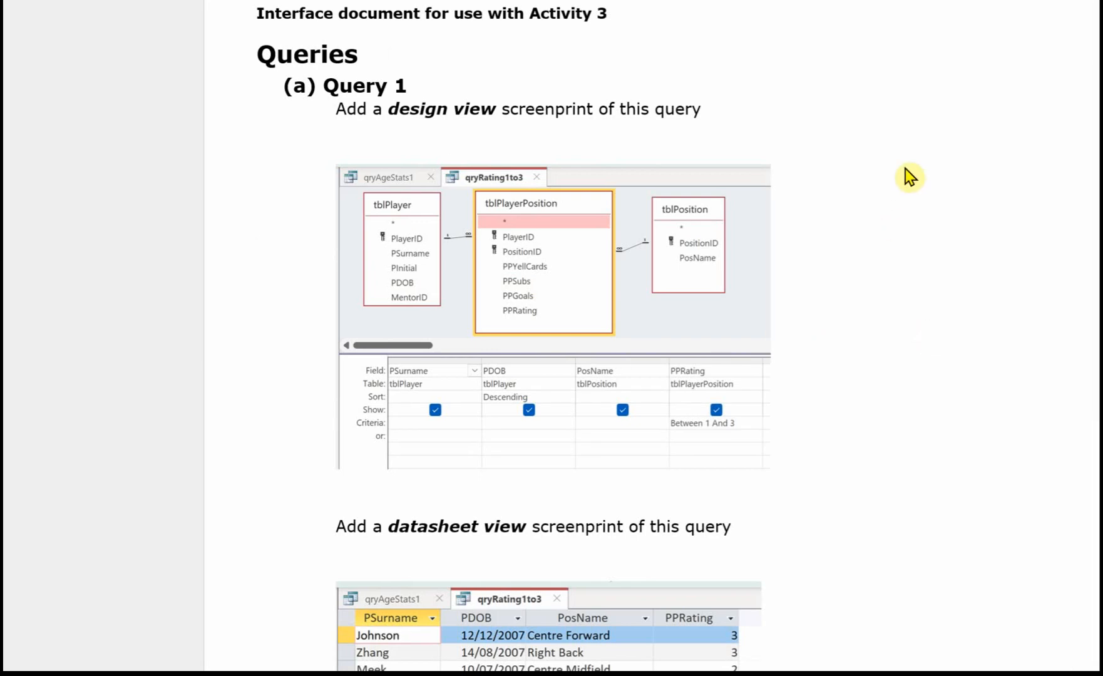
mouse_move(903, 178)
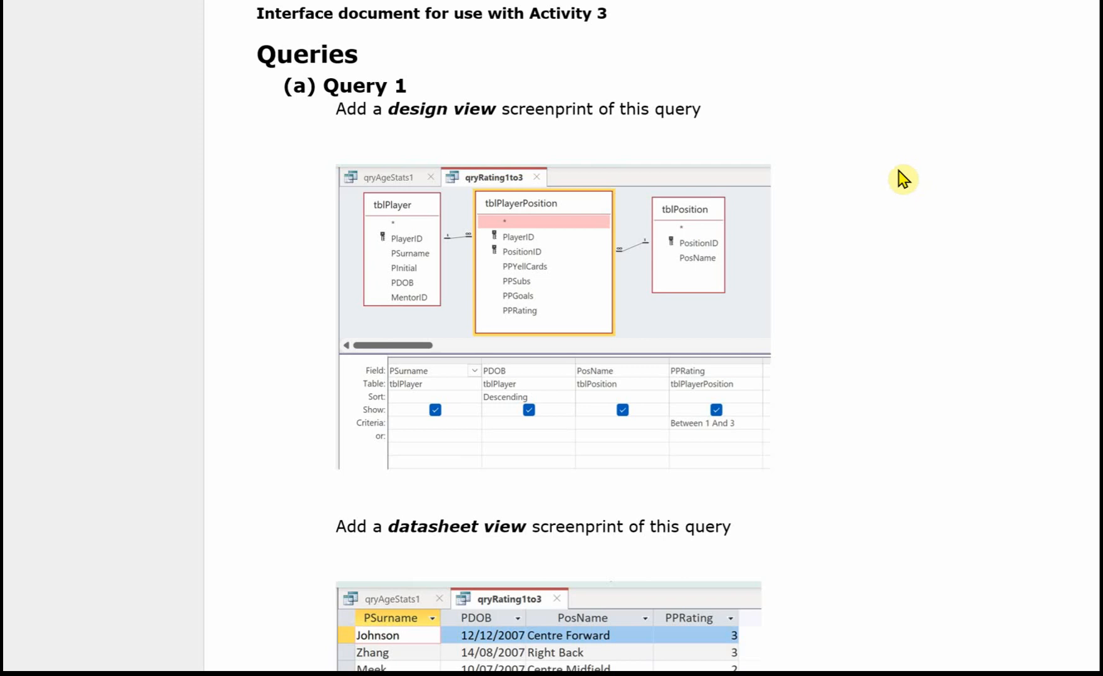
mouse_move(874, 158)
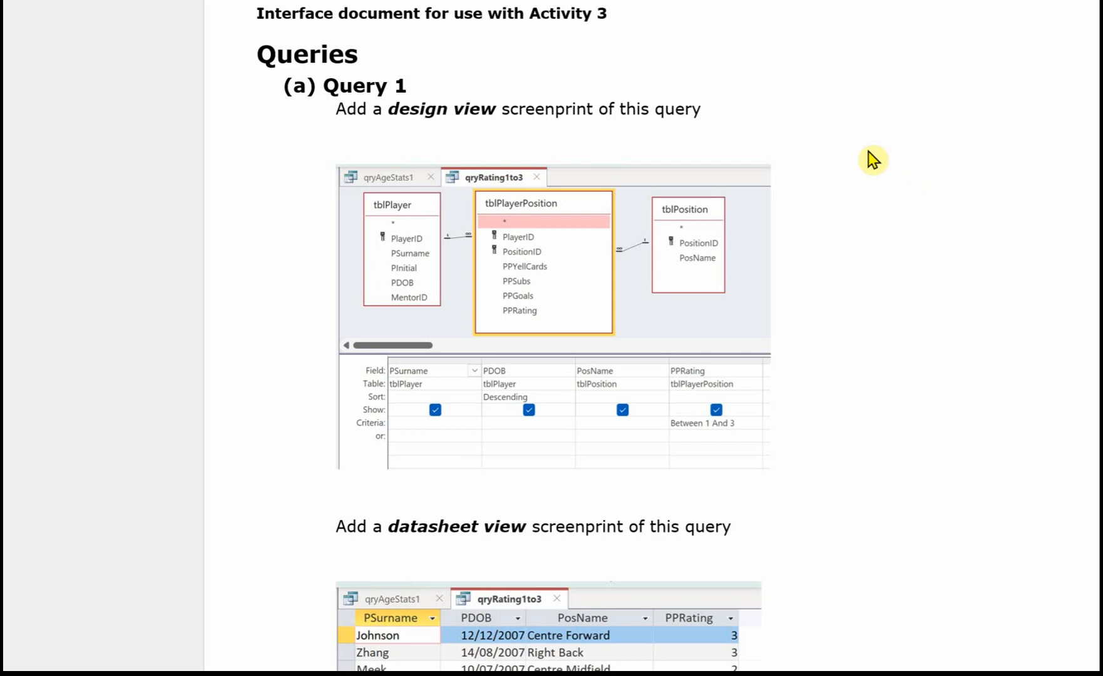
mouse_move(855, 159)
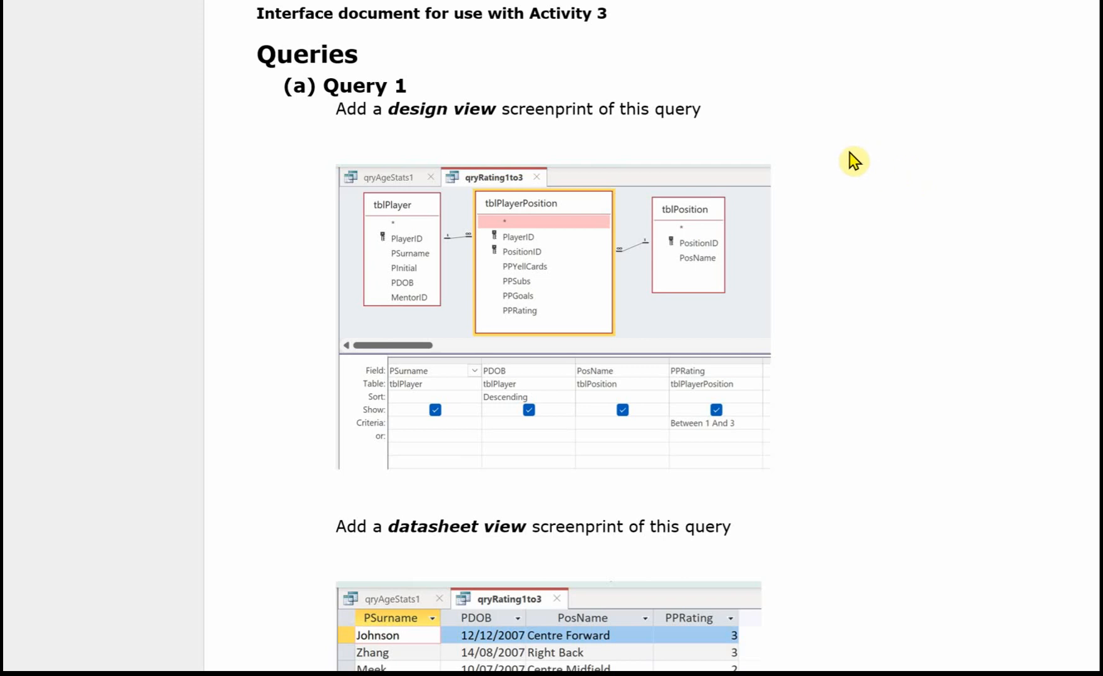
mouse_move(864, 263)
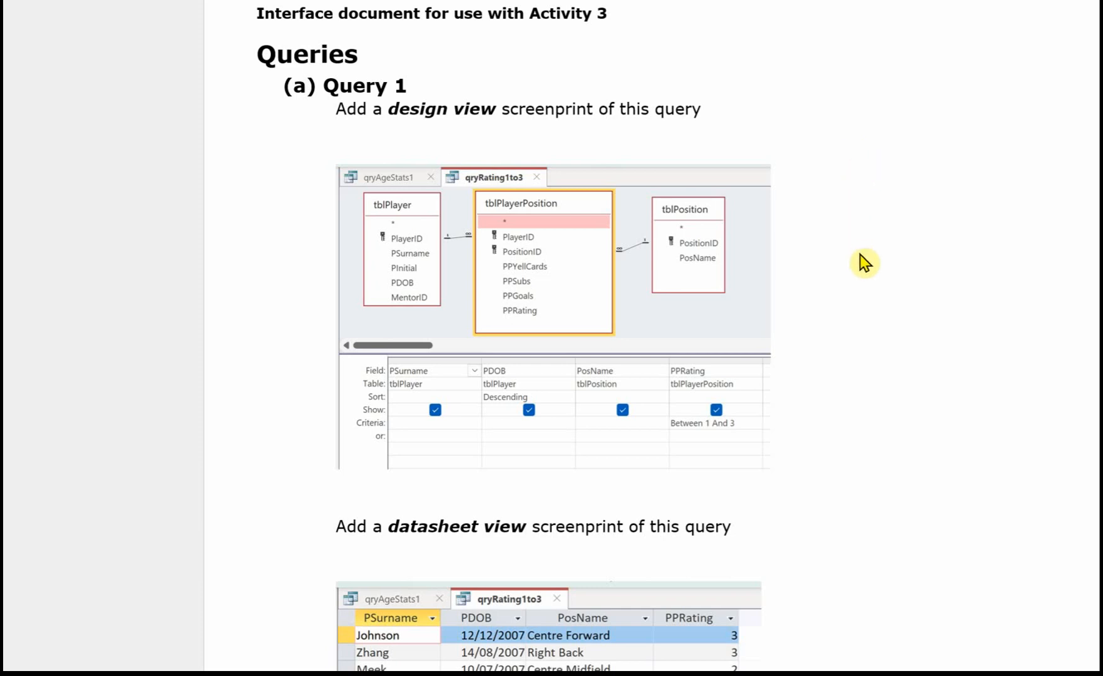
mouse_move(620, 315)
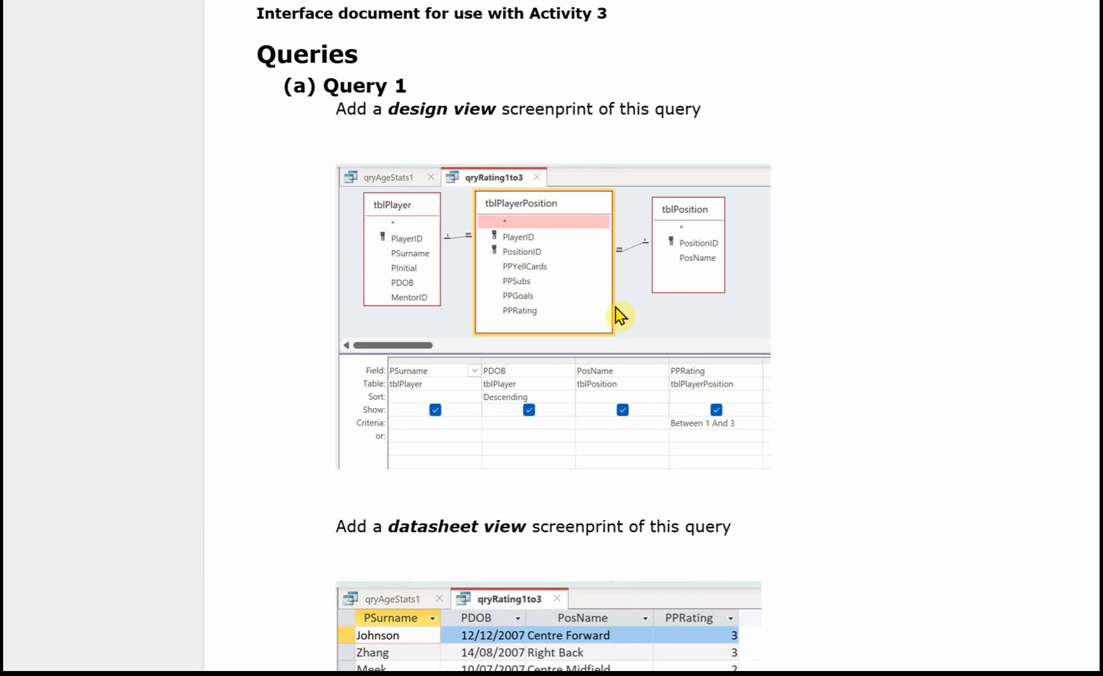
mouse_move(442, 332)
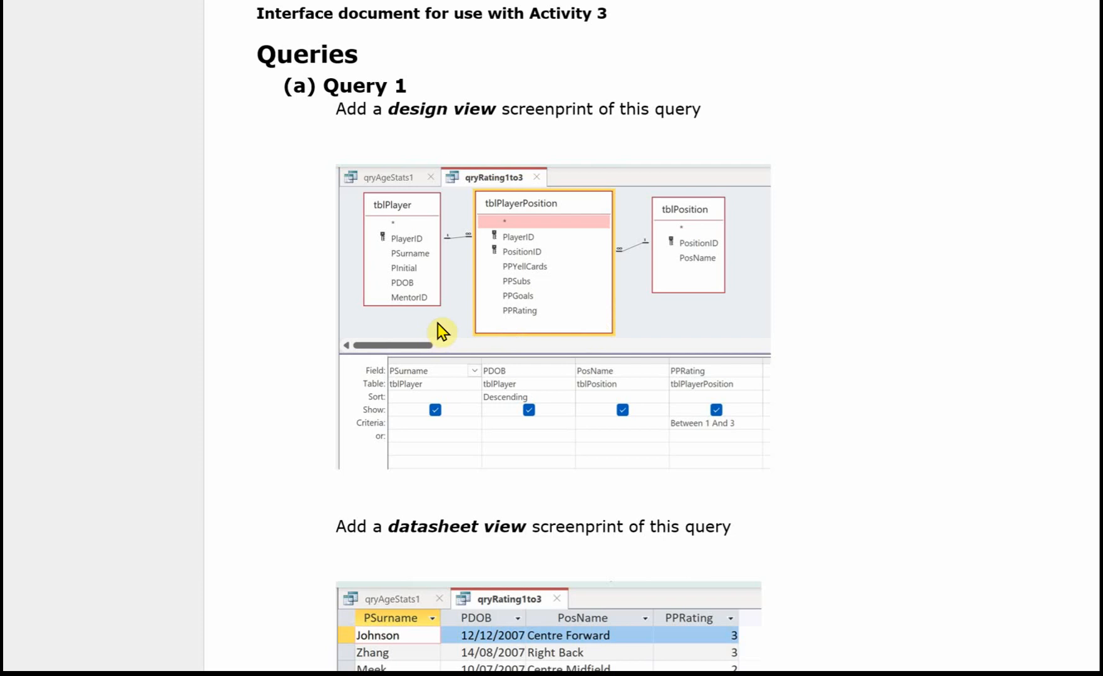
mouse_move(680, 320)
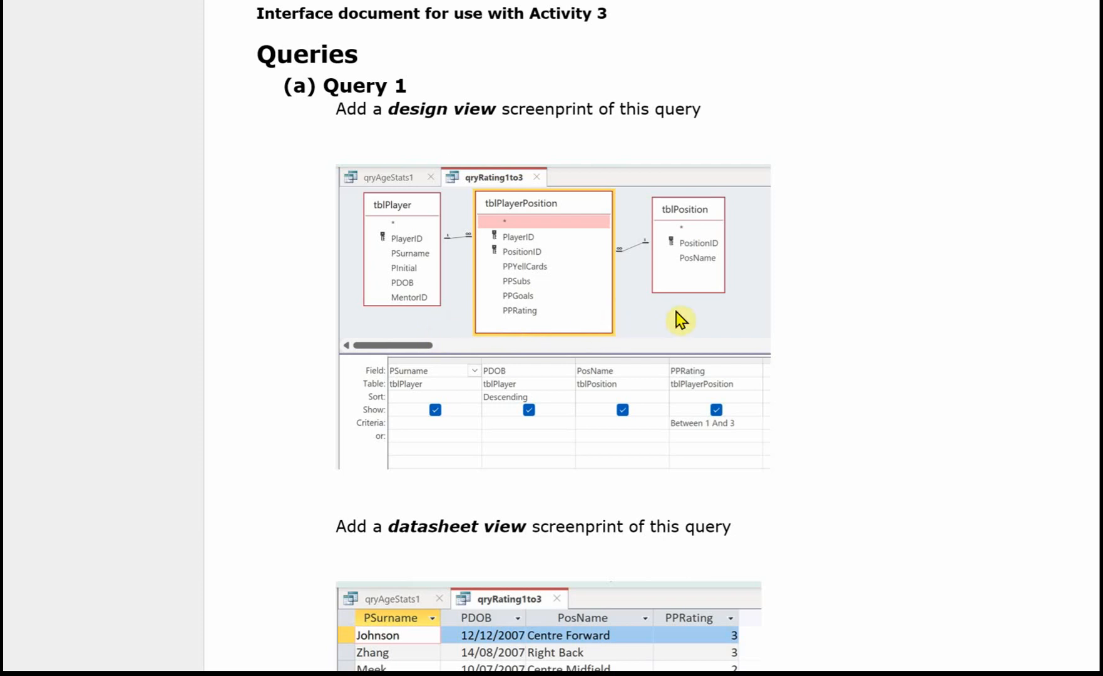
mouse_move(680, 444)
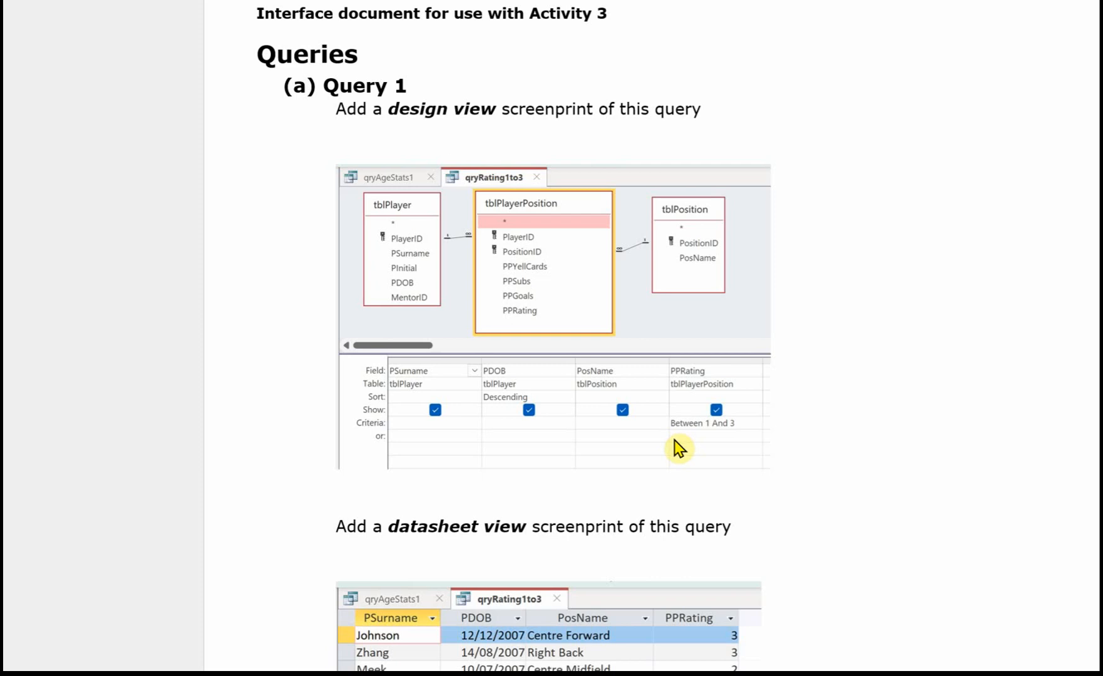
mouse_move(678, 445)
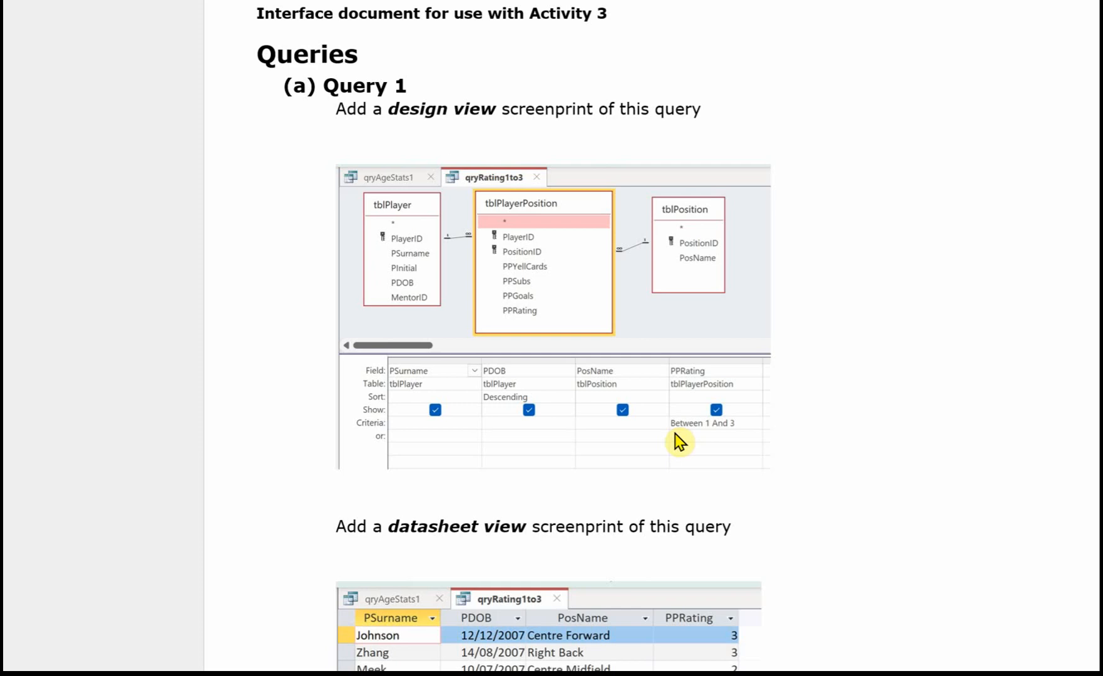
mouse_move(707, 447)
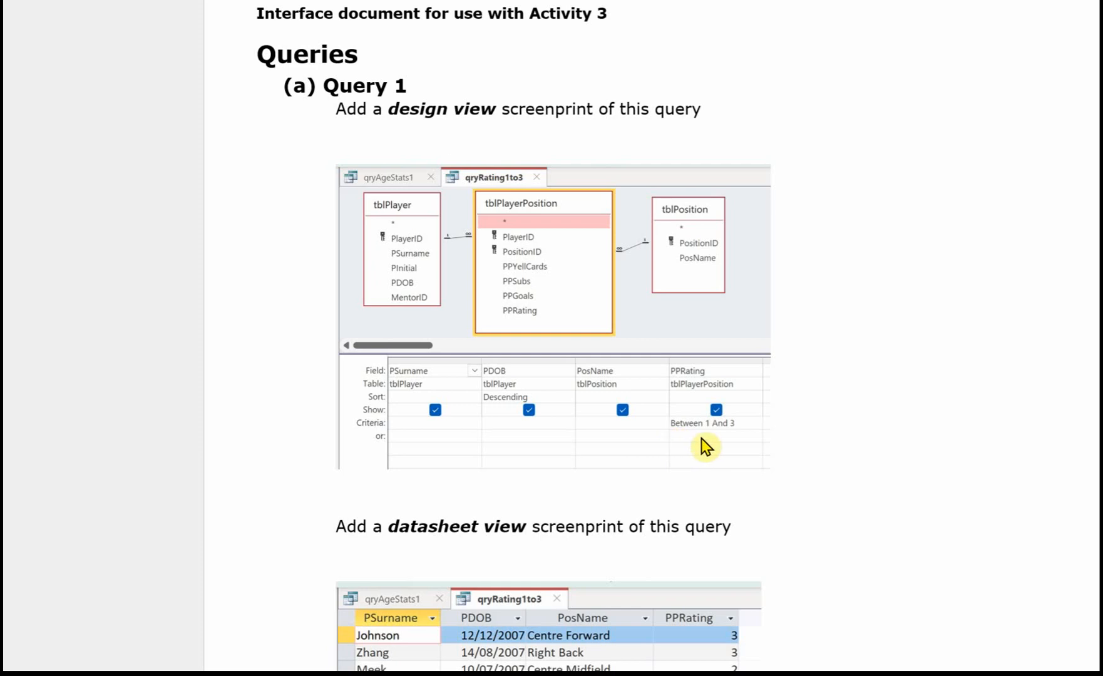
mouse_move(897, 259)
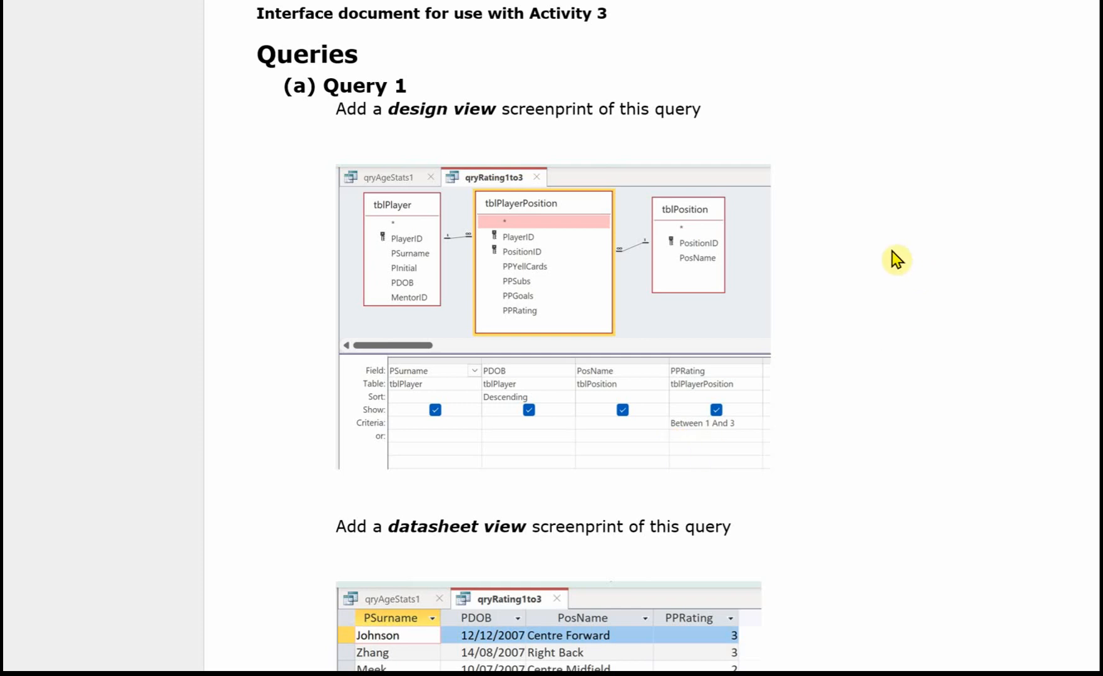
scroll("down", 3)
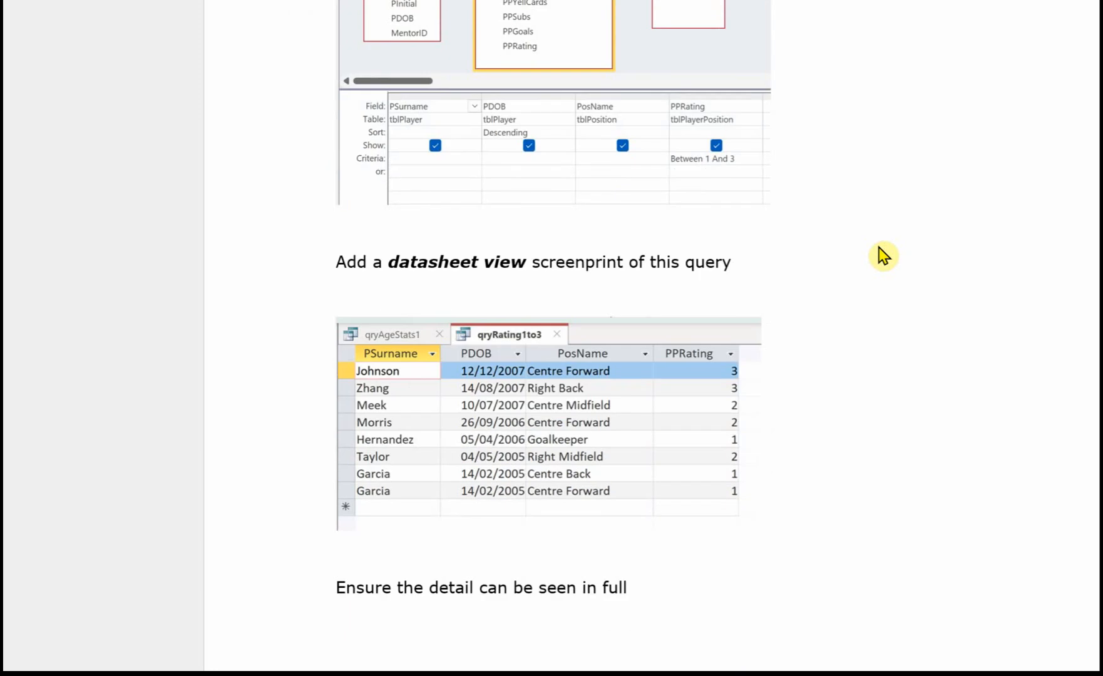
mouse_move(850, 413)
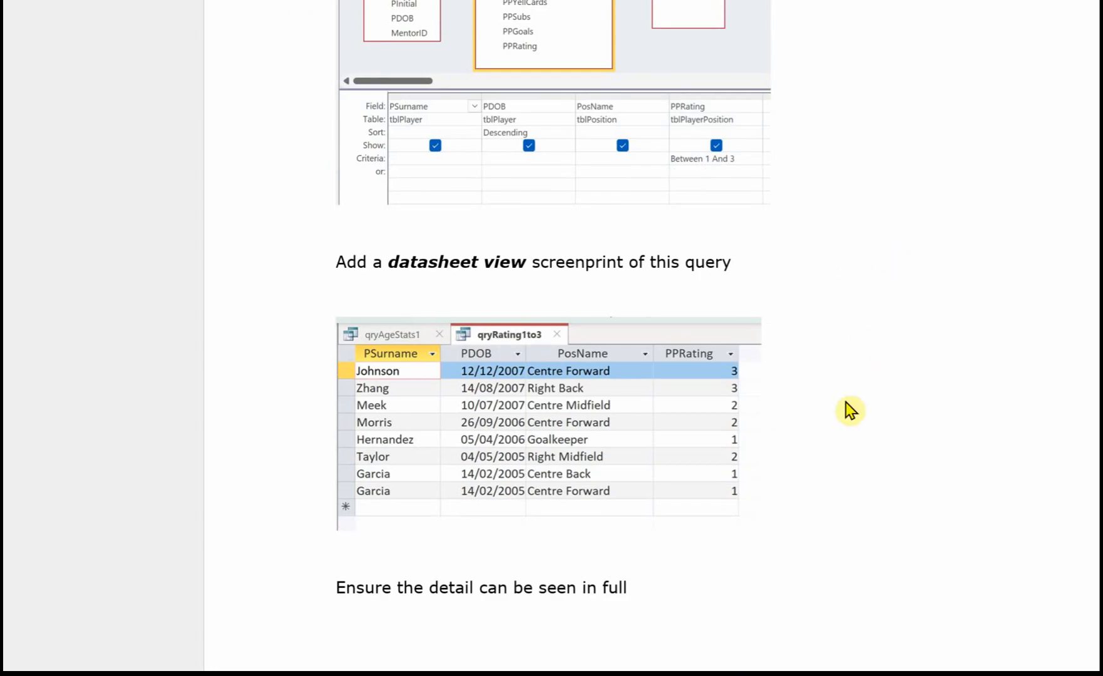
mouse_move(842, 414)
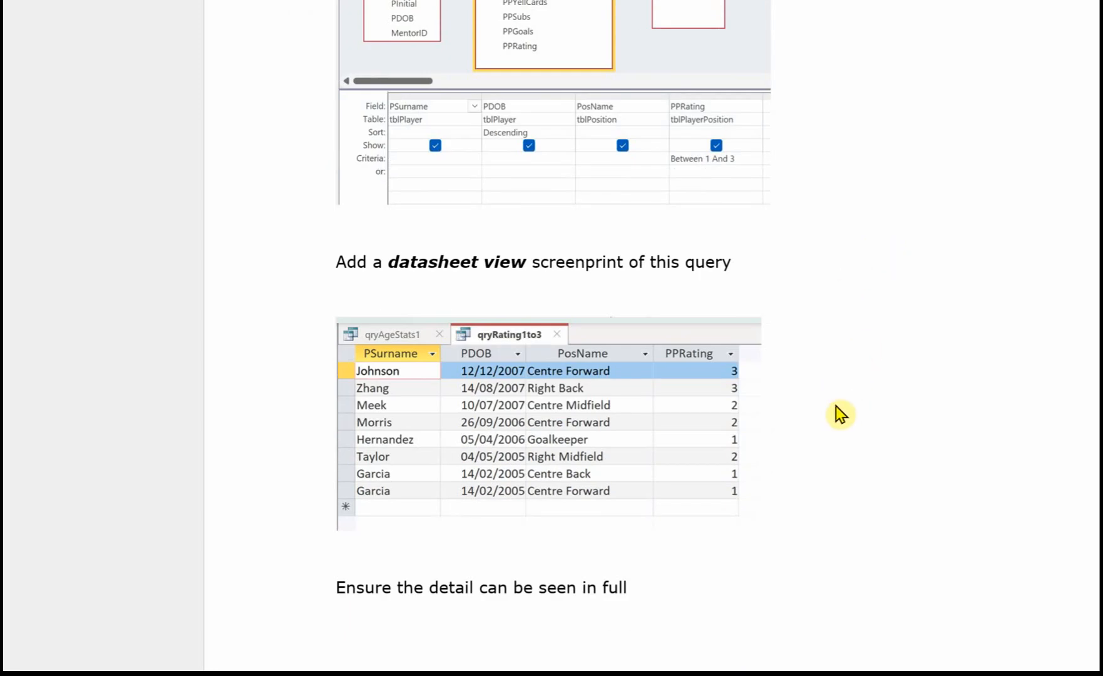
scroll("down", 3)
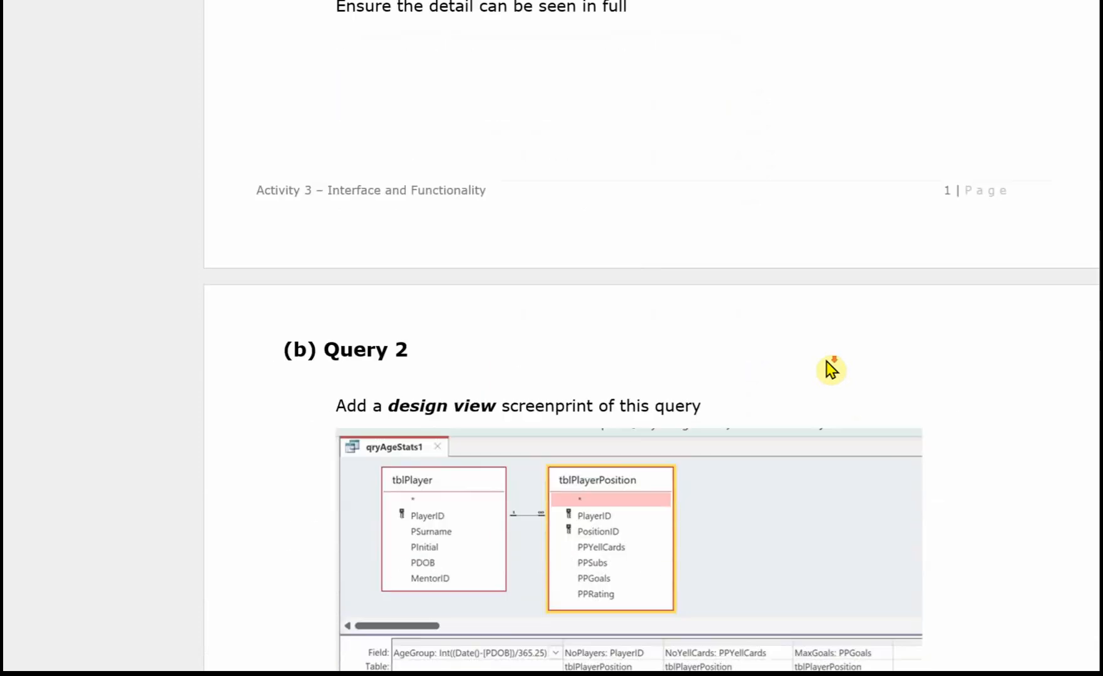
scroll("down", 3)
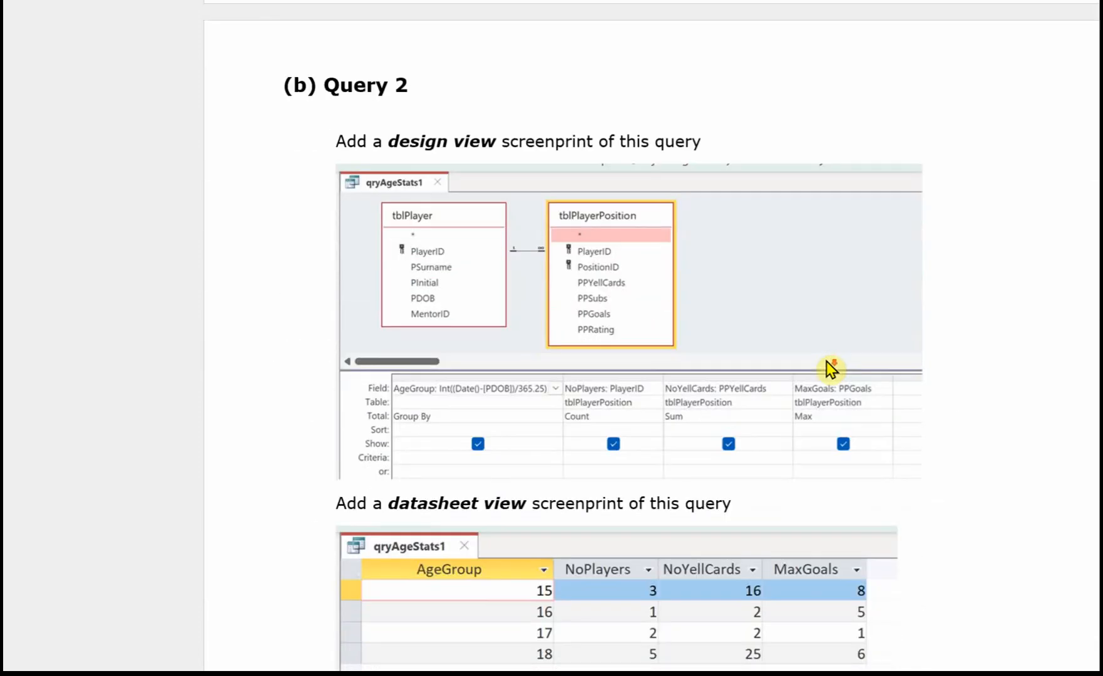
mouse_move(757, 461)
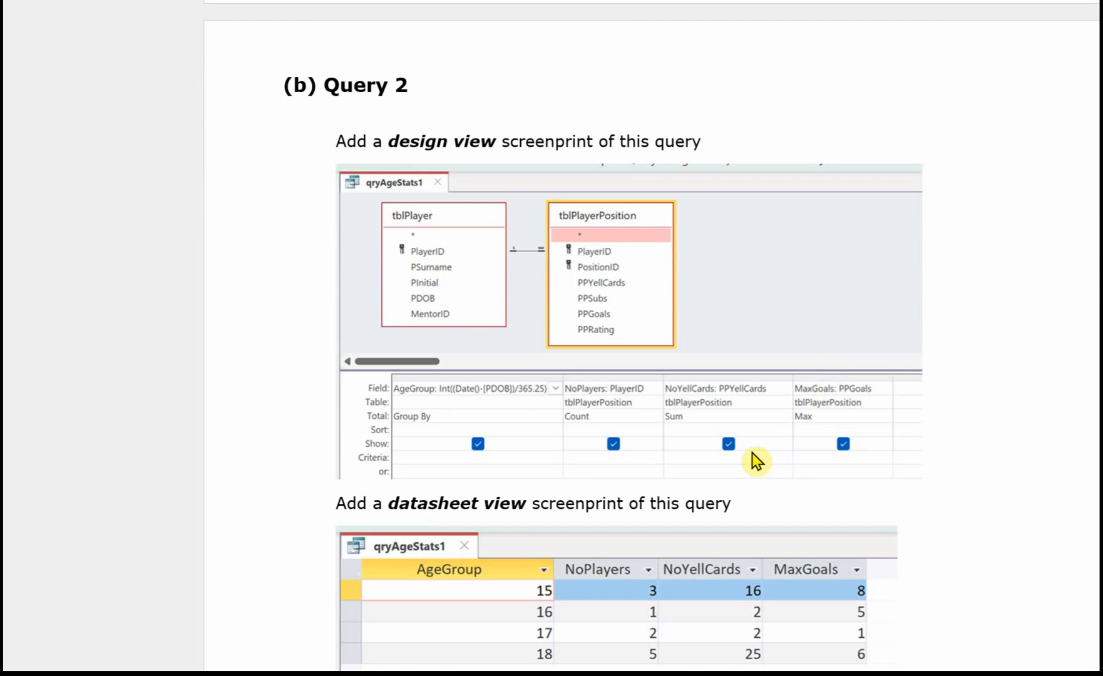
mouse_move(517, 394)
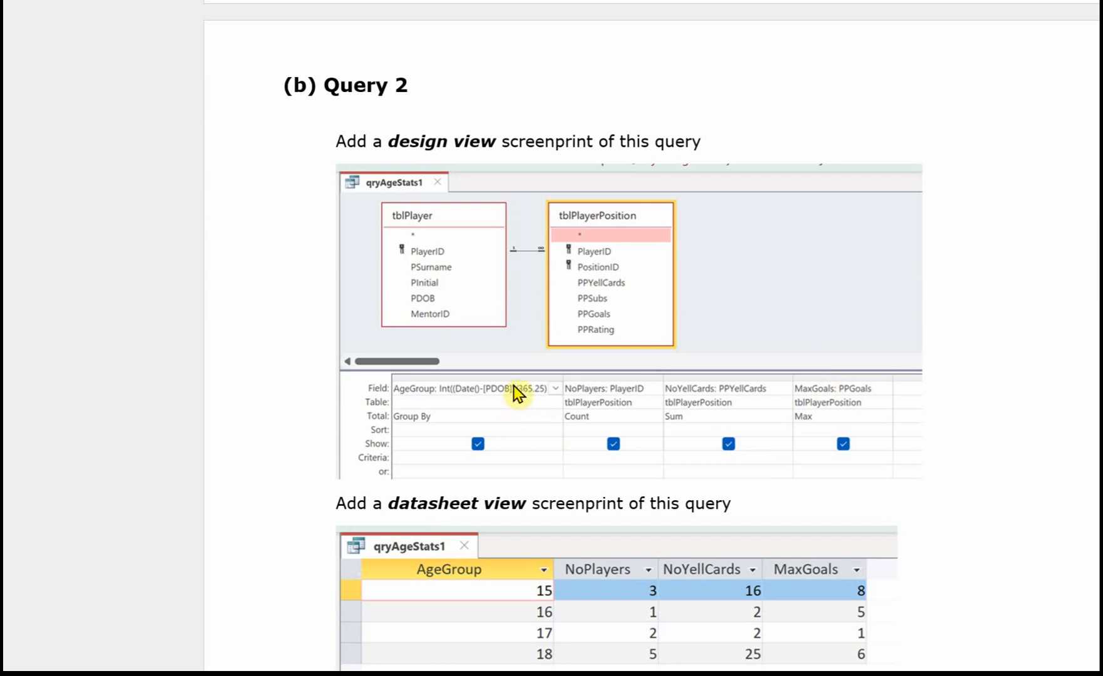
mouse_move(524, 433)
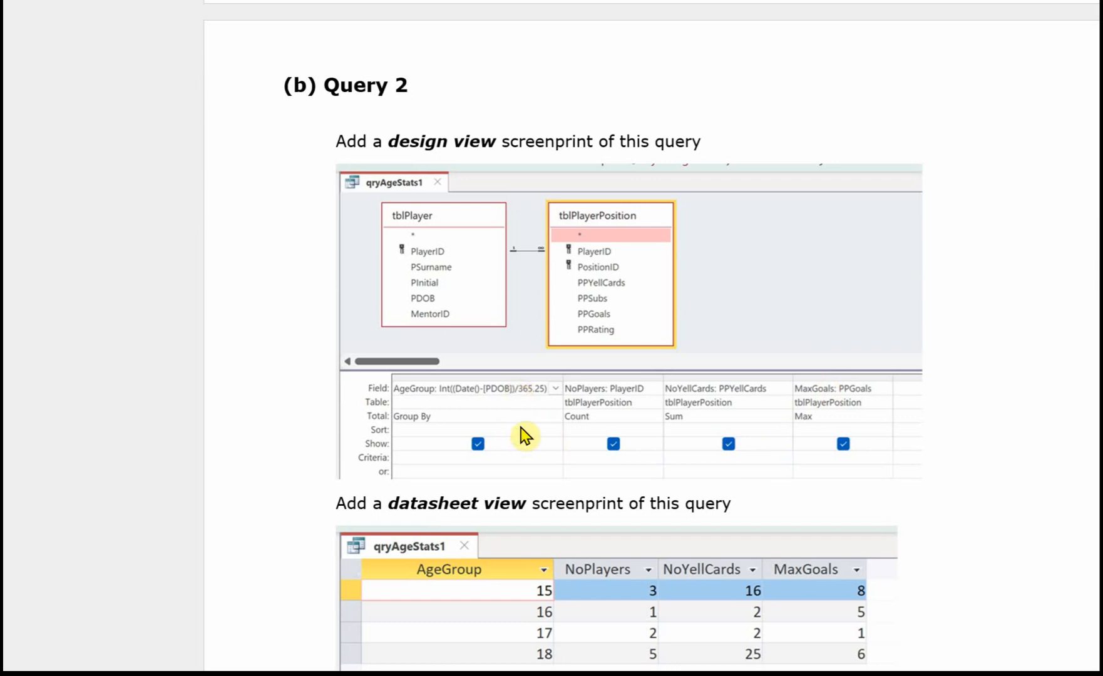
mouse_move(524, 407)
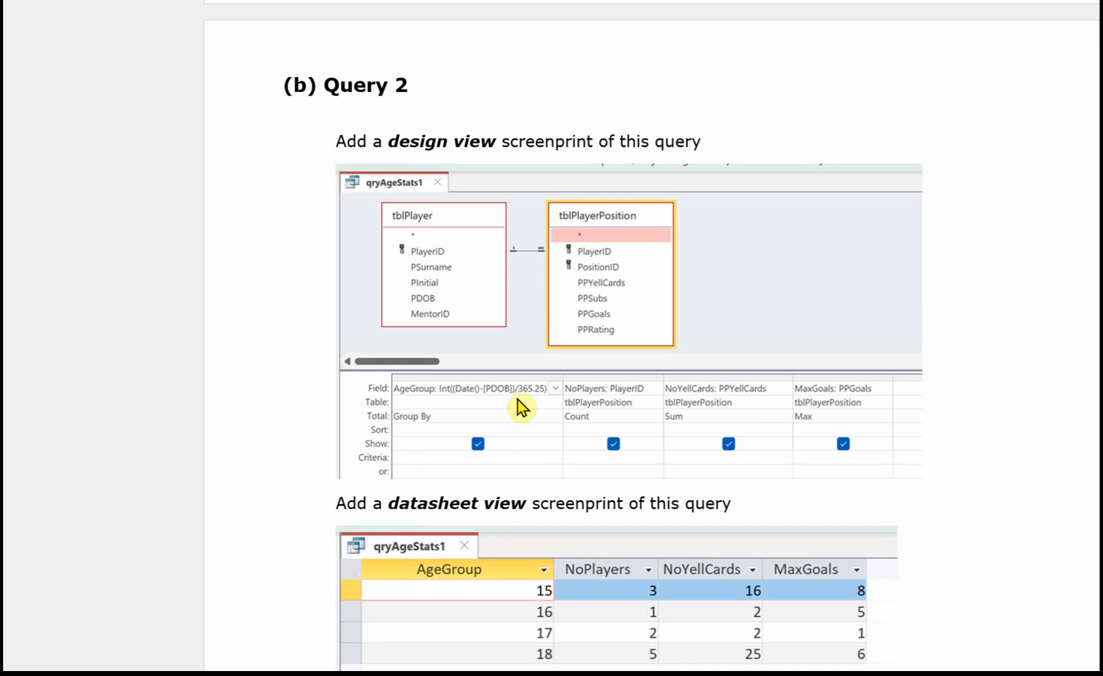
mouse_move(506, 411)
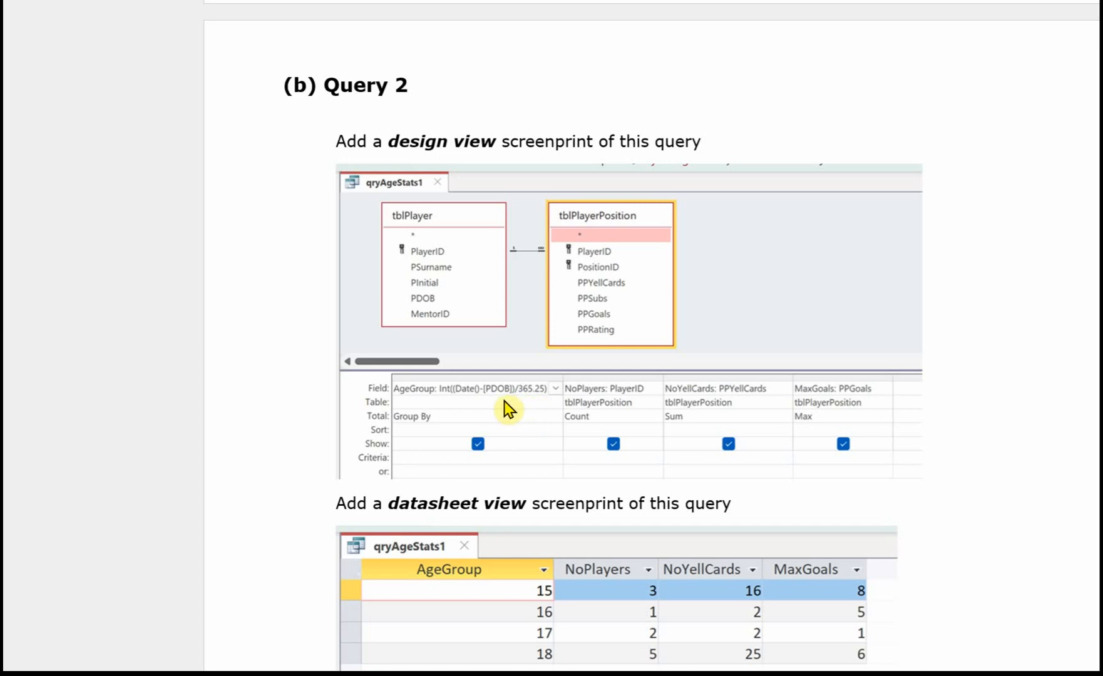
mouse_move(709, 407)
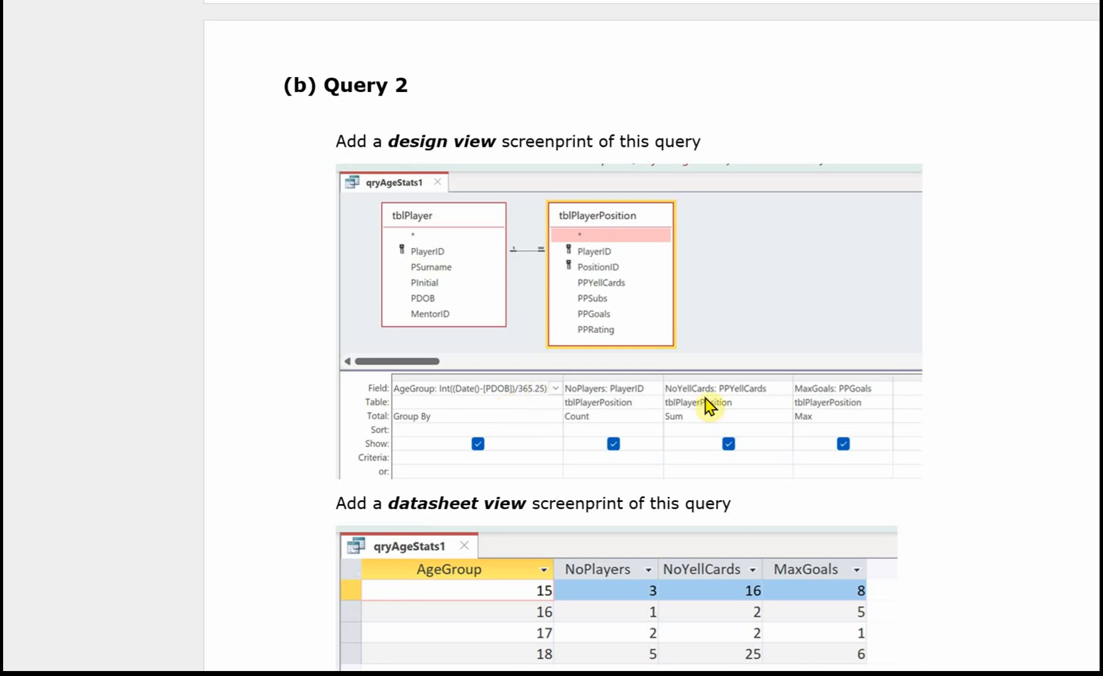
scroll("down", 3)
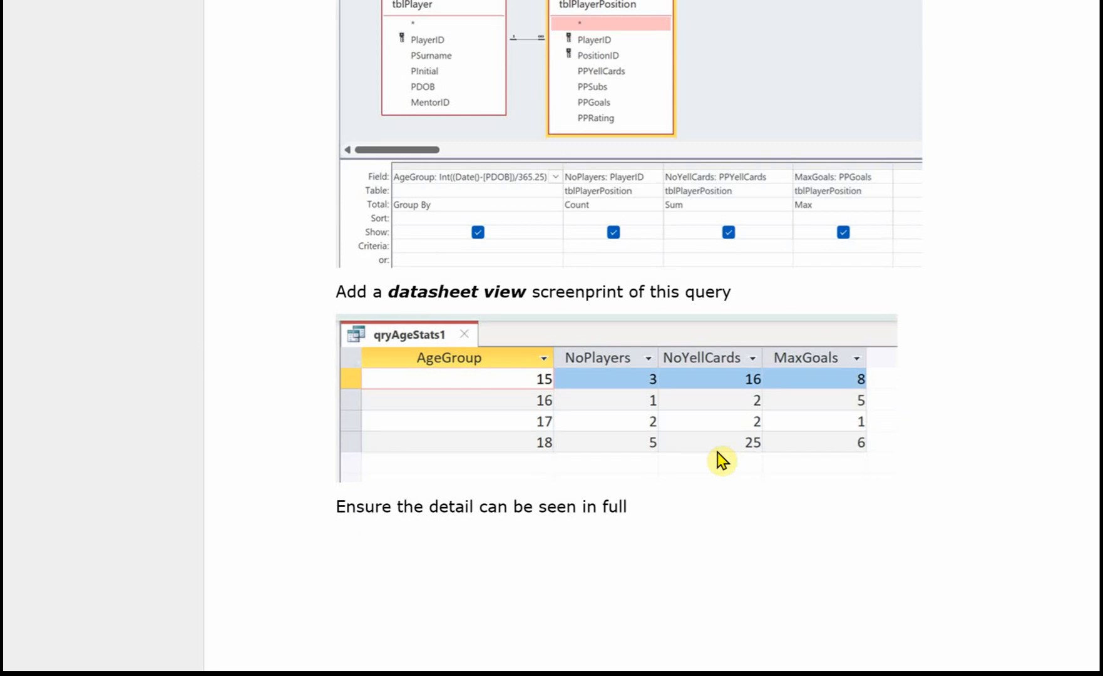
scroll("down", 3)
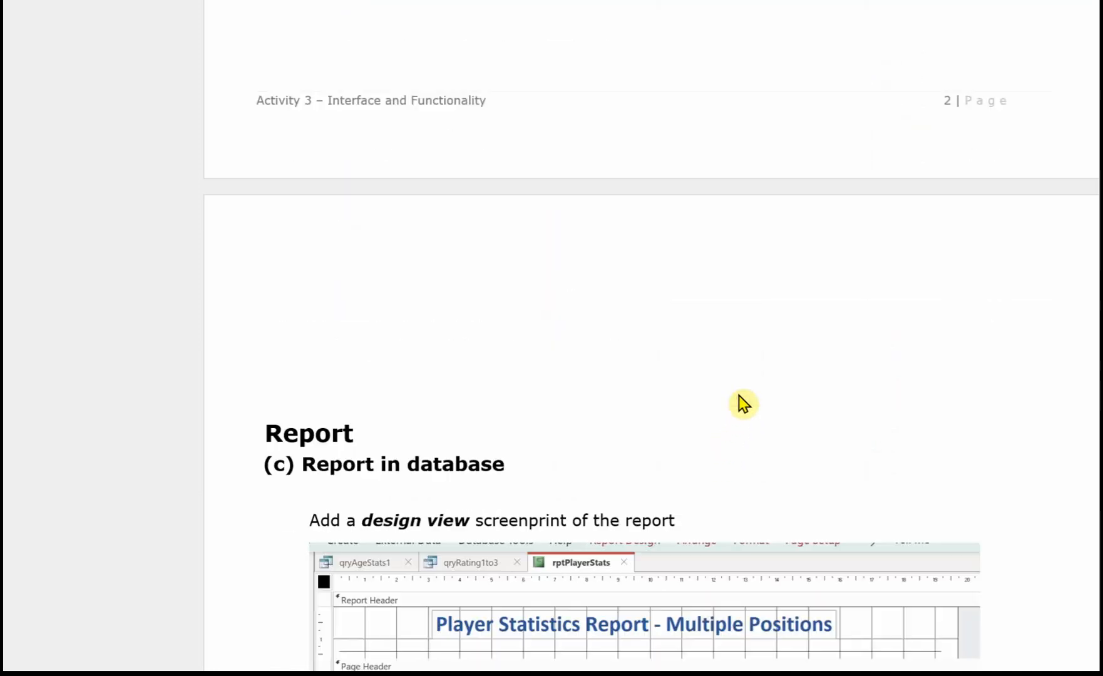
scroll("down", 3)
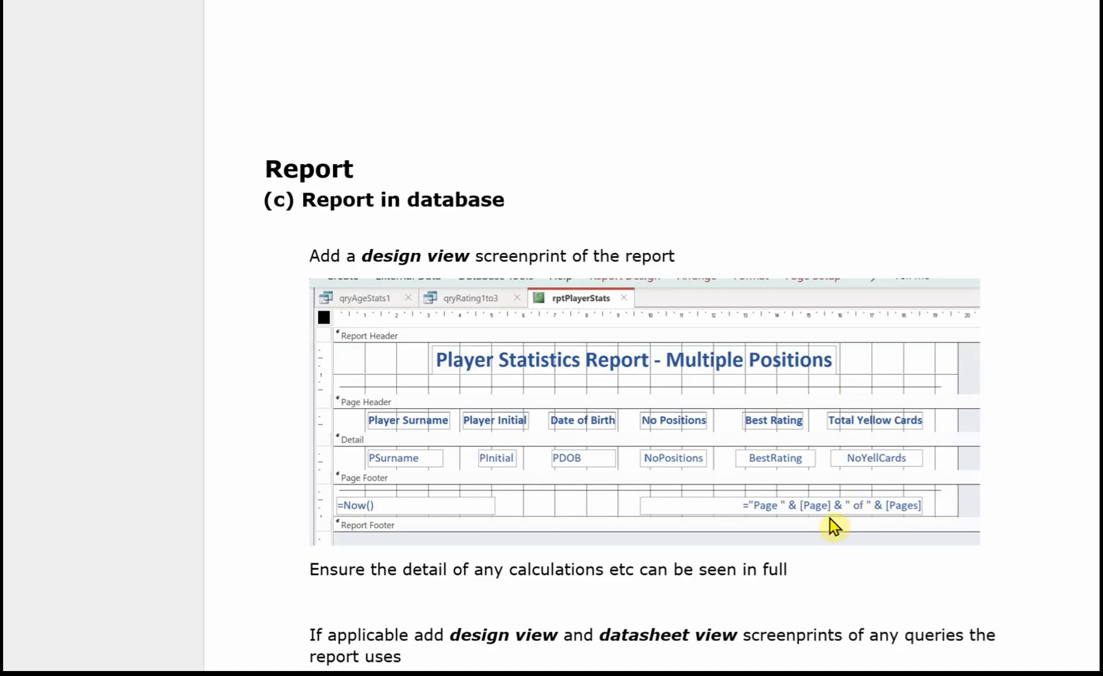
mouse_move(818, 536)
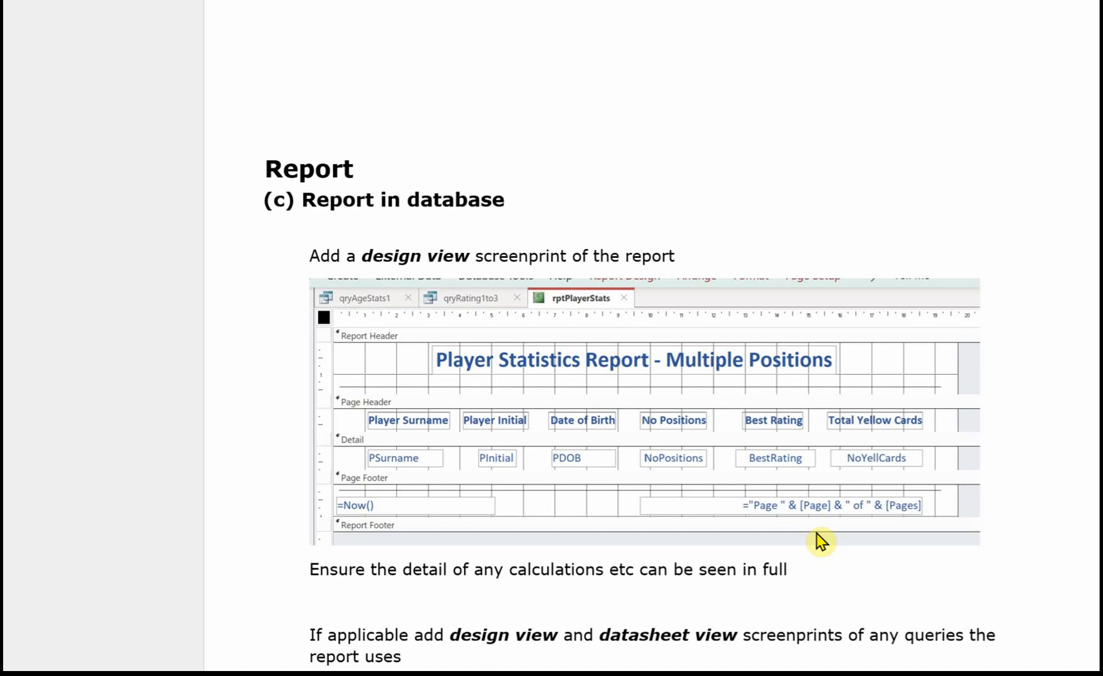
mouse_move(825, 545)
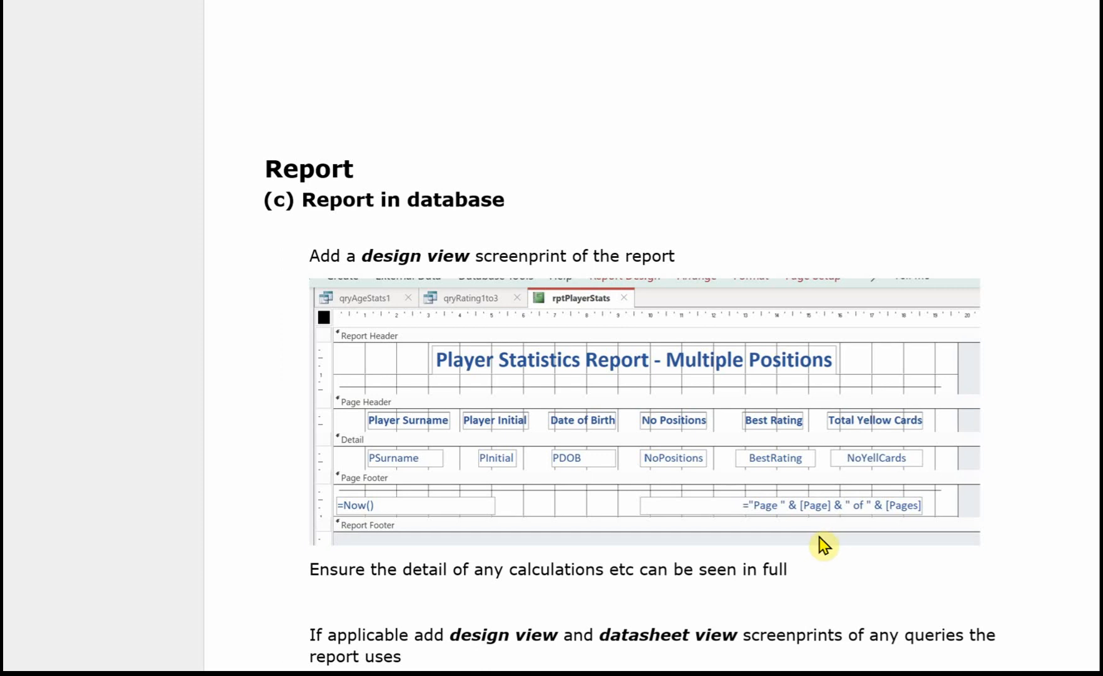
scroll("down", 3)
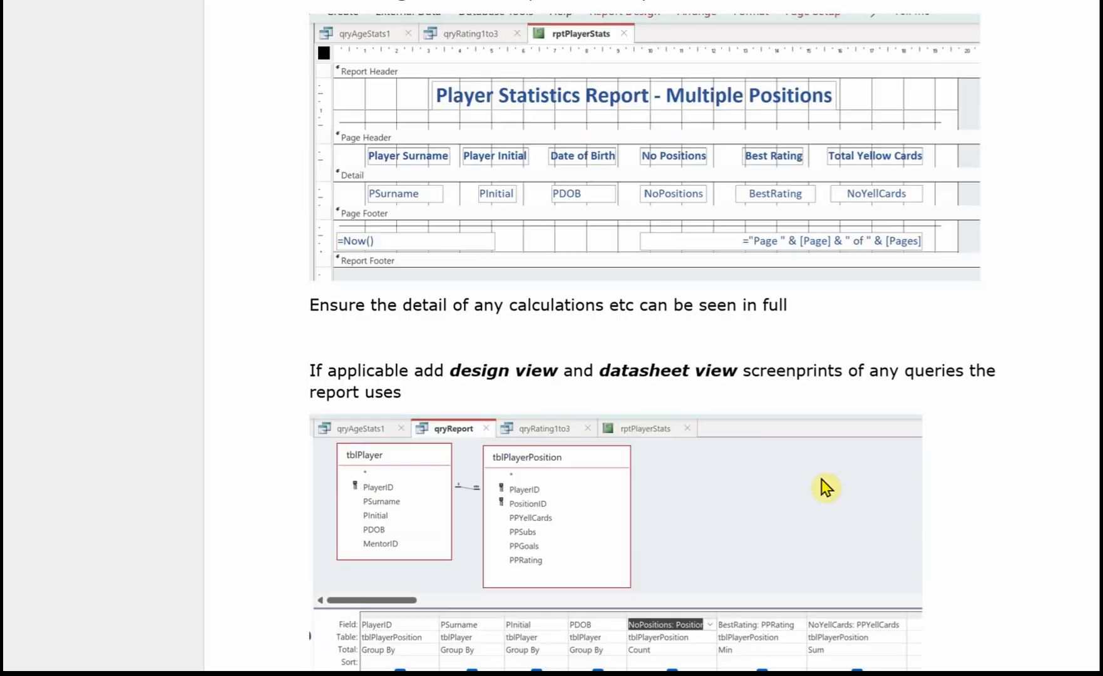
scroll("down", 3)
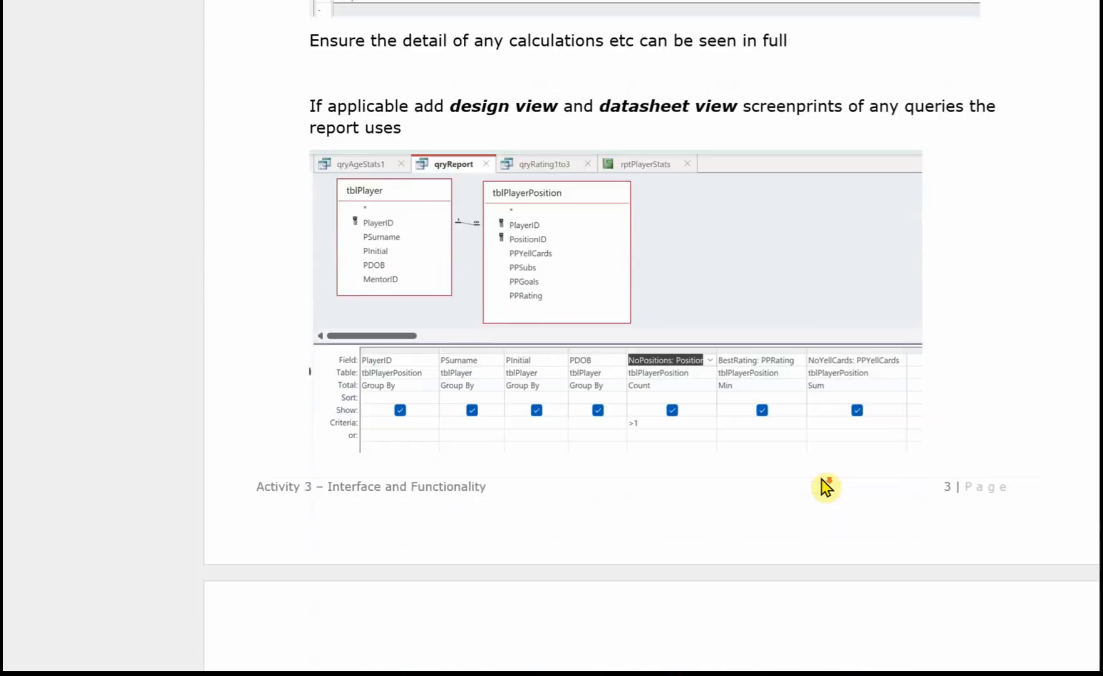
mouse_move(945, 469)
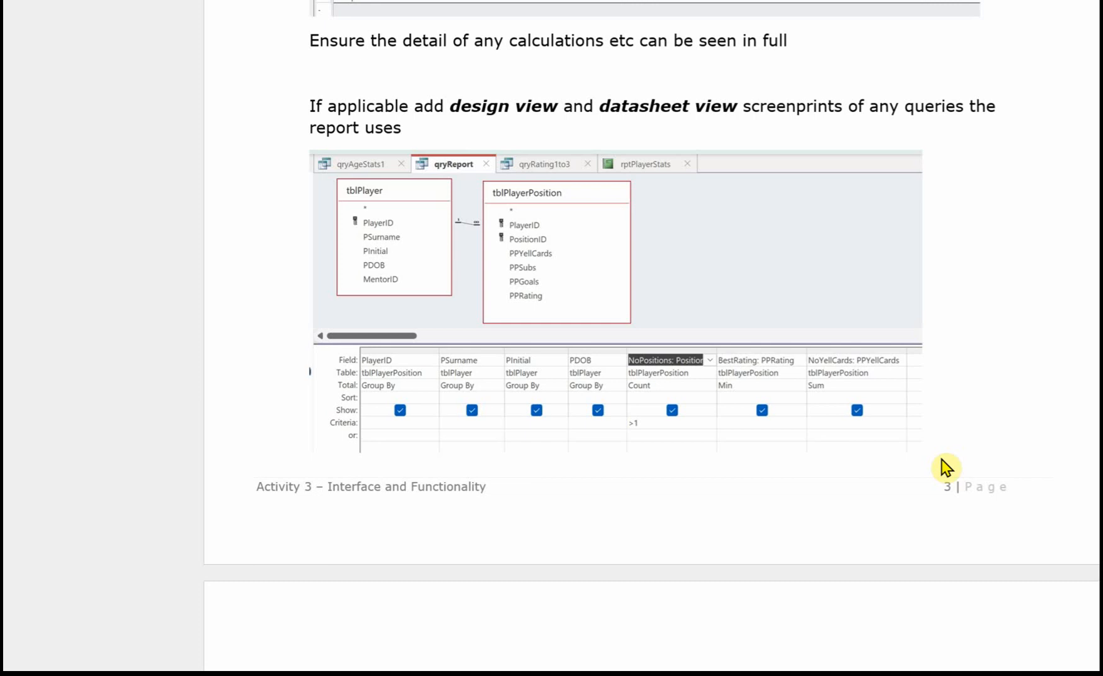
mouse_move(968, 401)
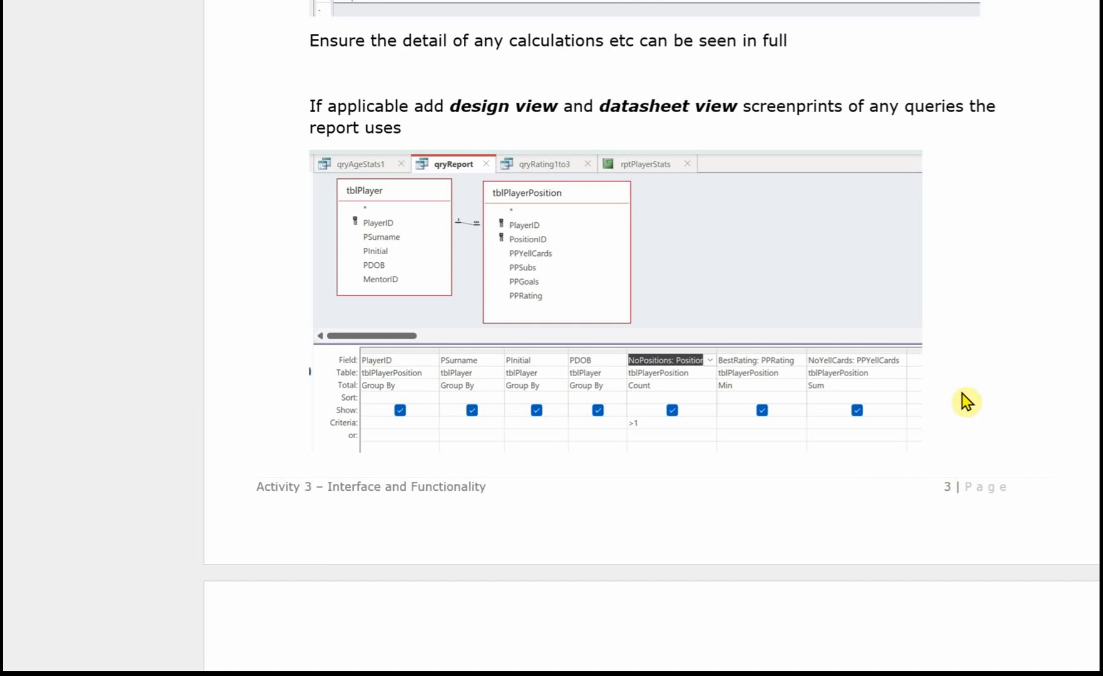
mouse_move(732, 390)
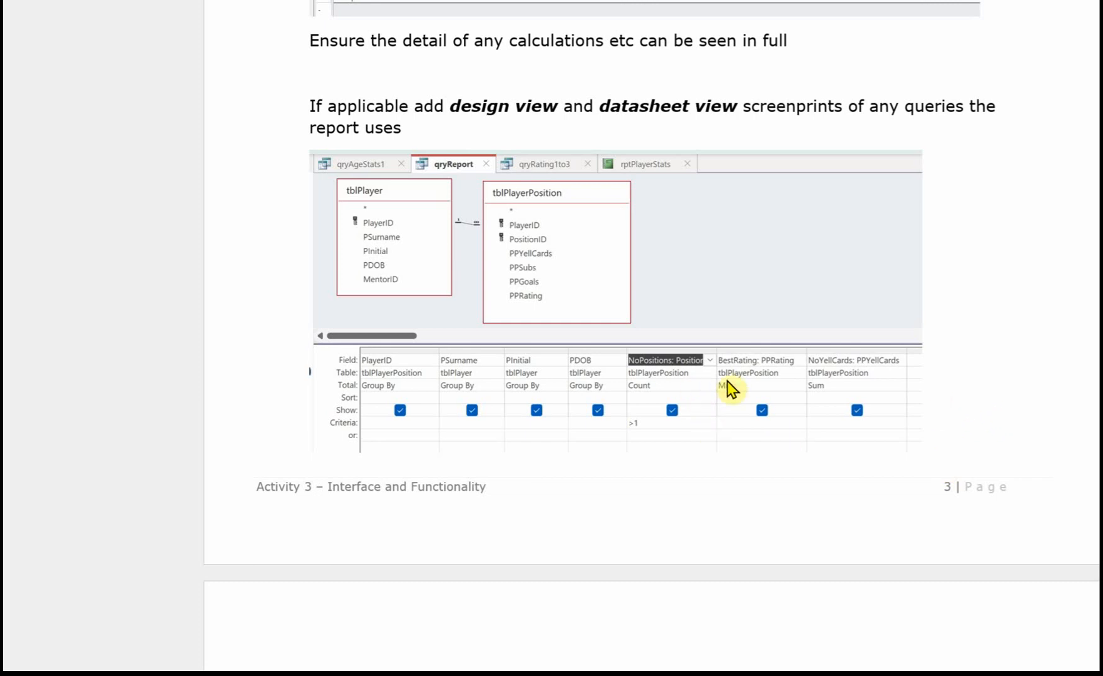
mouse_move(979, 383)
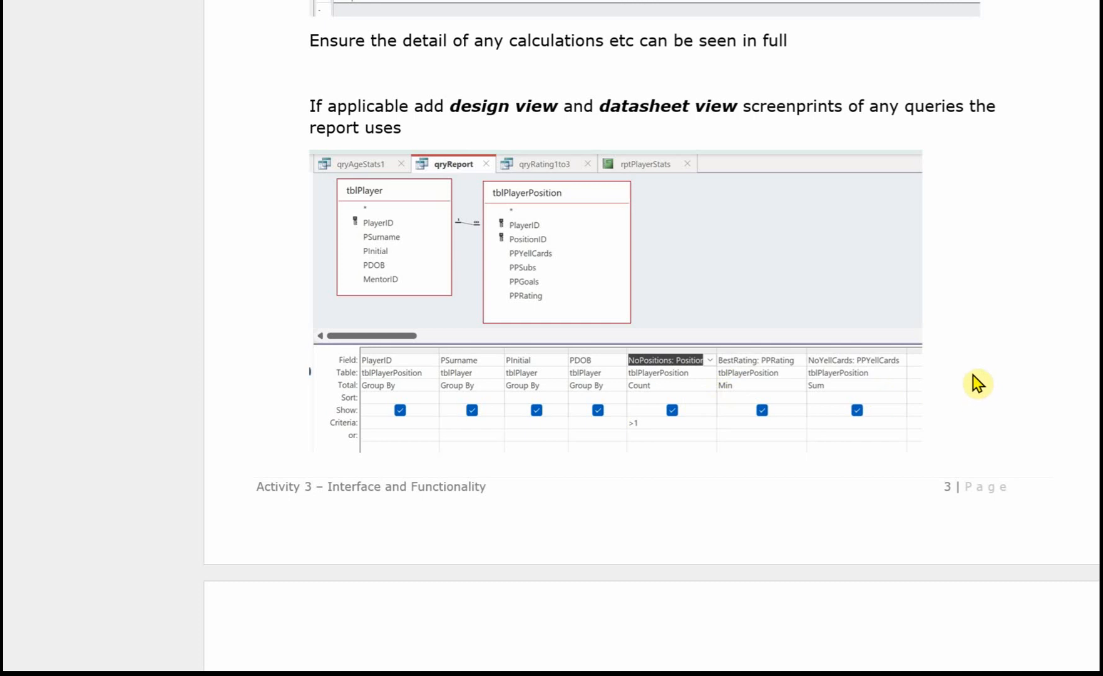
scroll("down", 3)
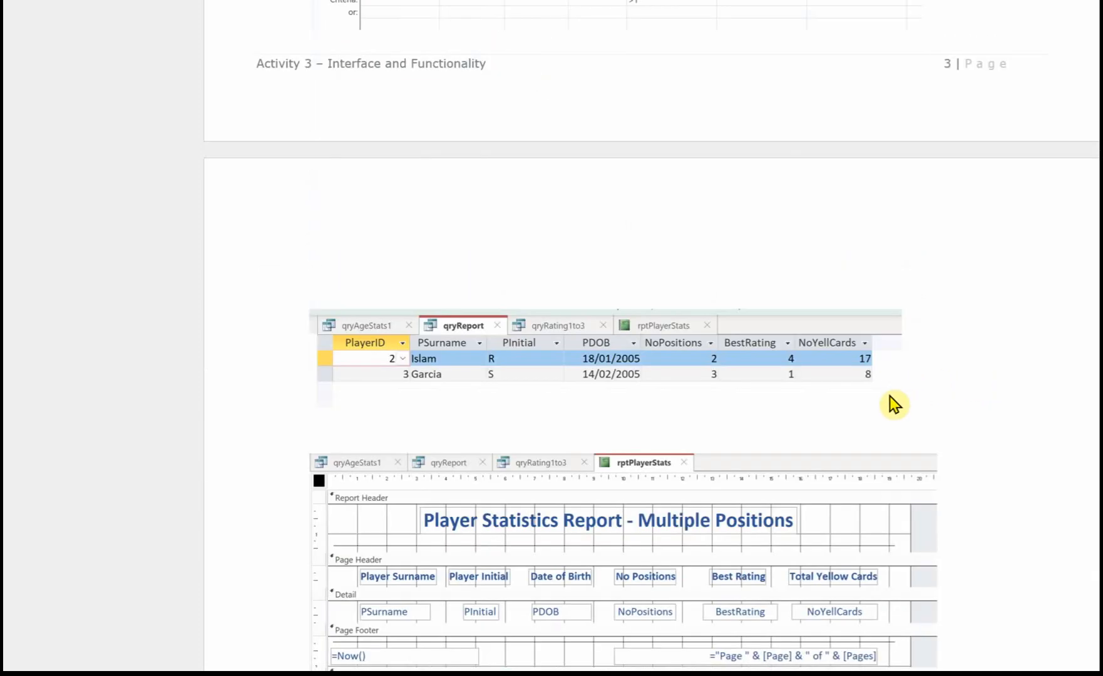
scroll("down", 3)
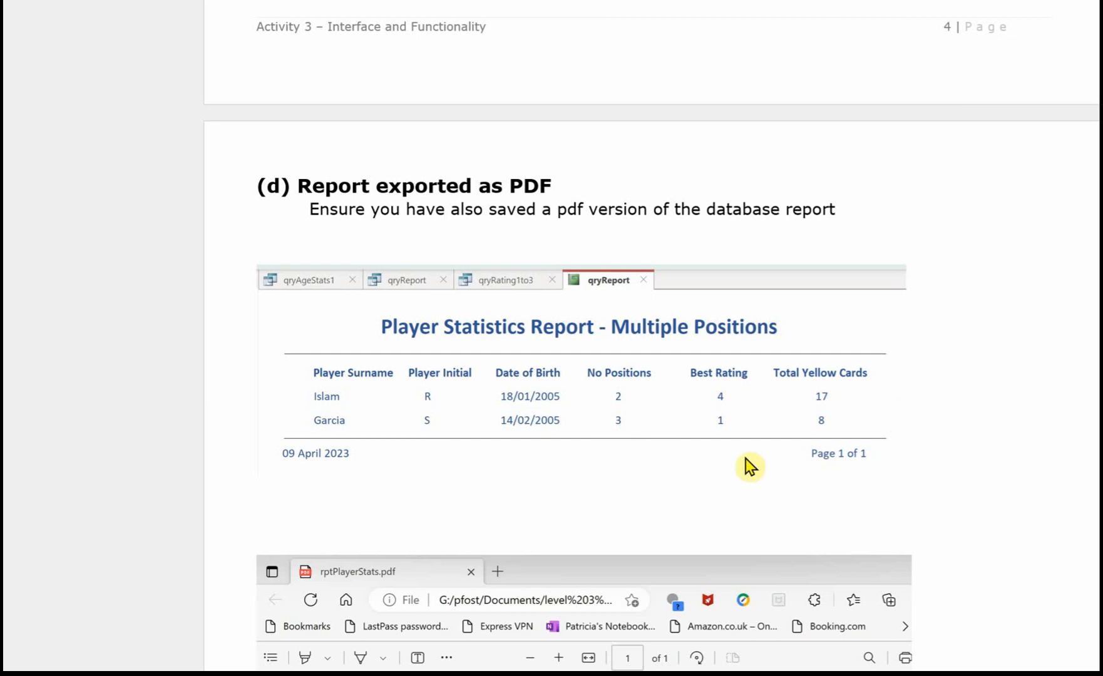
mouse_move(955, 383)
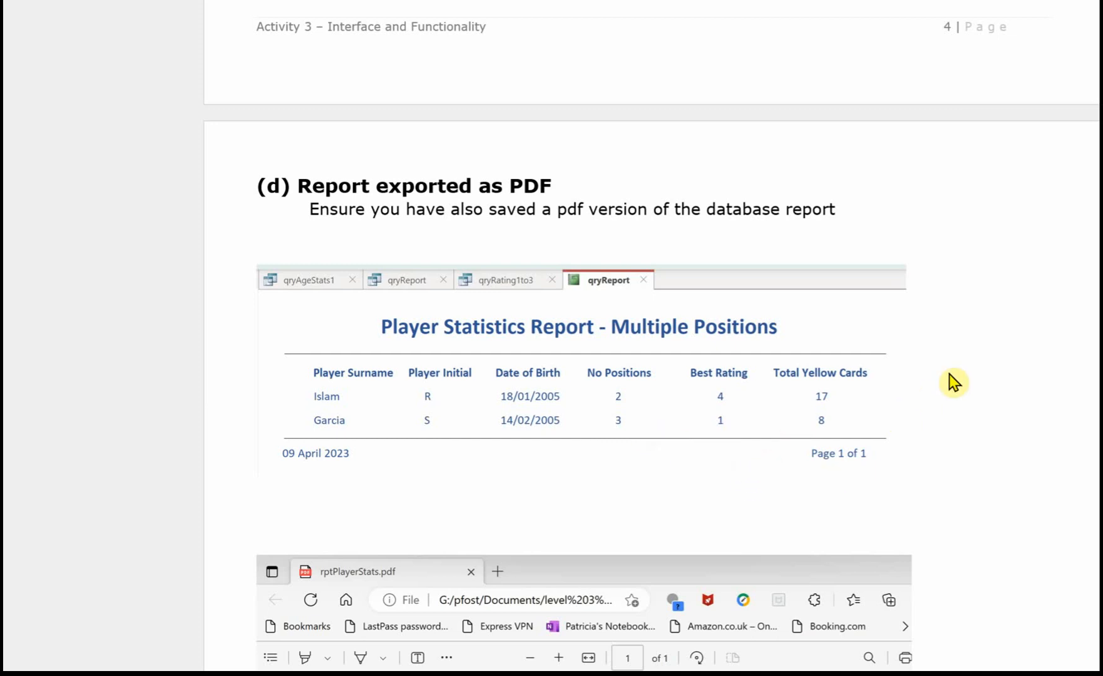
mouse_move(974, 321)
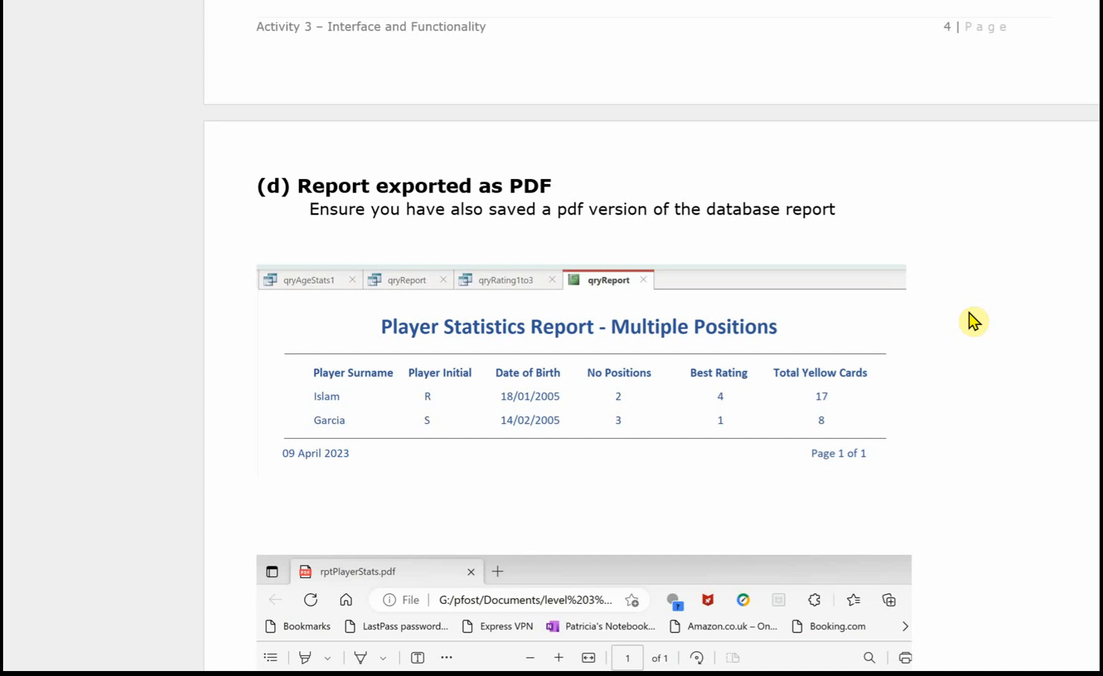
mouse_move(886, 321)
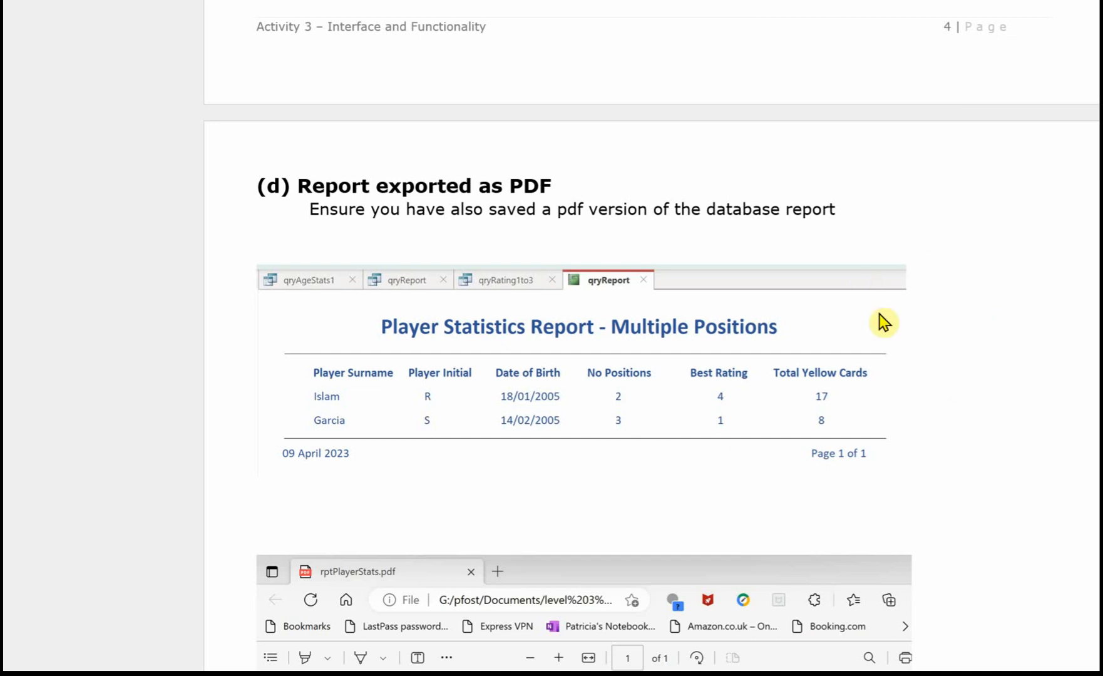
mouse_move(969, 402)
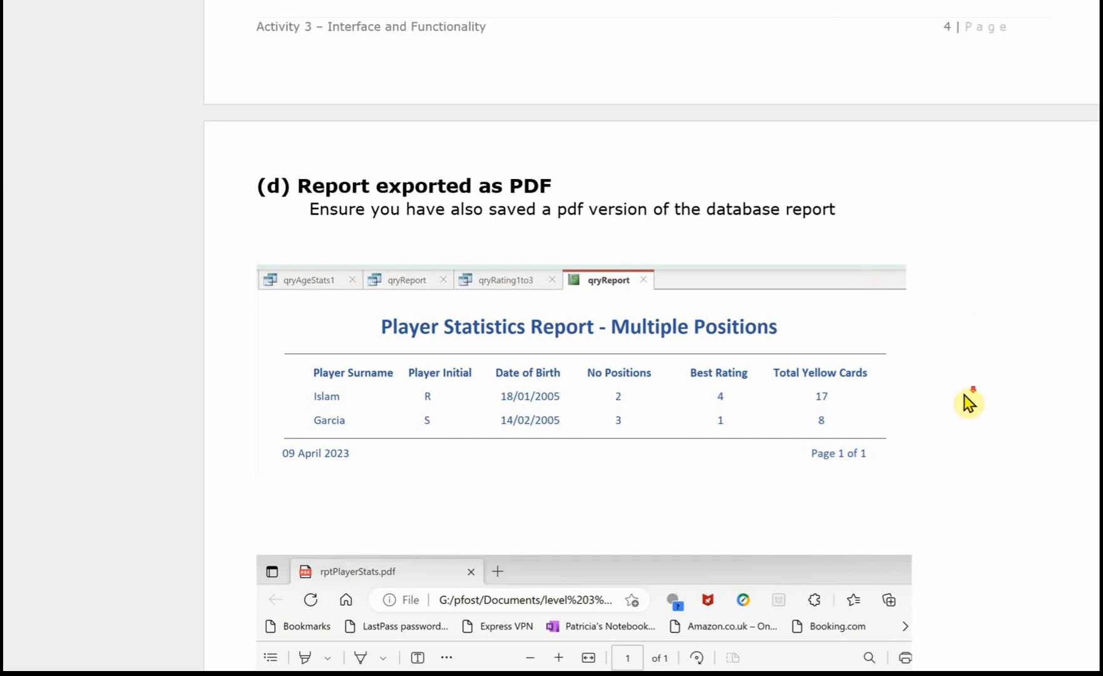
scroll("down", 3)
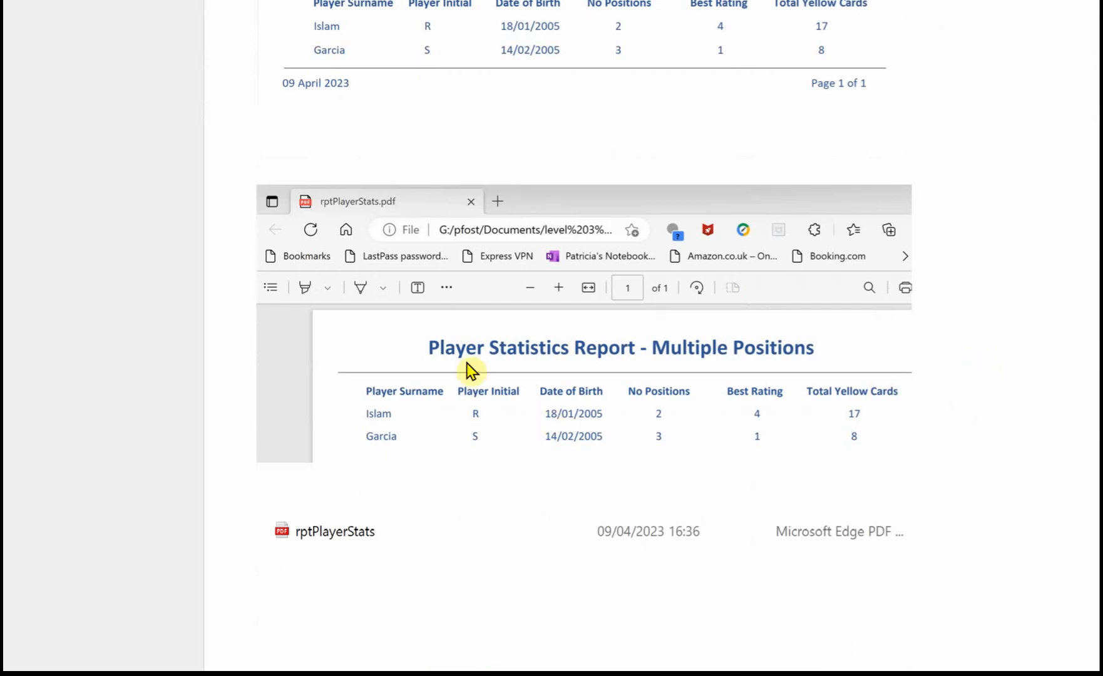
mouse_move(588, 417)
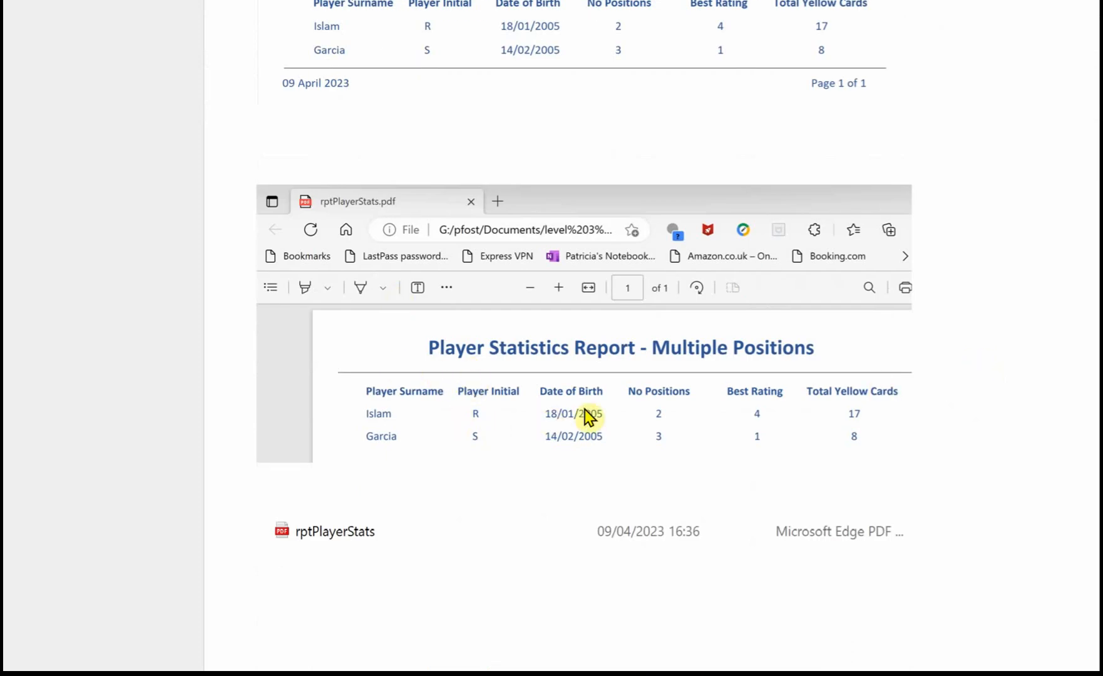
mouse_move(400, 229)
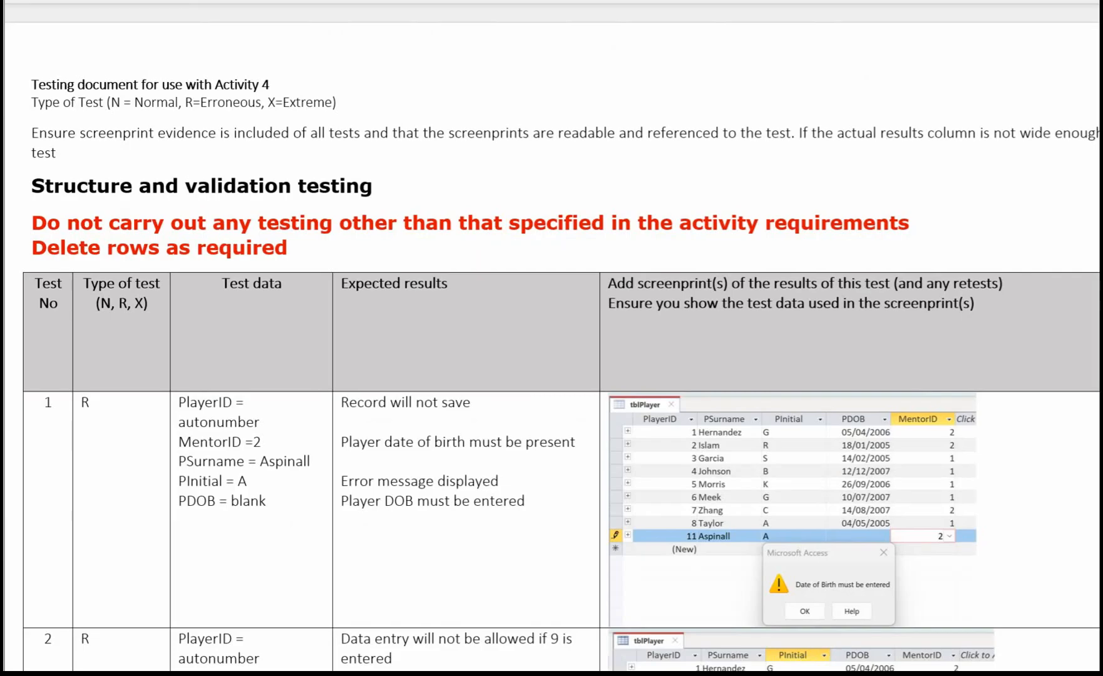
mouse_move(561, 99)
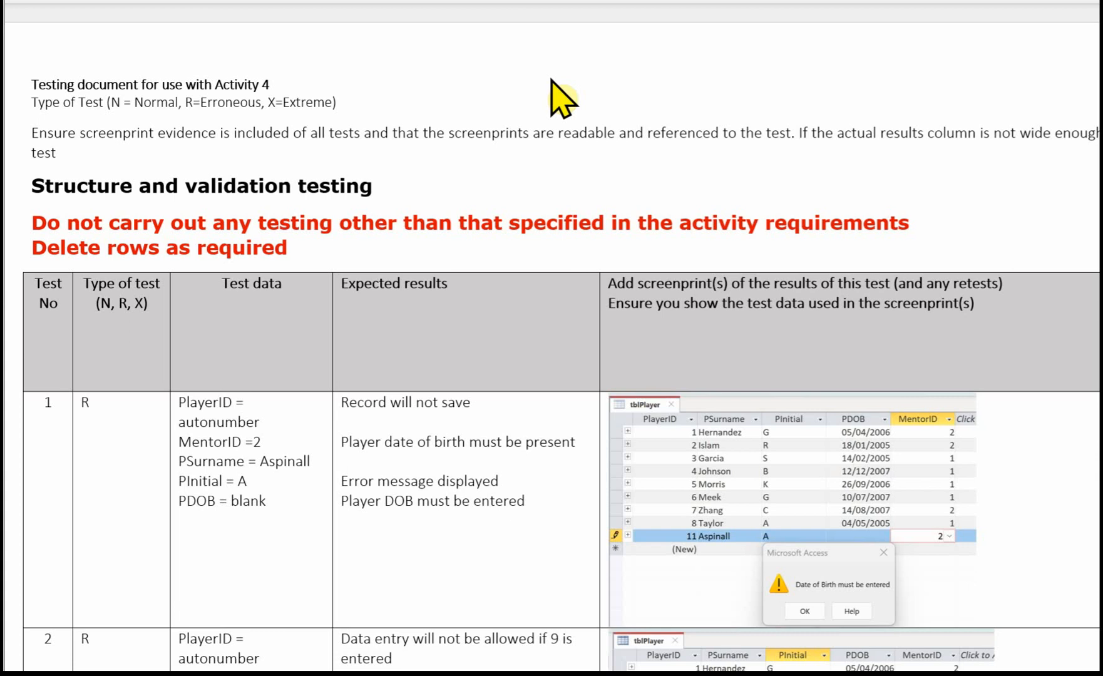
mouse_move(584, 274)
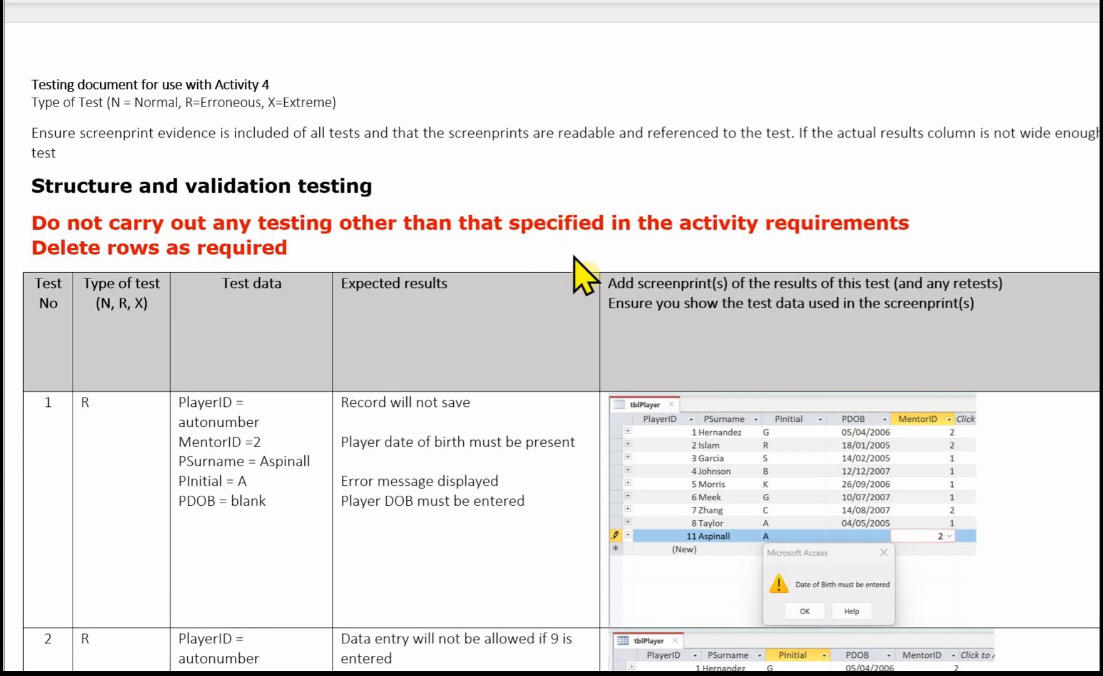
scroll("down", 3)
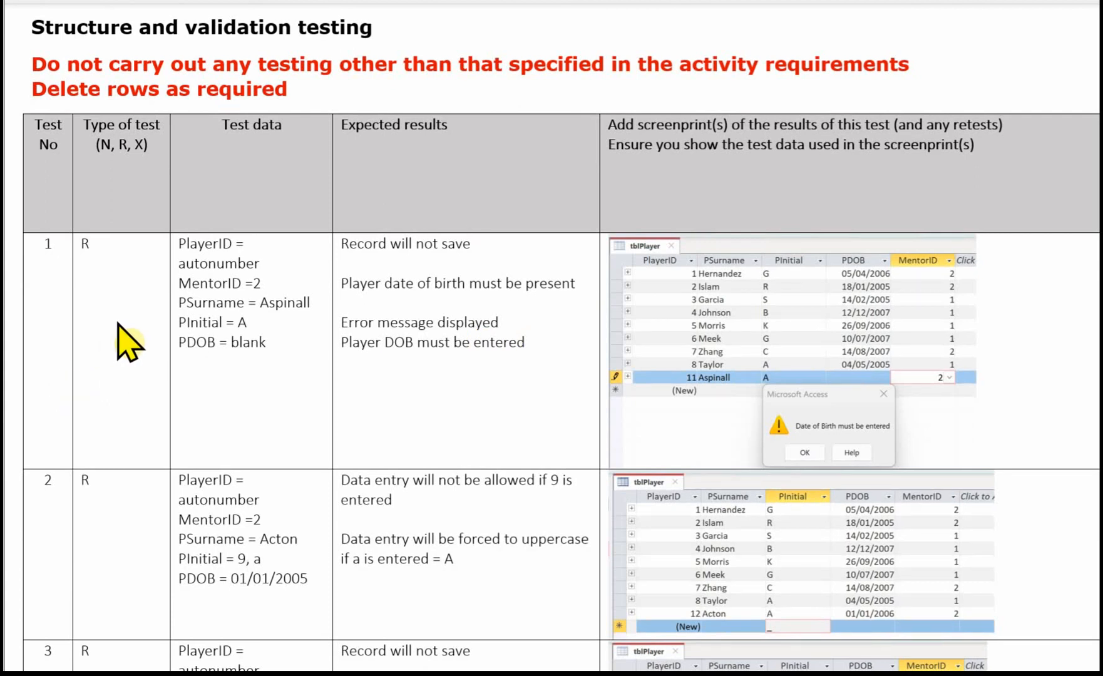
mouse_move(270, 395)
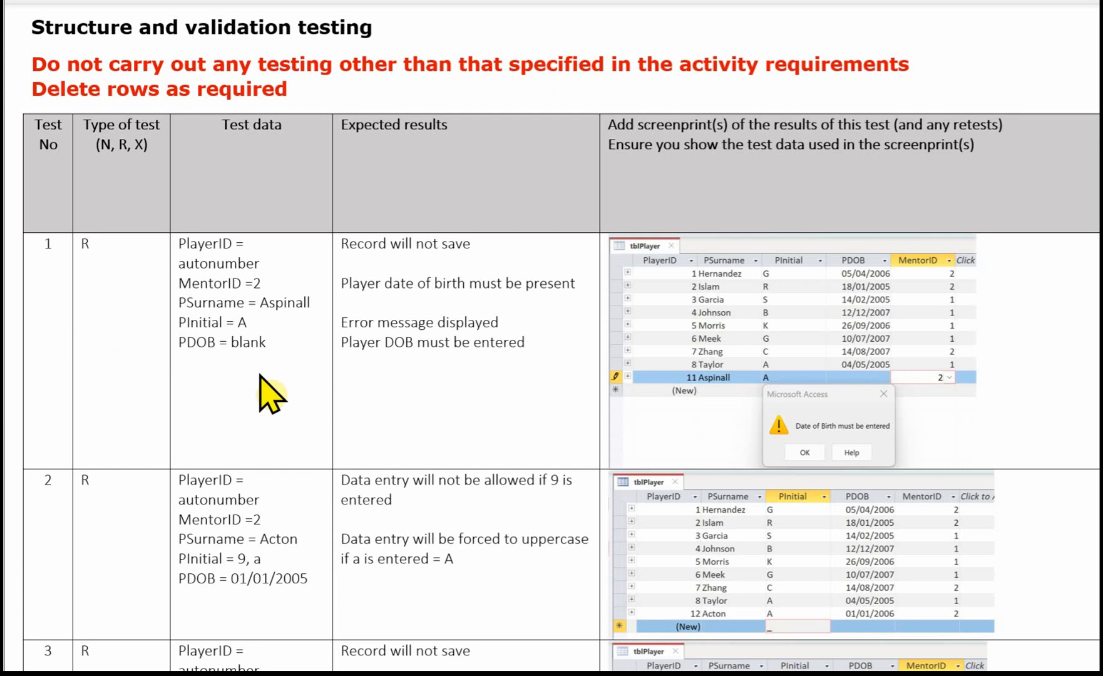
mouse_move(456, 406)
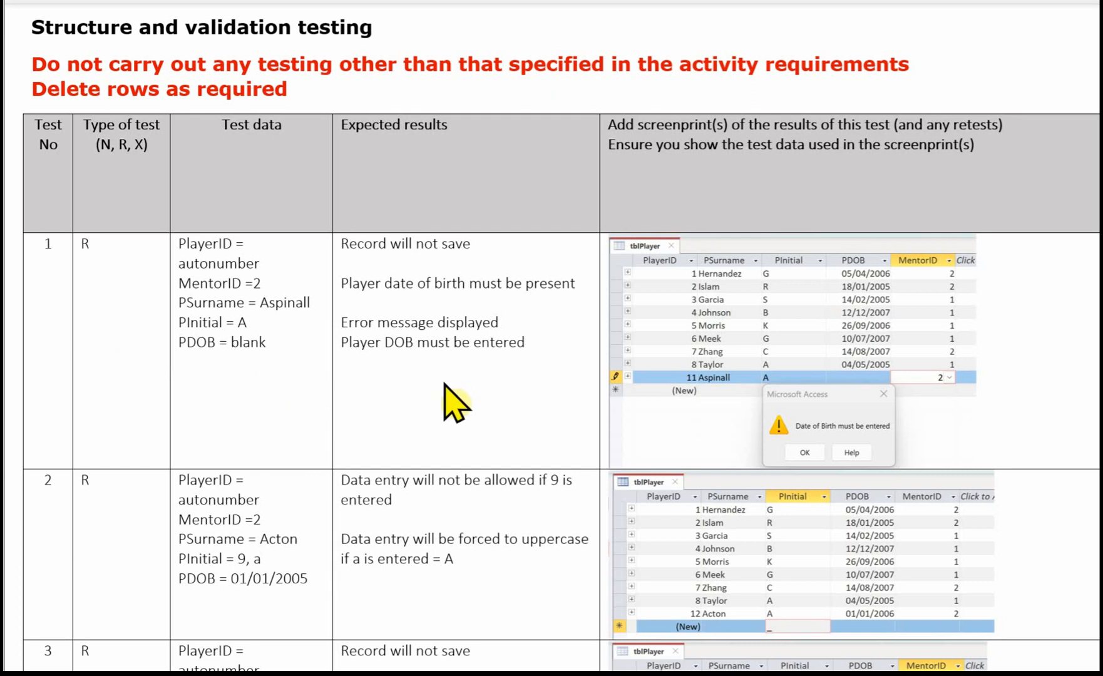
mouse_move(943, 362)
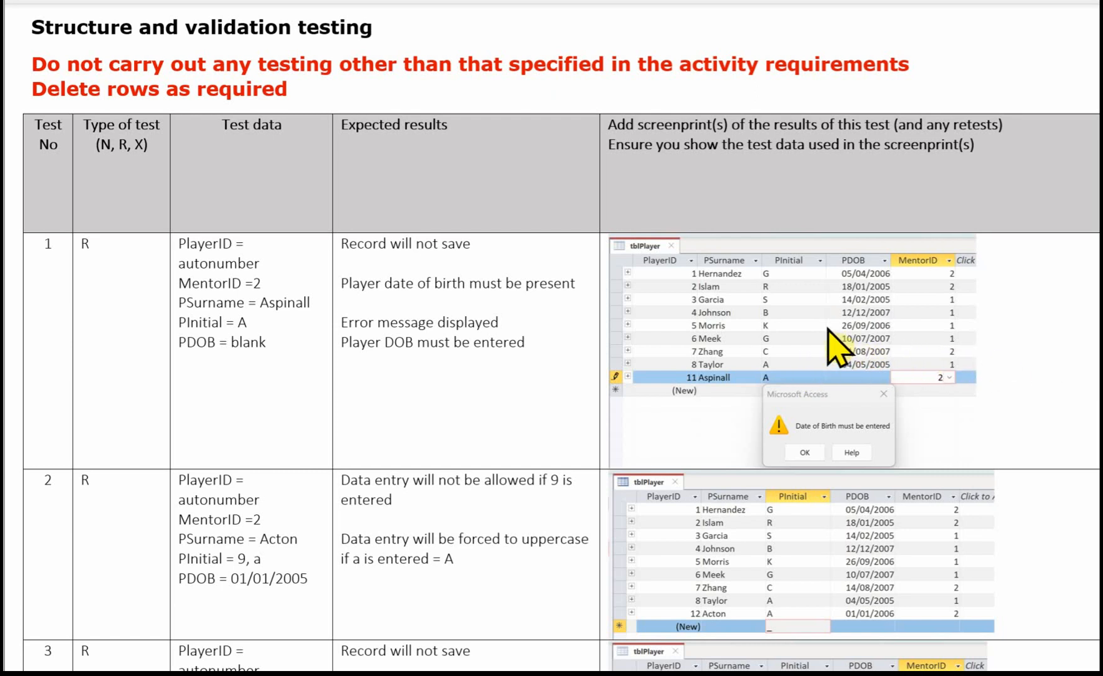
mouse_move(1025, 391)
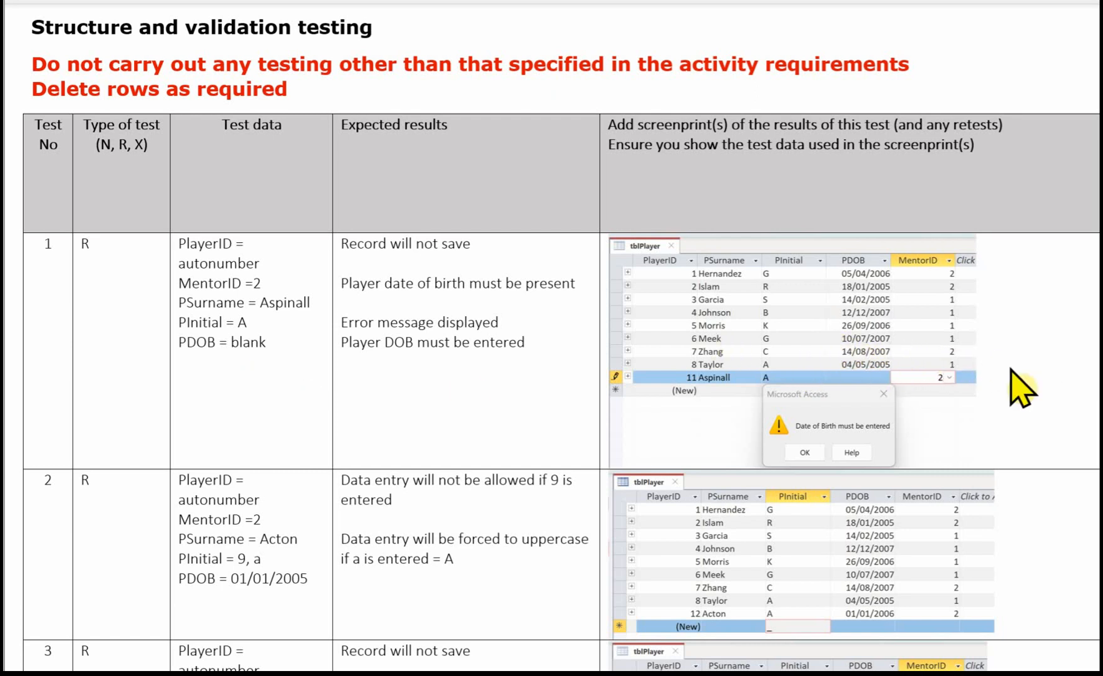
mouse_move(908, 395)
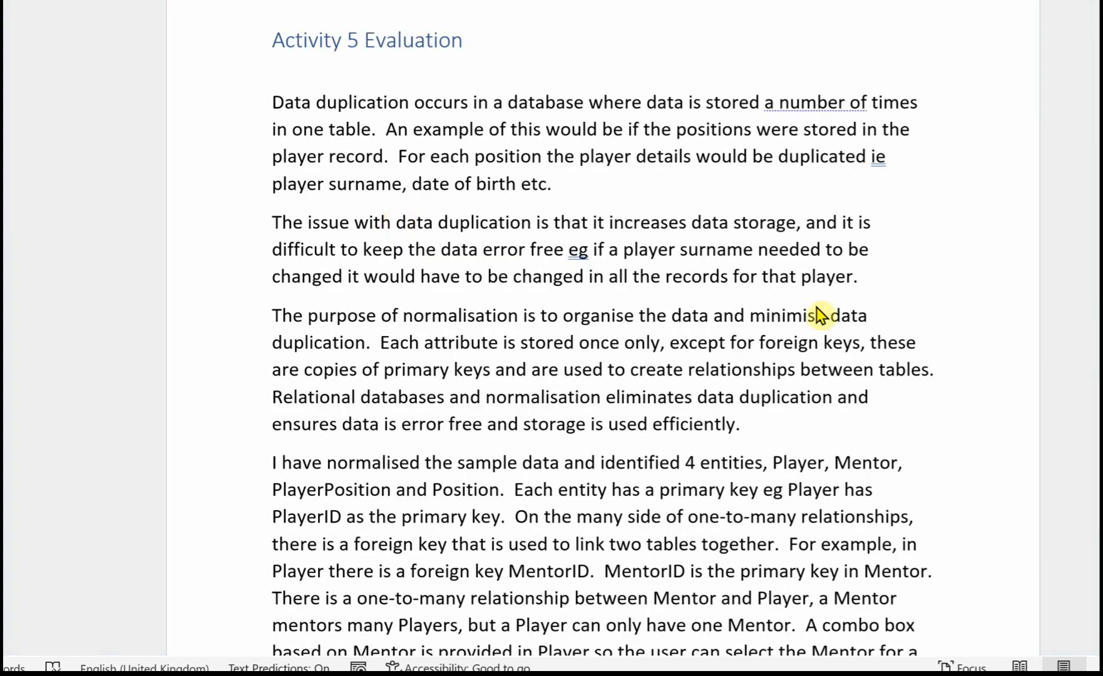
mouse_move(838, 314)
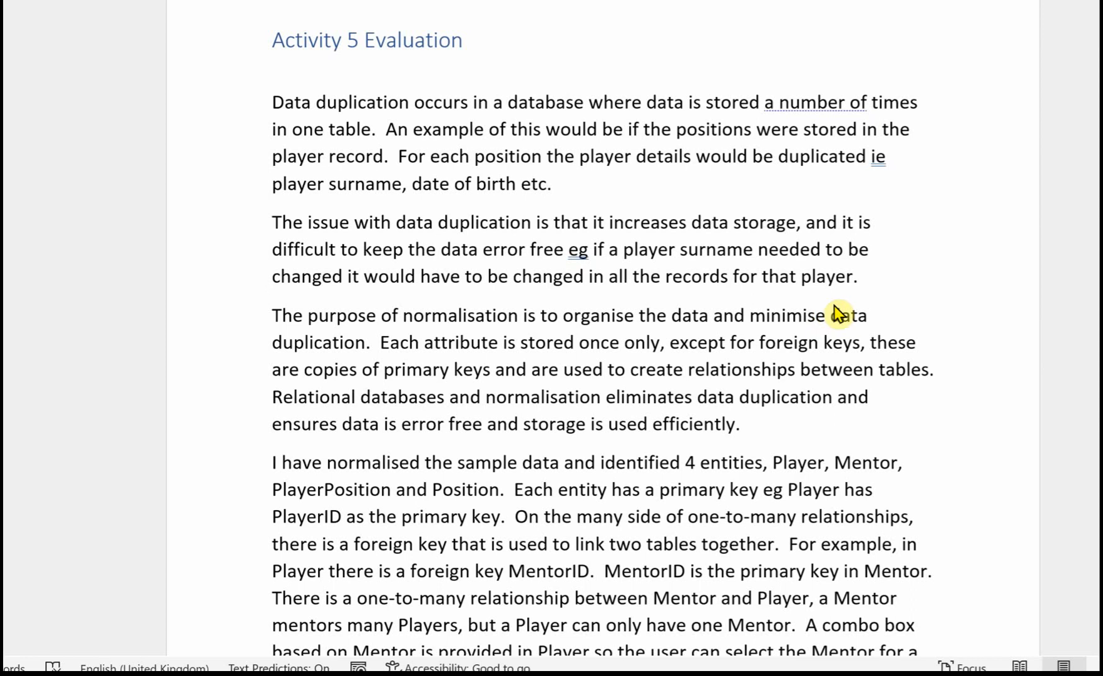
mouse_move(536, 62)
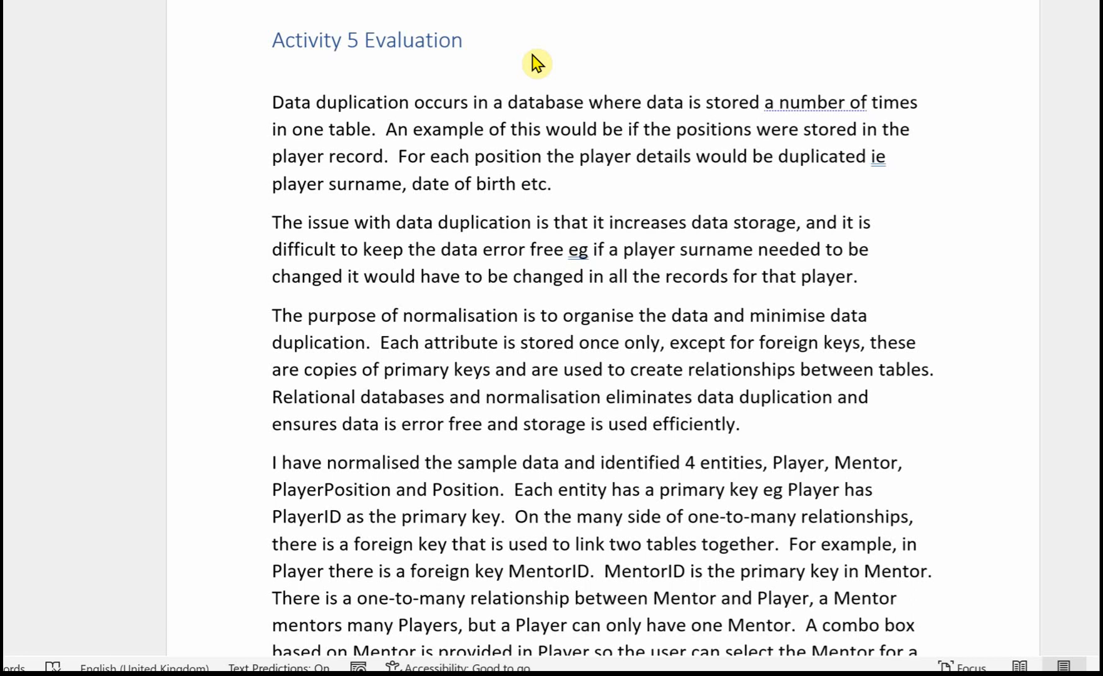
mouse_move(740, 300)
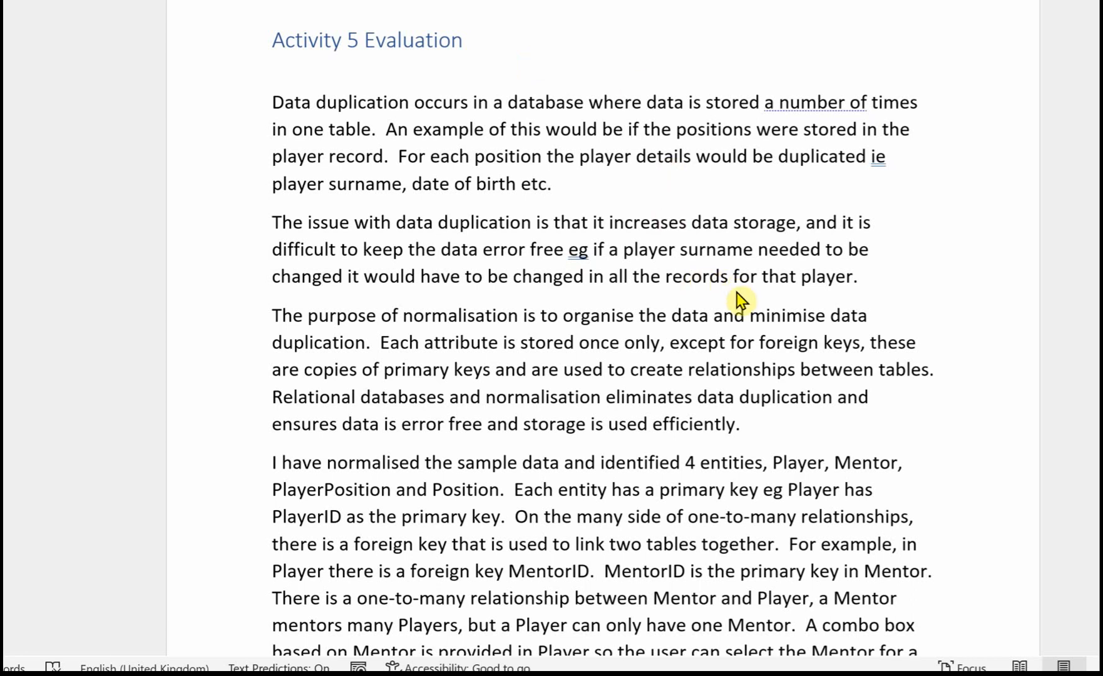
mouse_move(788, 317)
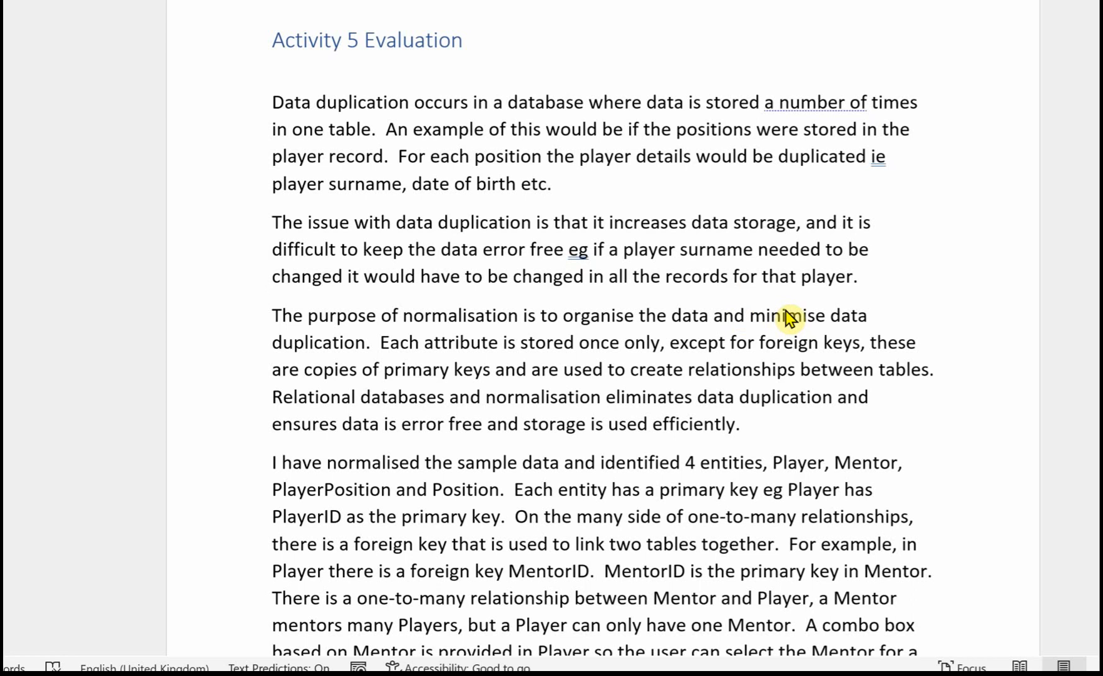
mouse_move(827, 294)
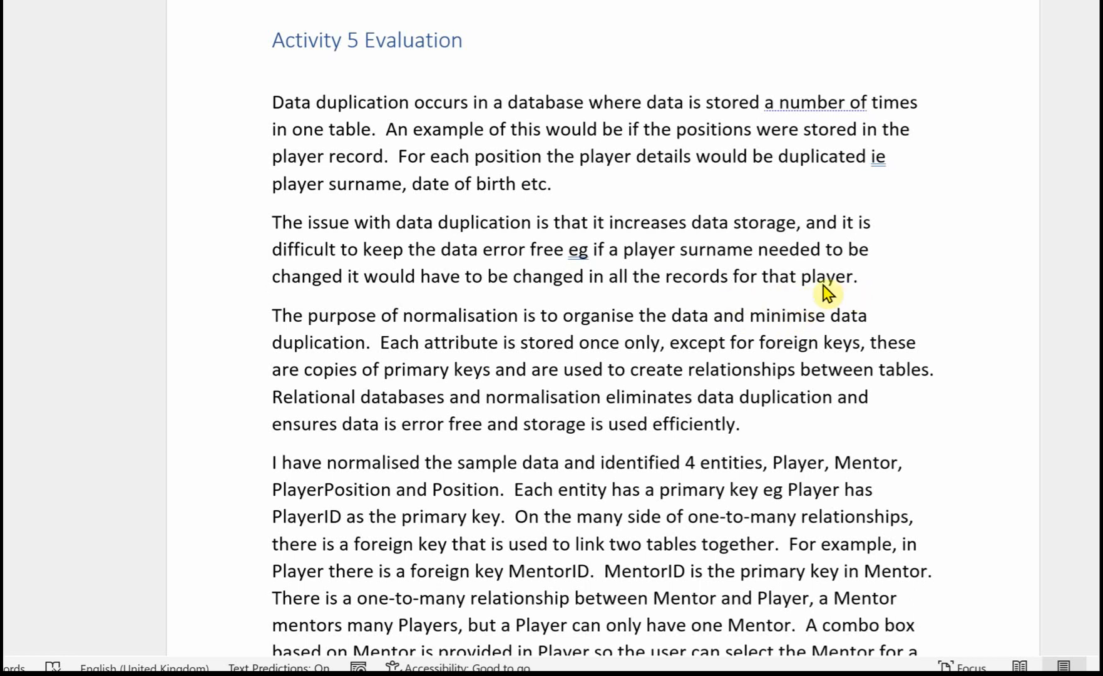
scroll("down", 3)
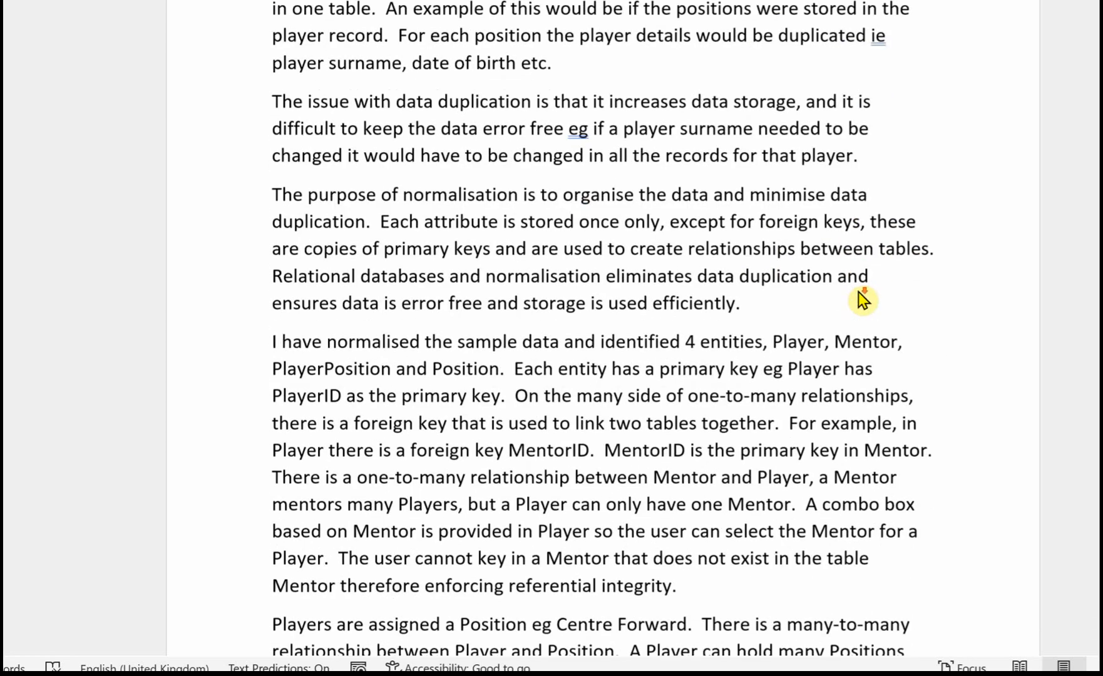
scroll("down", 3)
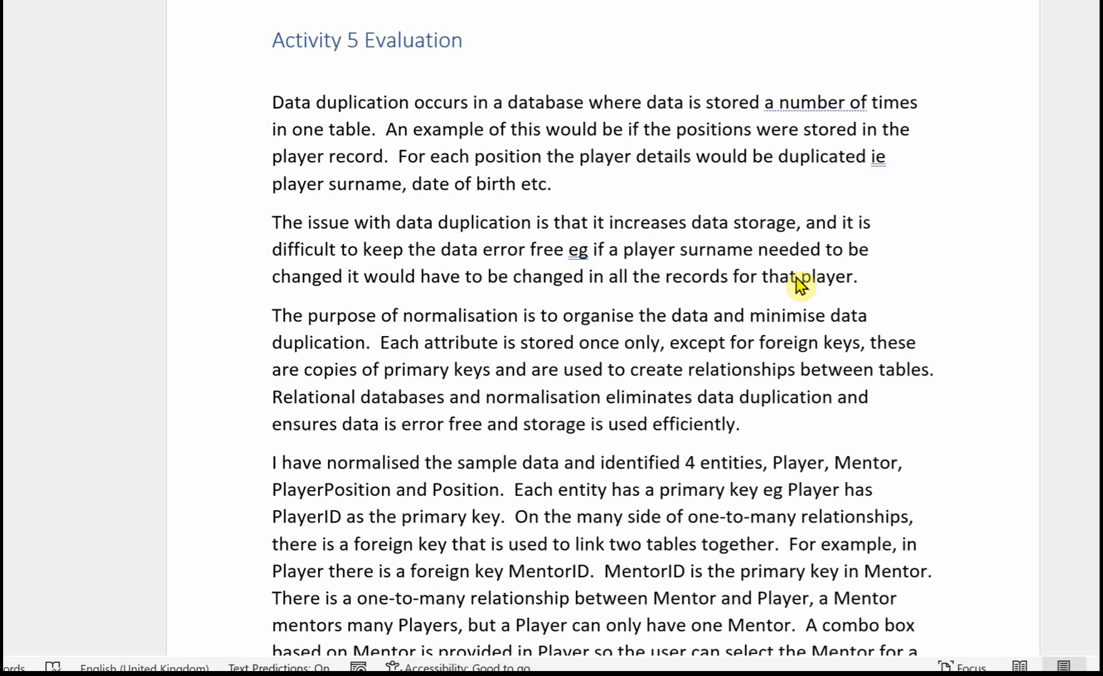
mouse_move(809, 271)
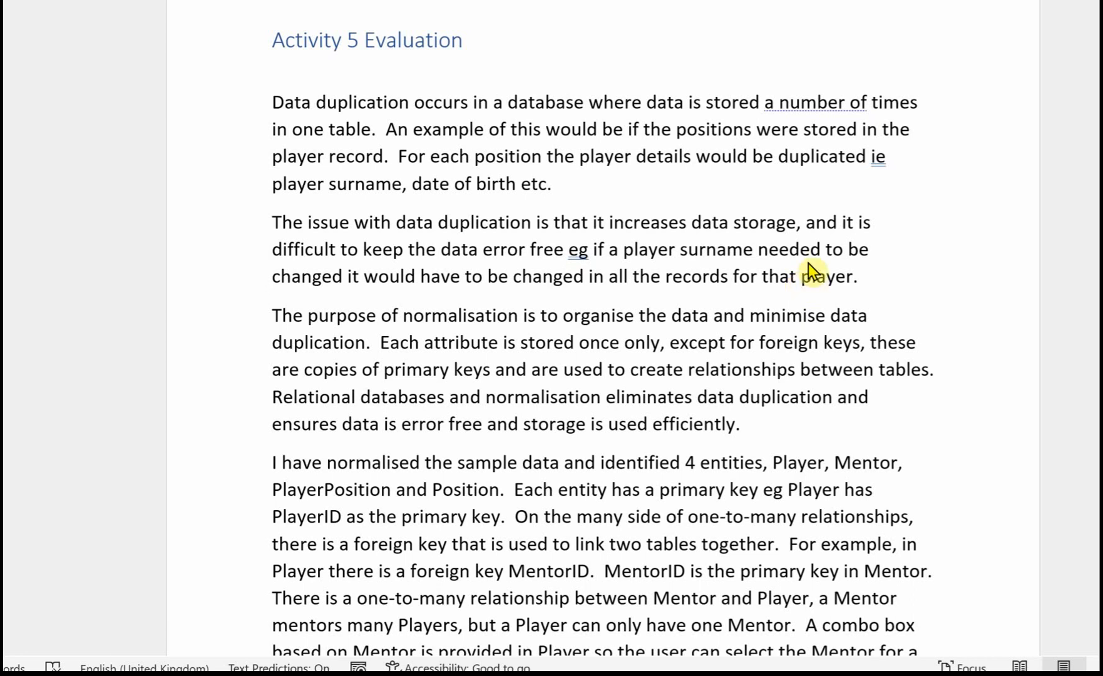
scroll("down", 3)
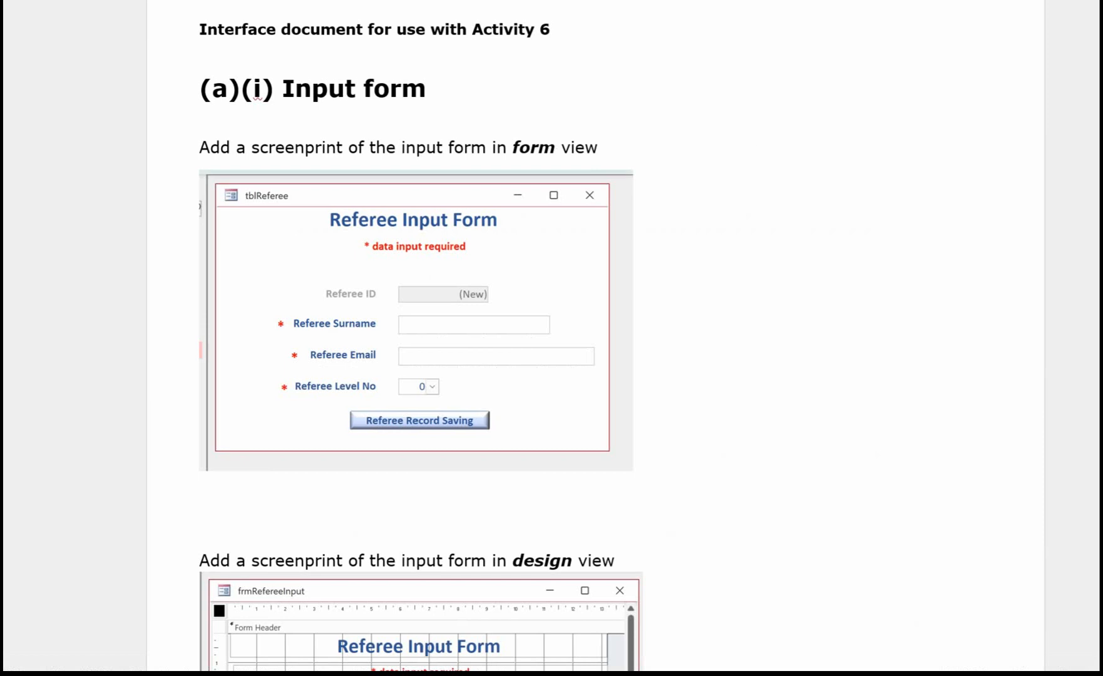
mouse_move(801, 144)
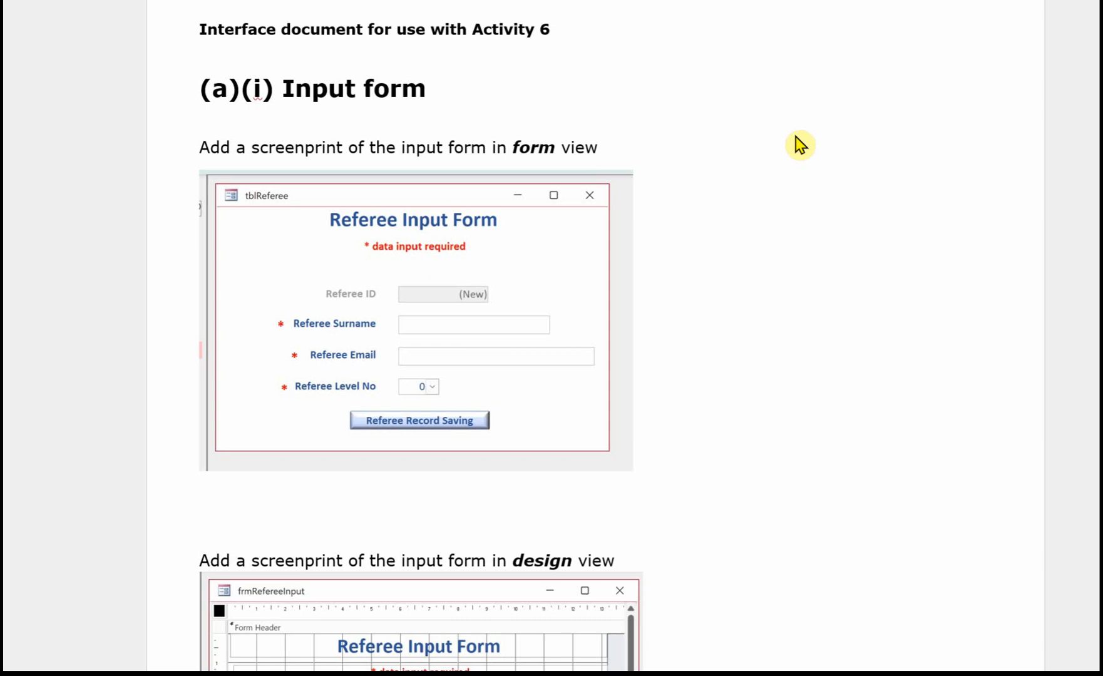
mouse_move(791, 157)
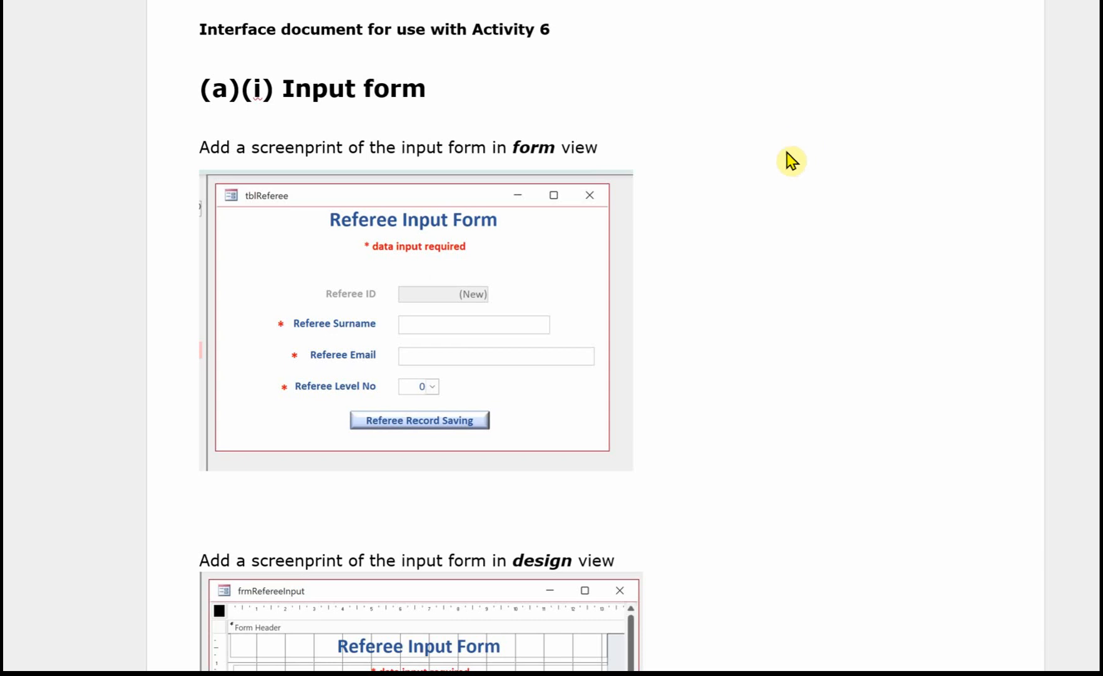
mouse_move(681, 250)
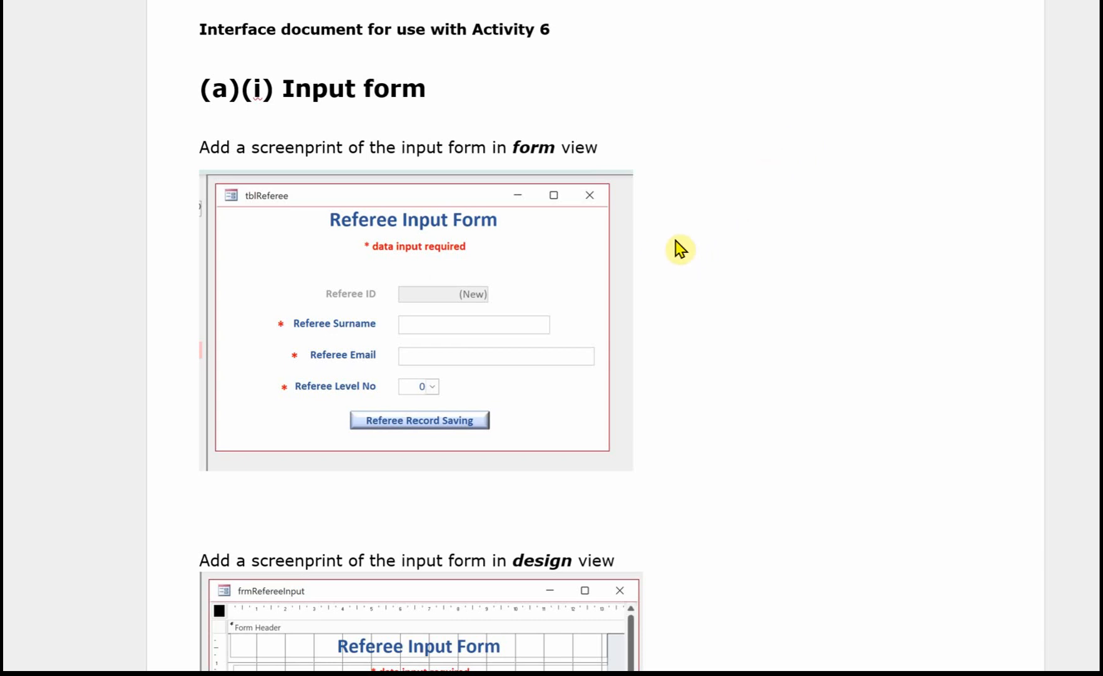
mouse_move(697, 246)
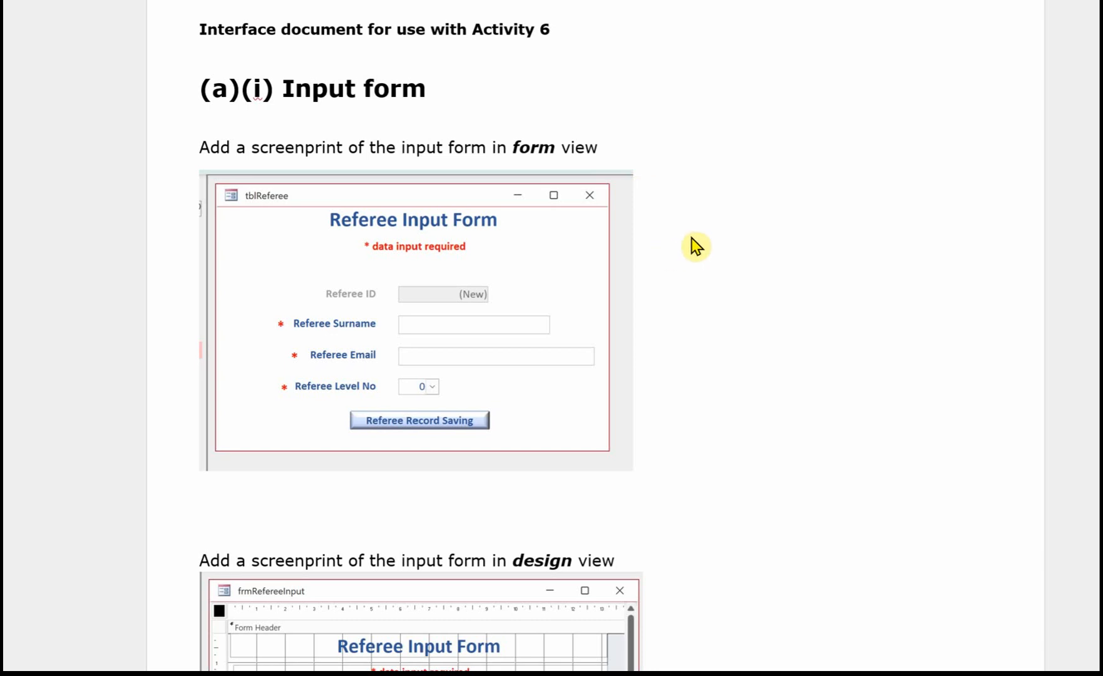
scroll("down", 3)
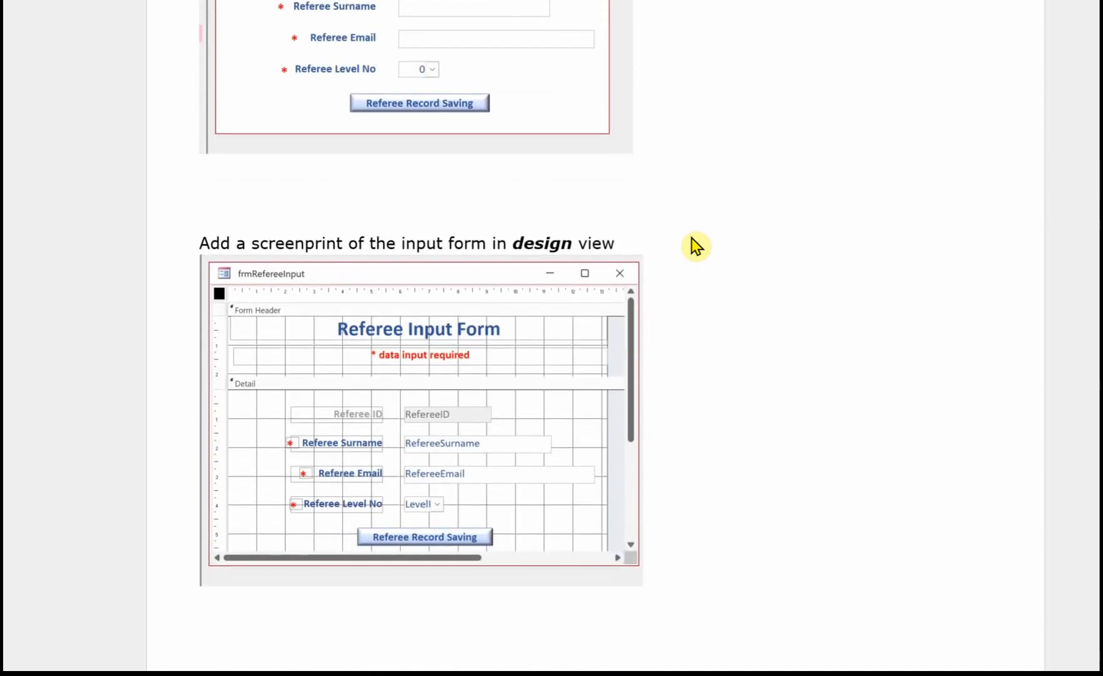
mouse_move(705, 249)
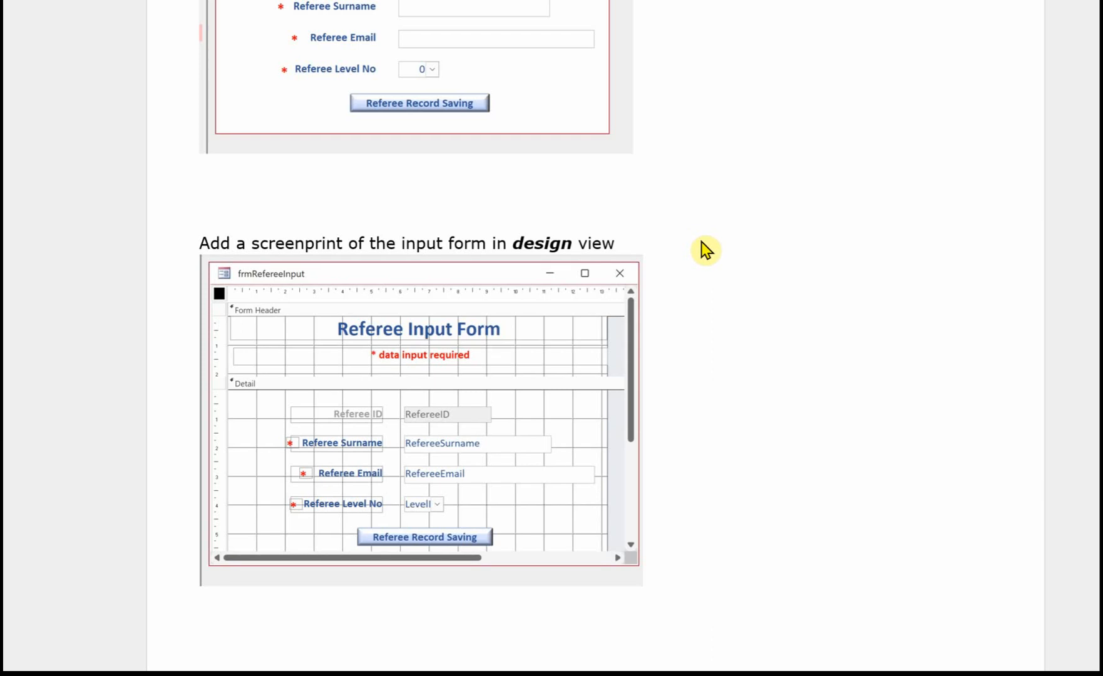
scroll("down", 3)
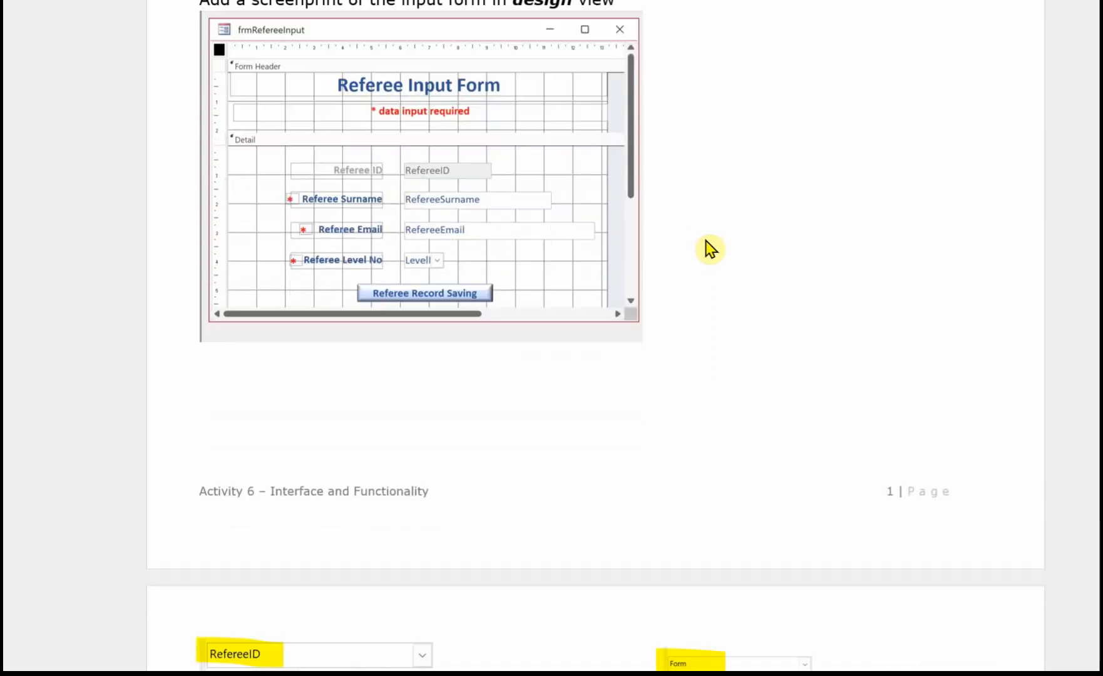
scroll("down", 3)
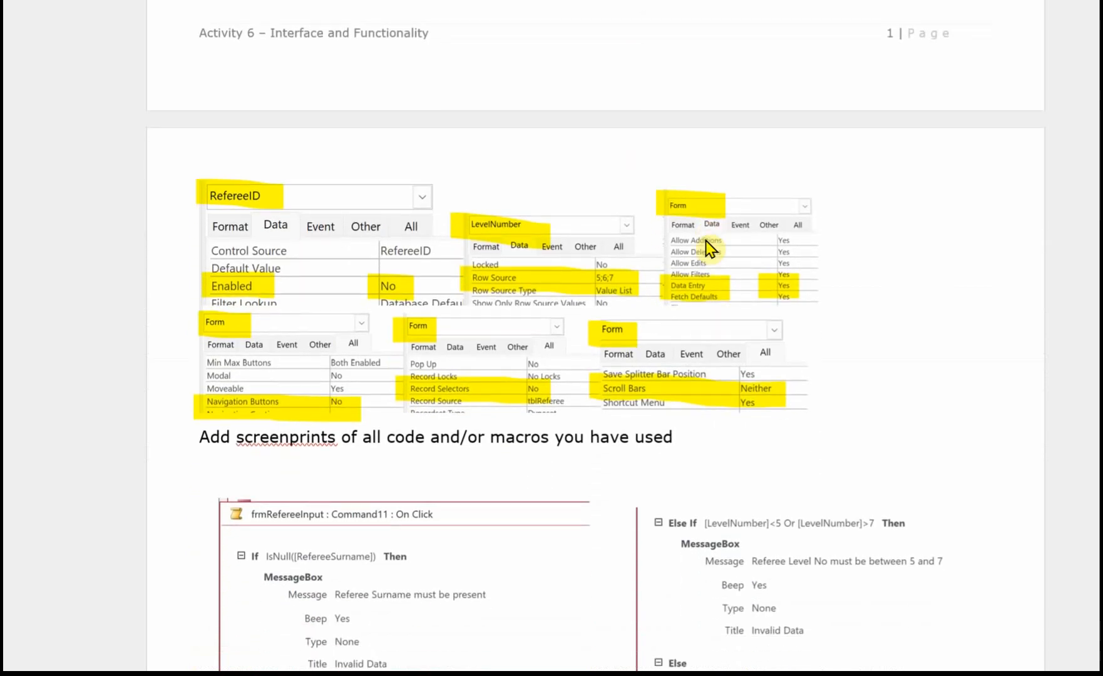
scroll("down", 3)
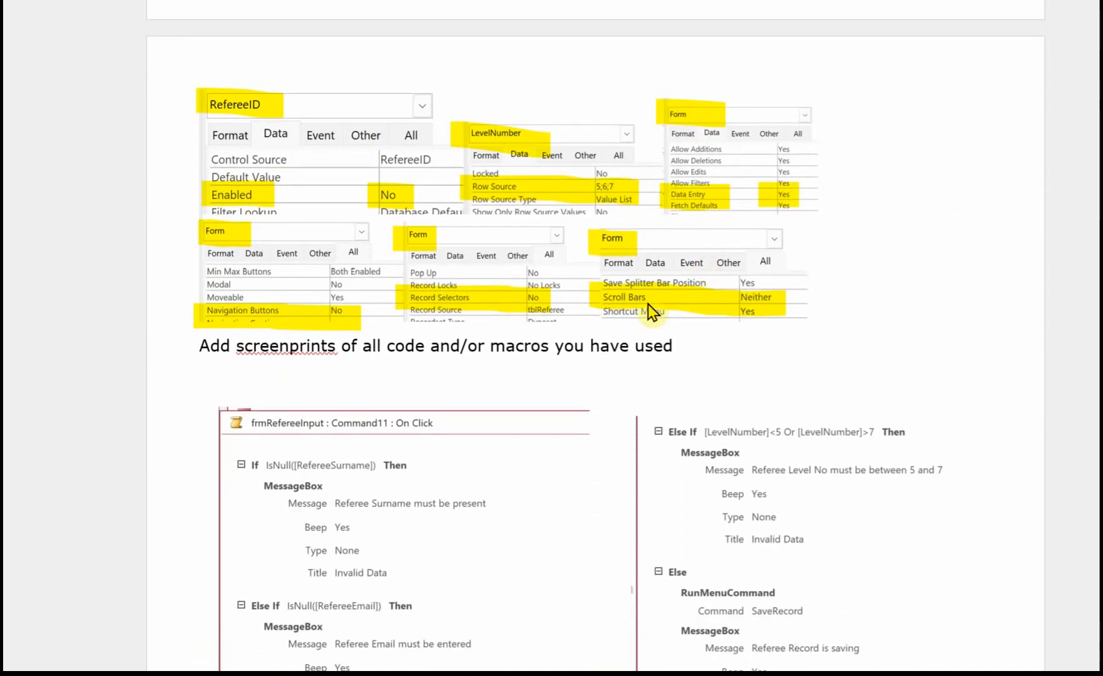
mouse_move(372, 257)
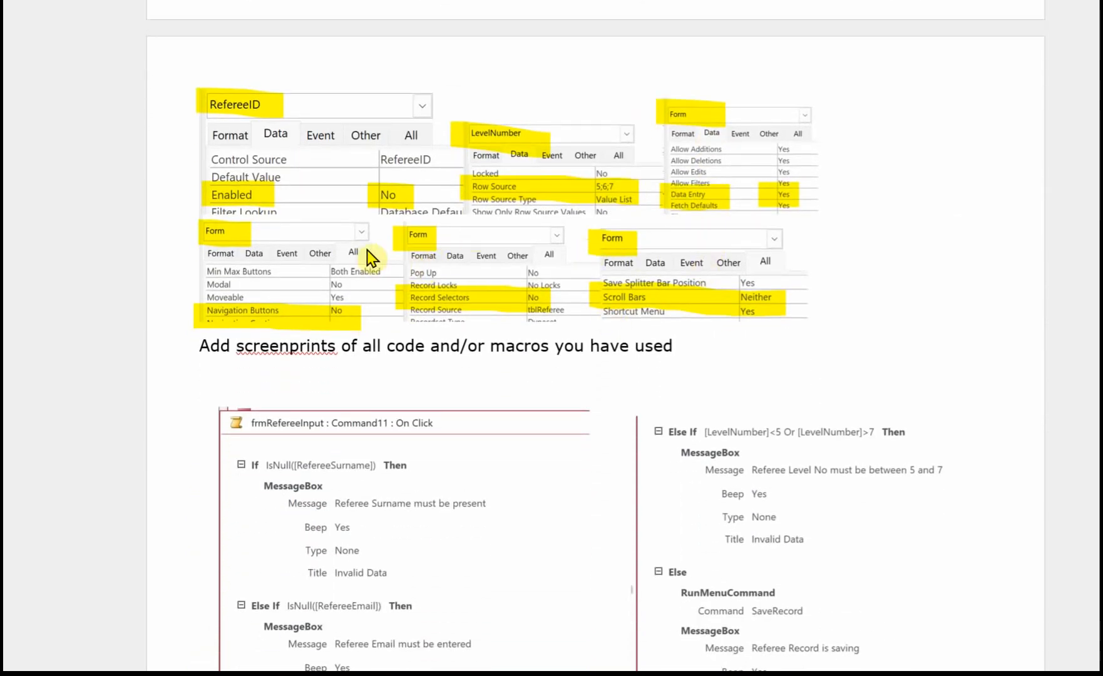
mouse_move(277, 174)
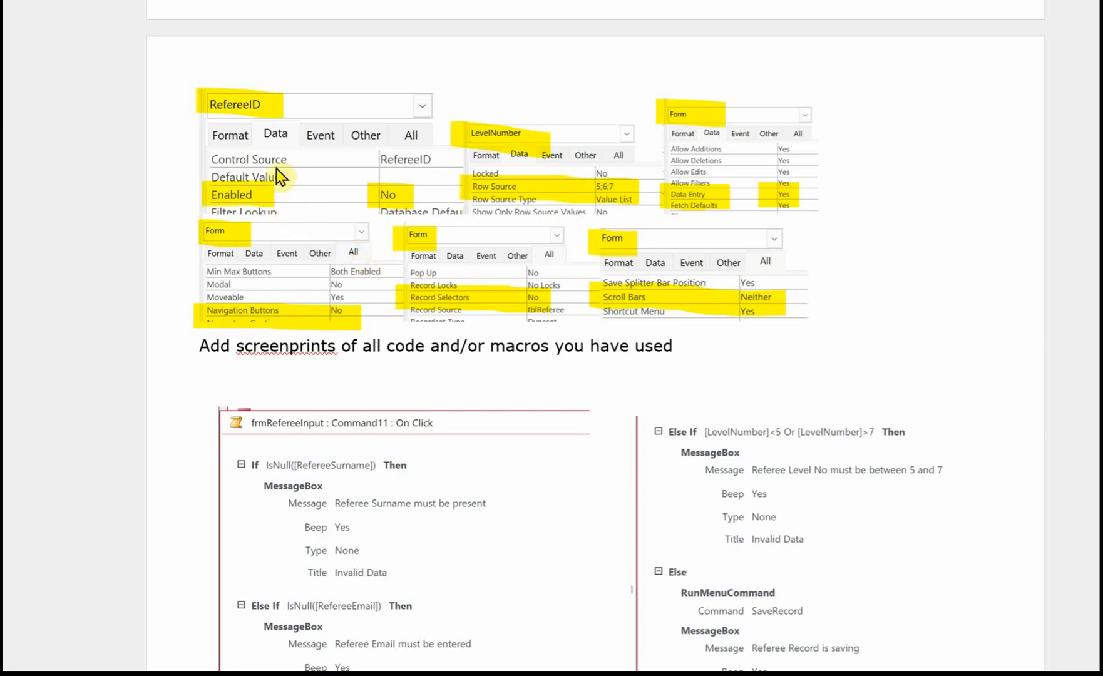
mouse_move(323, 206)
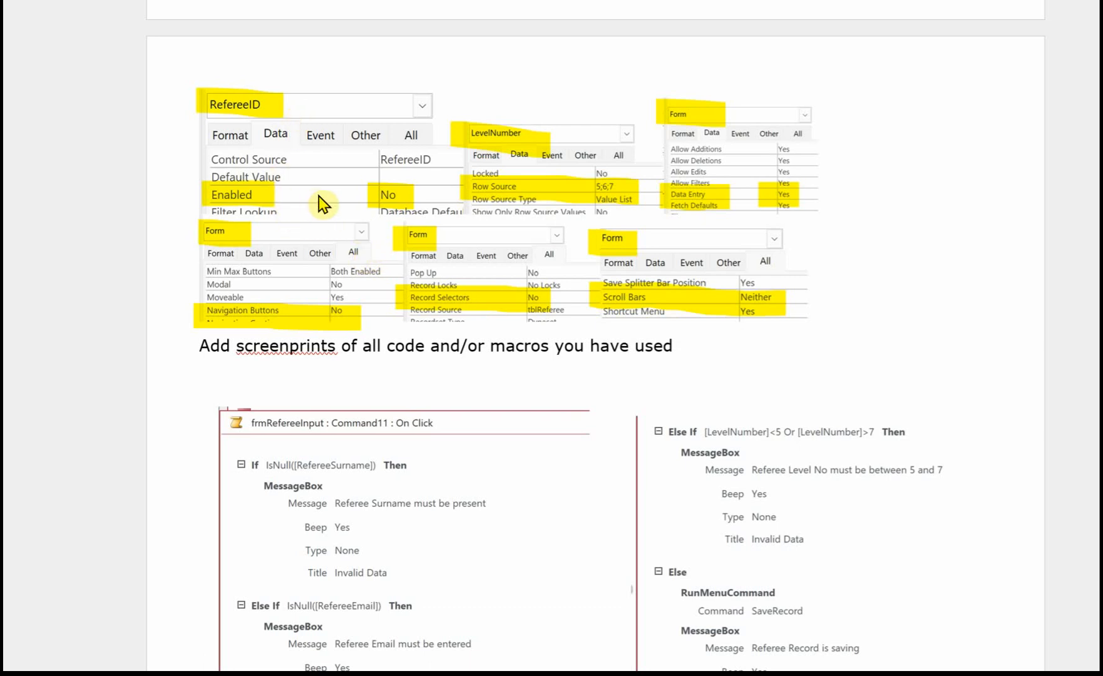
mouse_move(496, 197)
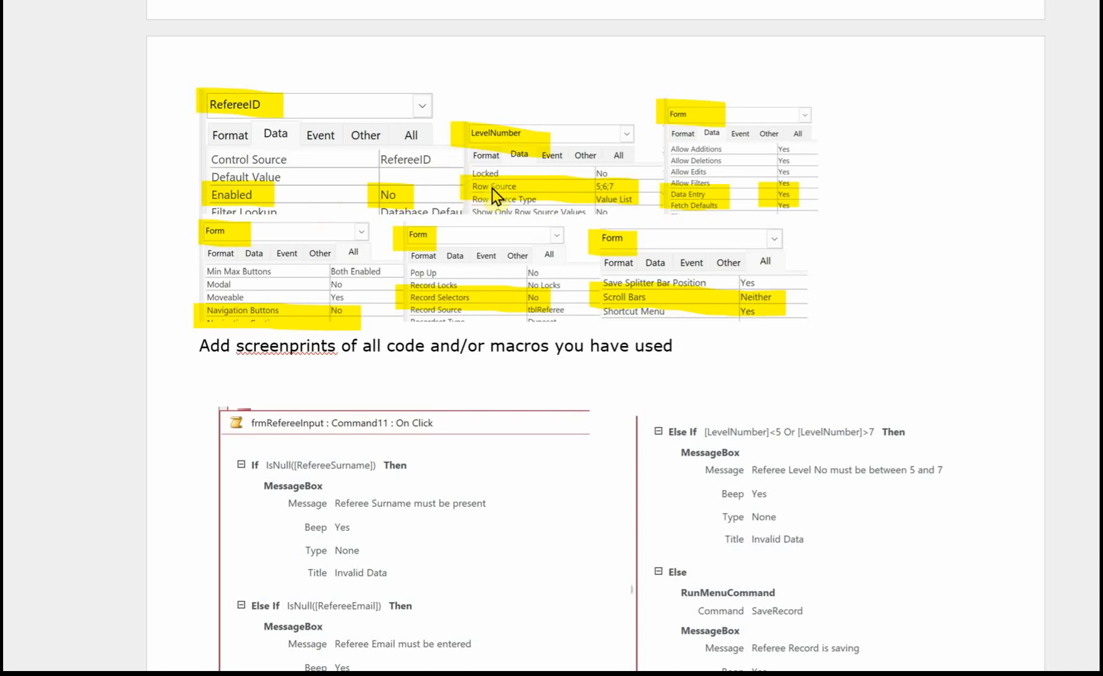
mouse_move(571, 202)
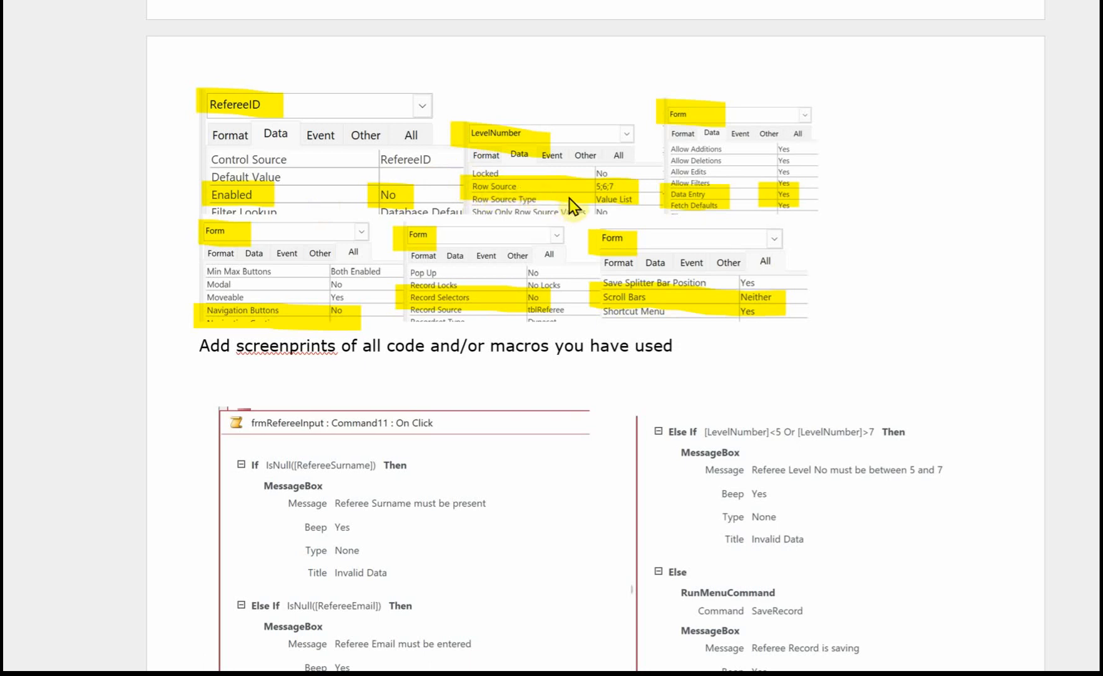
mouse_move(691, 123)
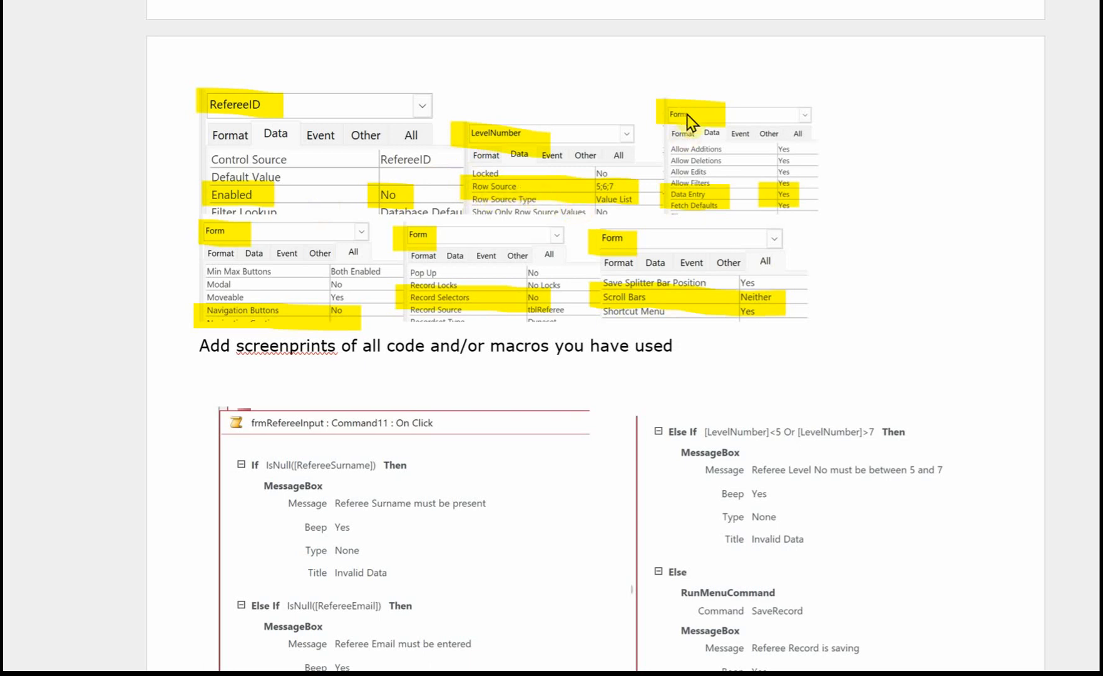
mouse_move(339, 271)
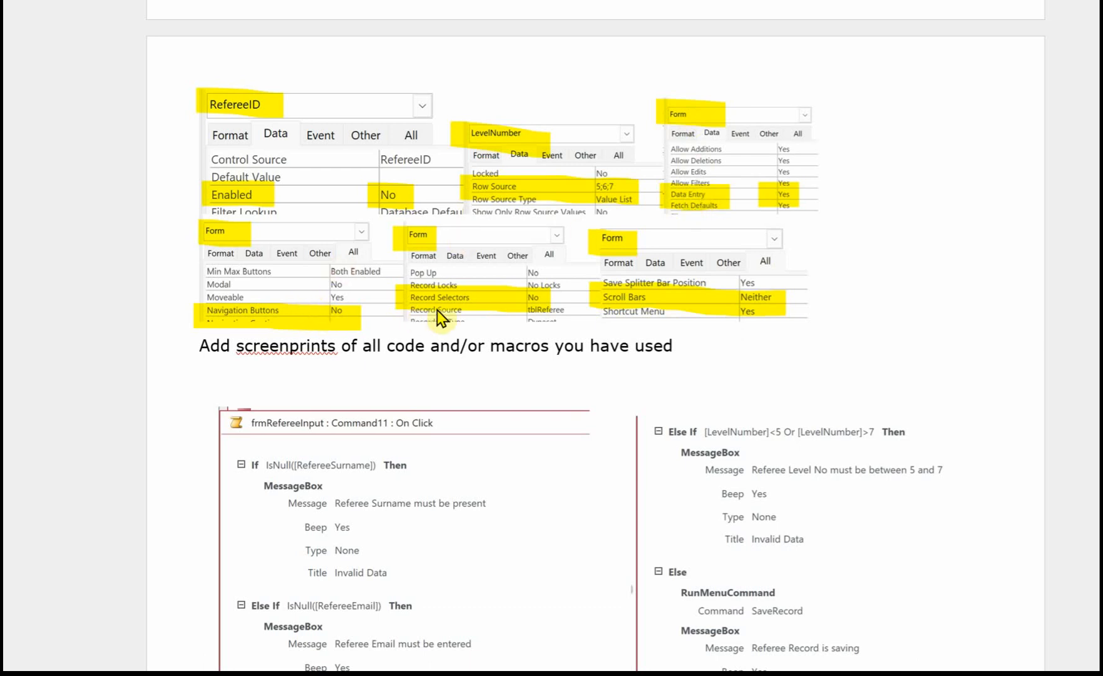
mouse_move(691, 311)
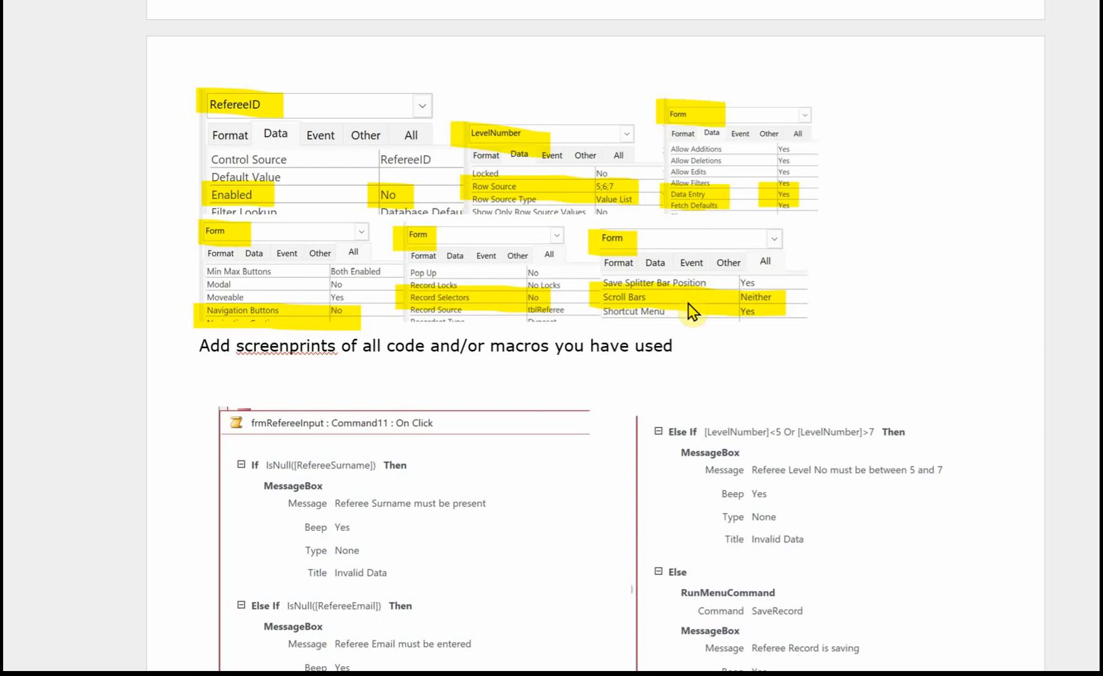
scroll("down", 3)
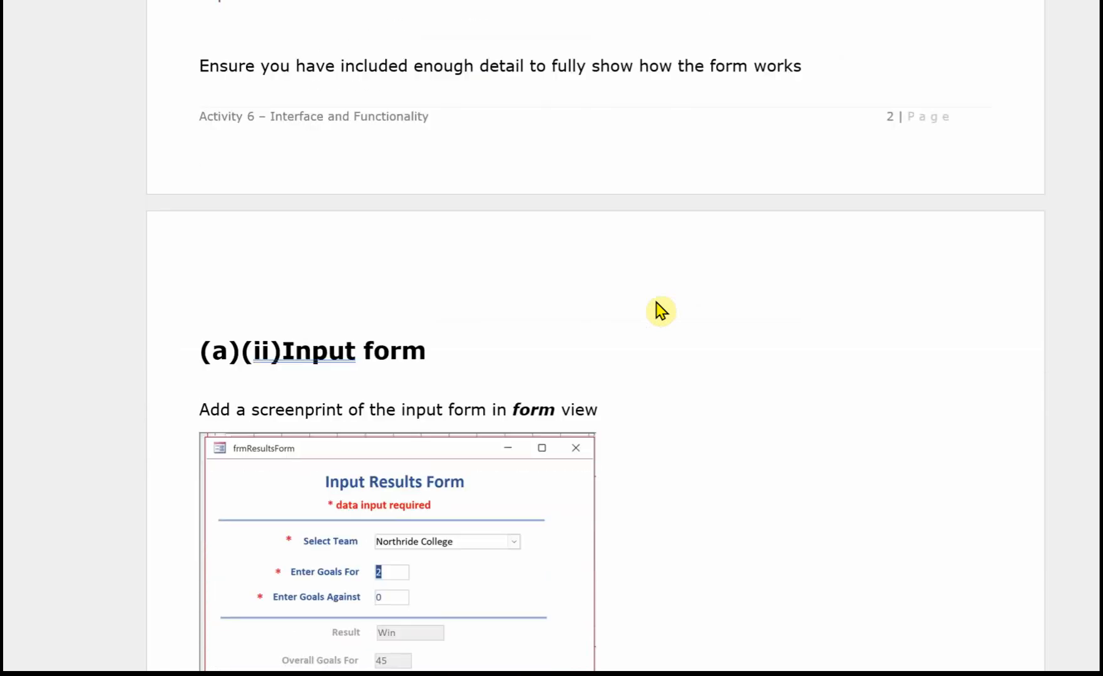
scroll("down", 3)
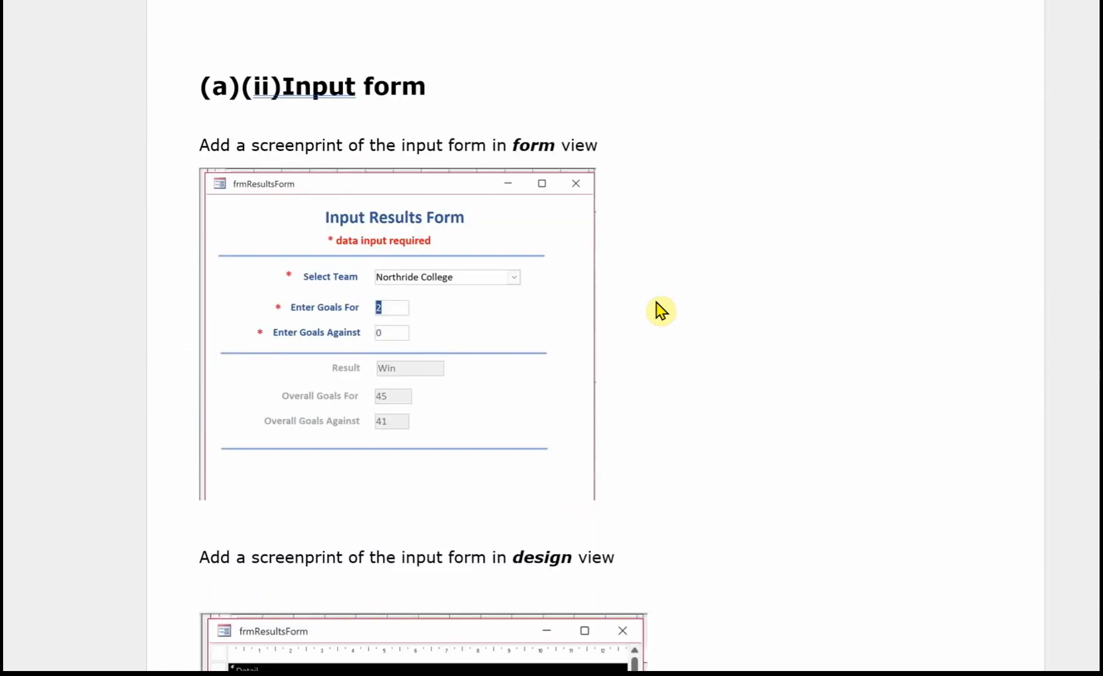
mouse_move(598, 253)
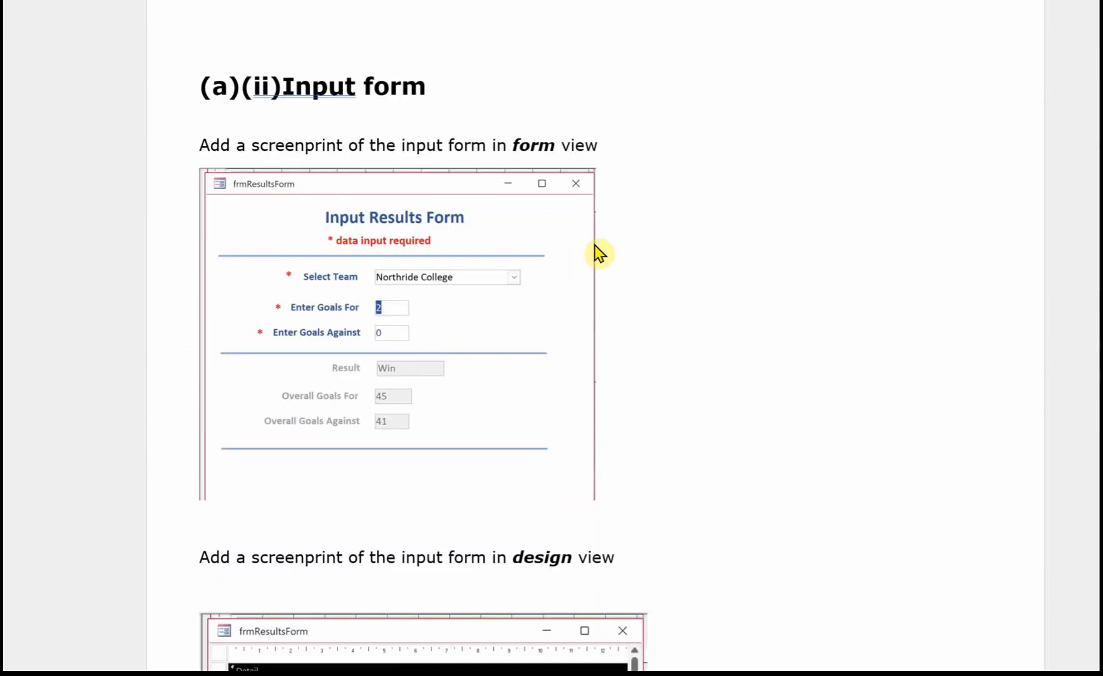
mouse_move(543, 317)
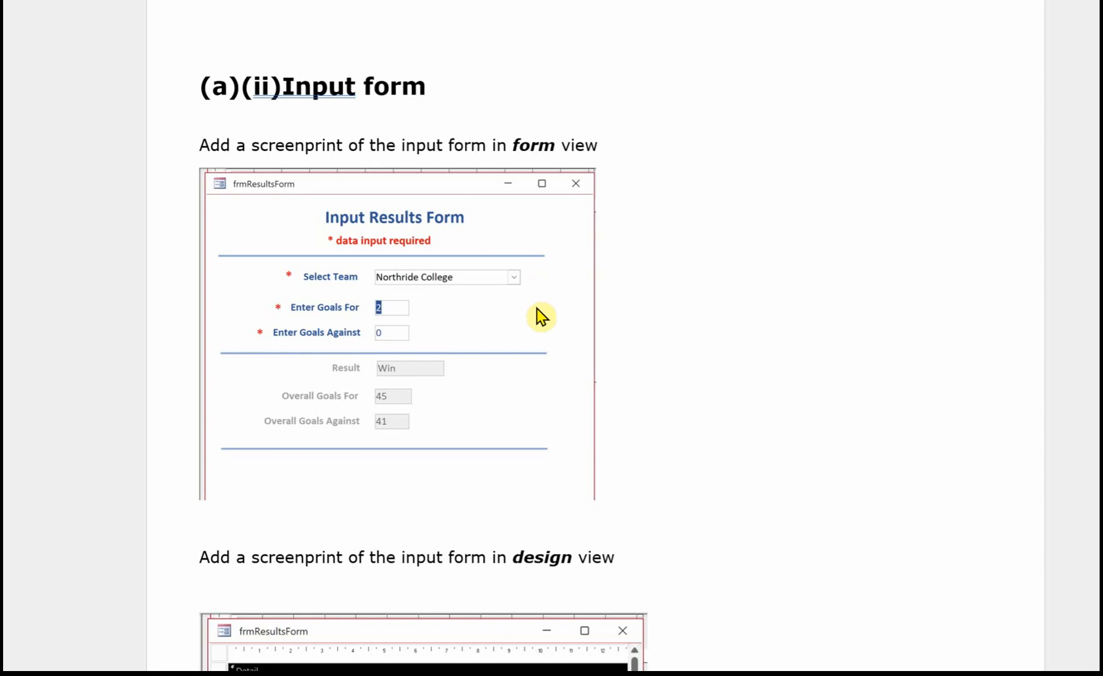
scroll("down", 3)
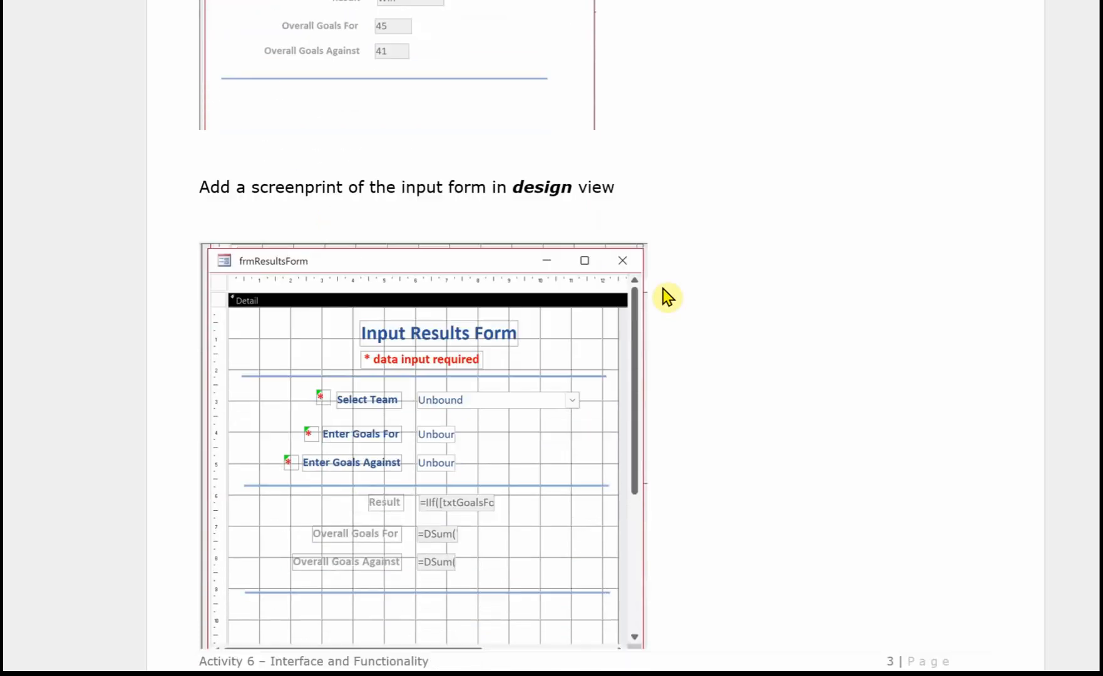
scroll("down", 3)
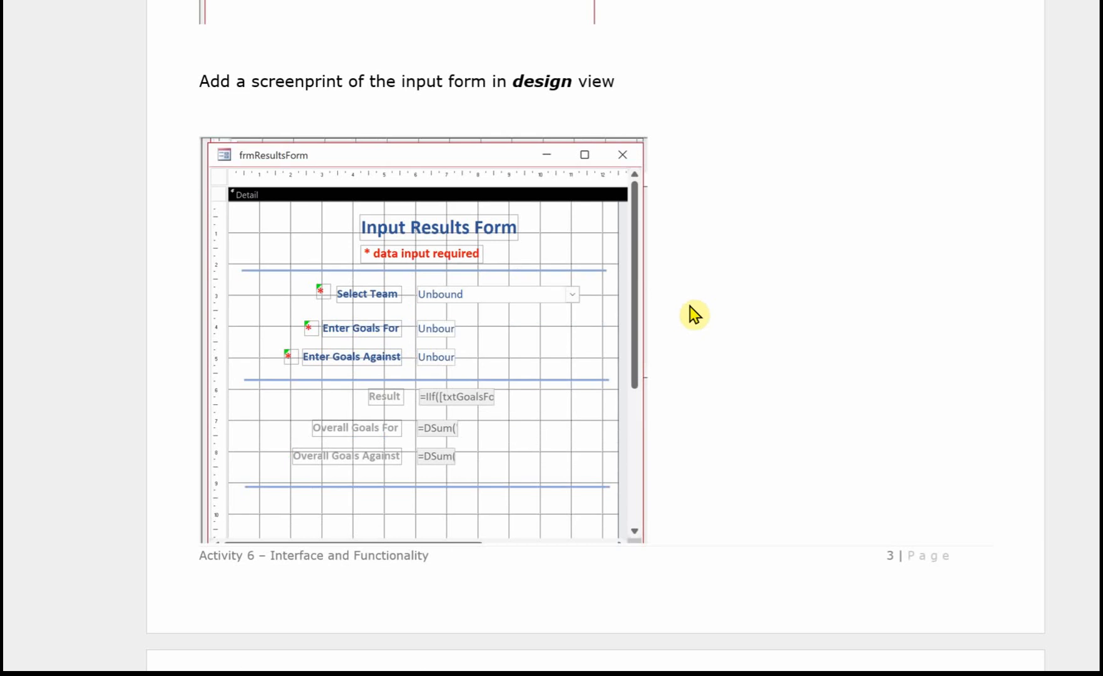
mouse_move(700, 308)
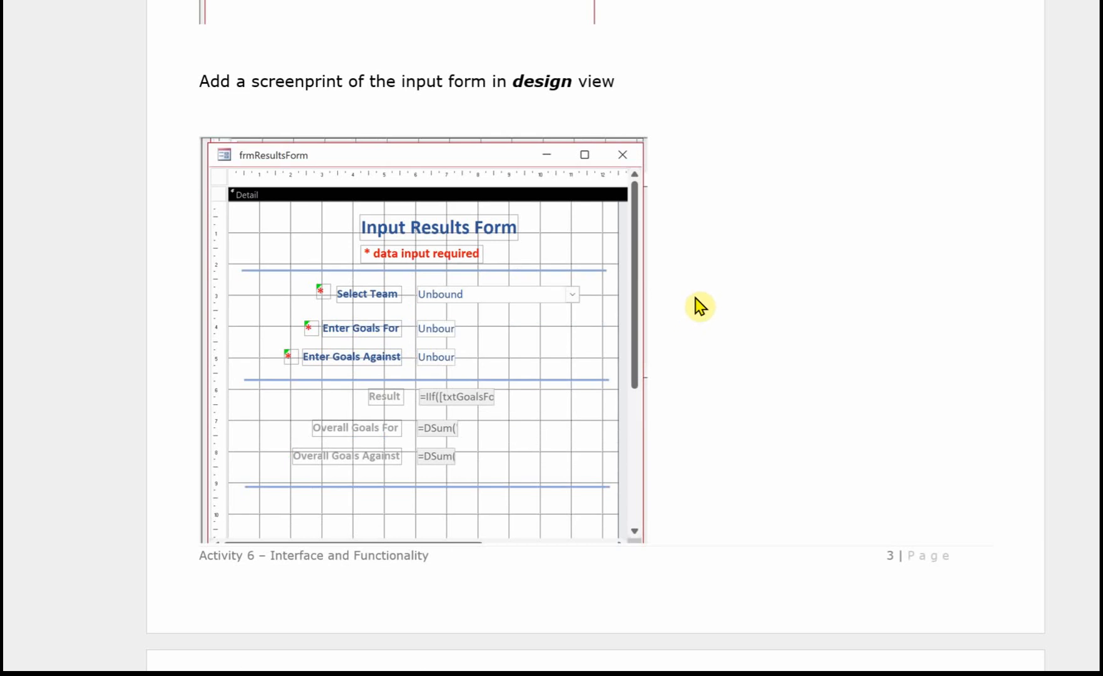
scroll("down", 3)
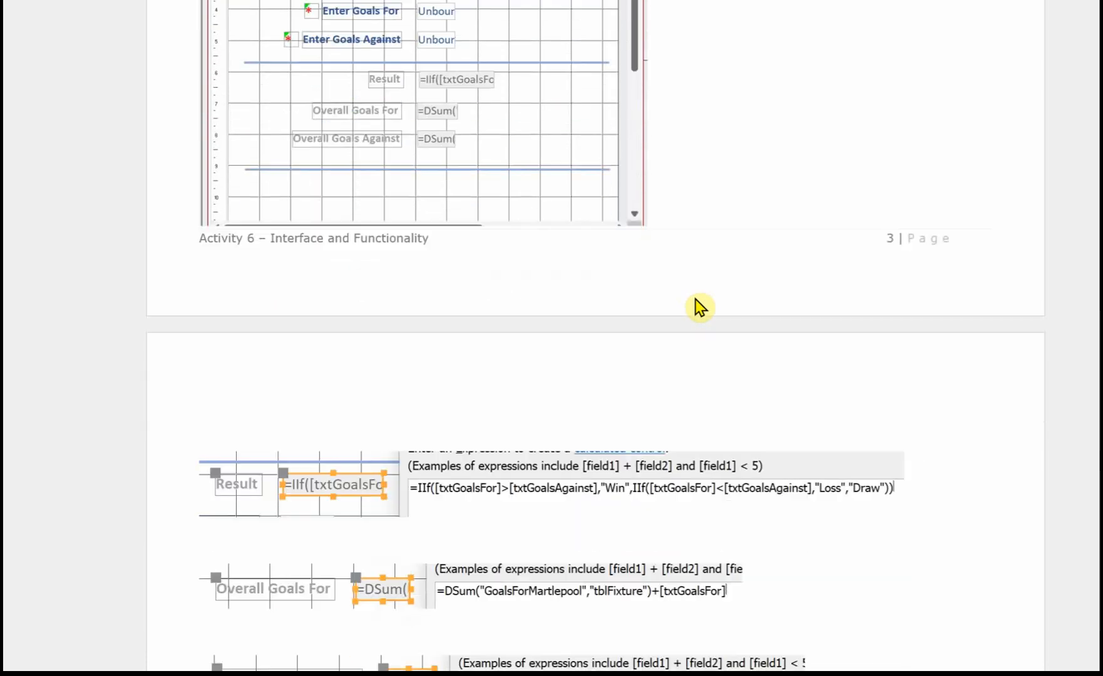
scroll("down", 3)
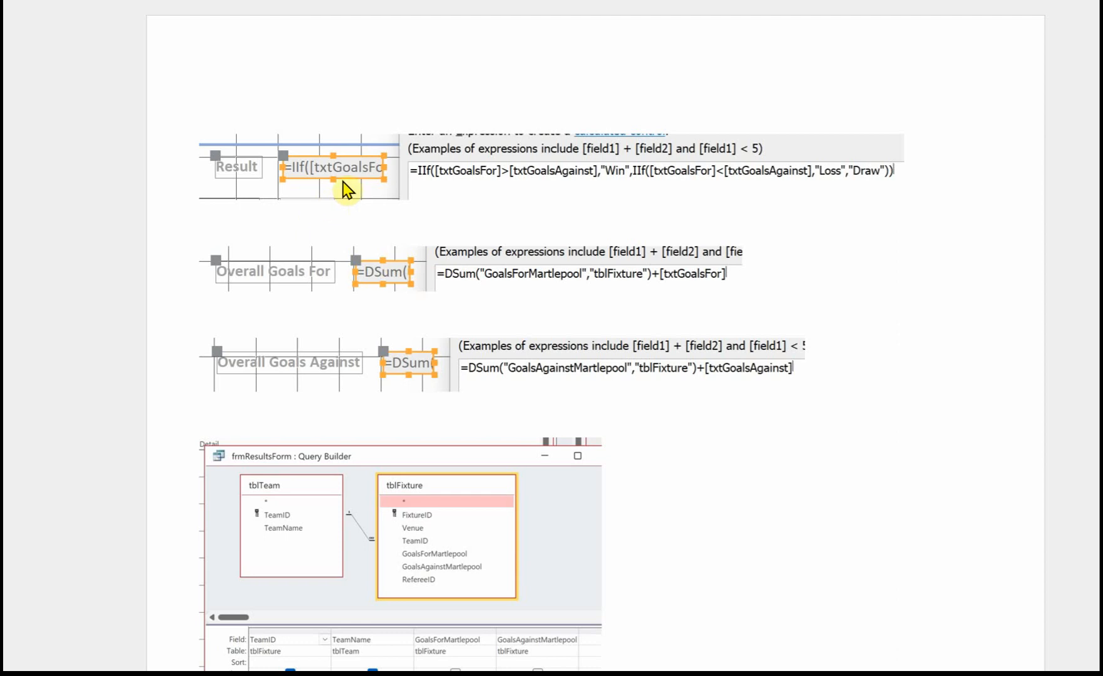
mouse_move(369, 184)
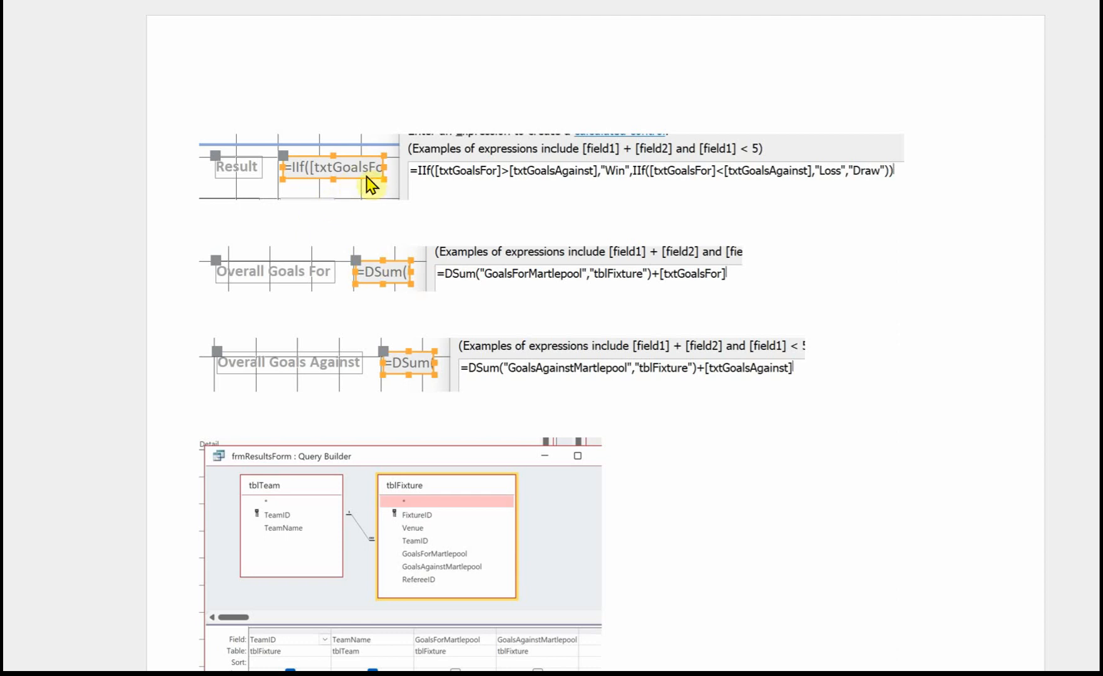
mouse_move(458, 191)
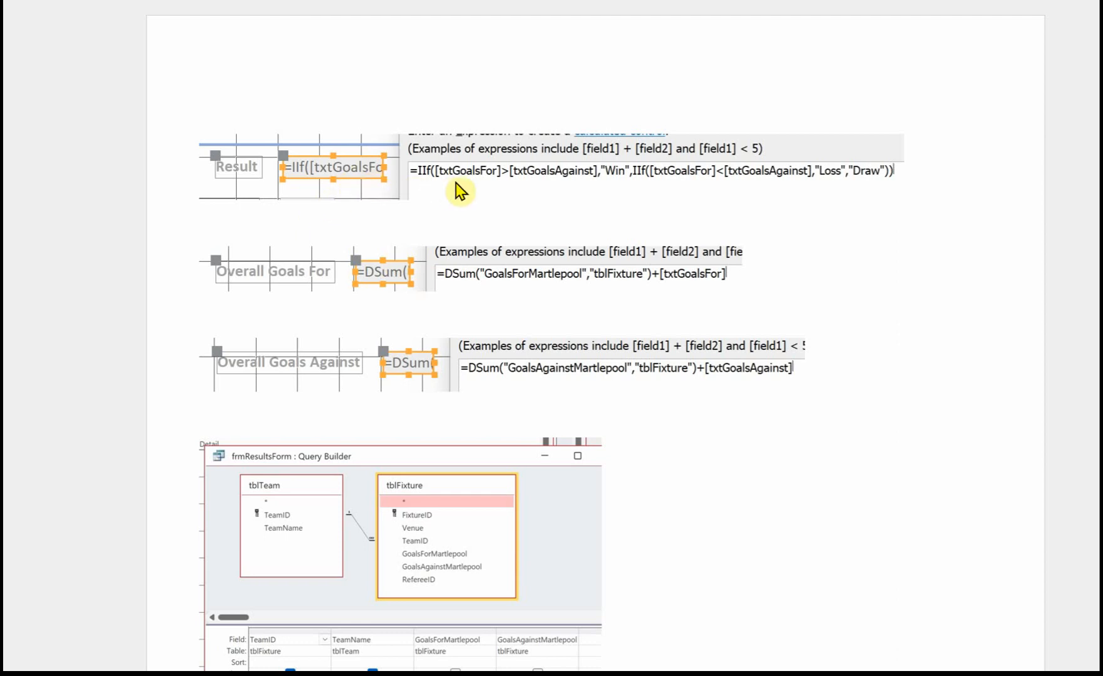
mouse_move(582, 230)
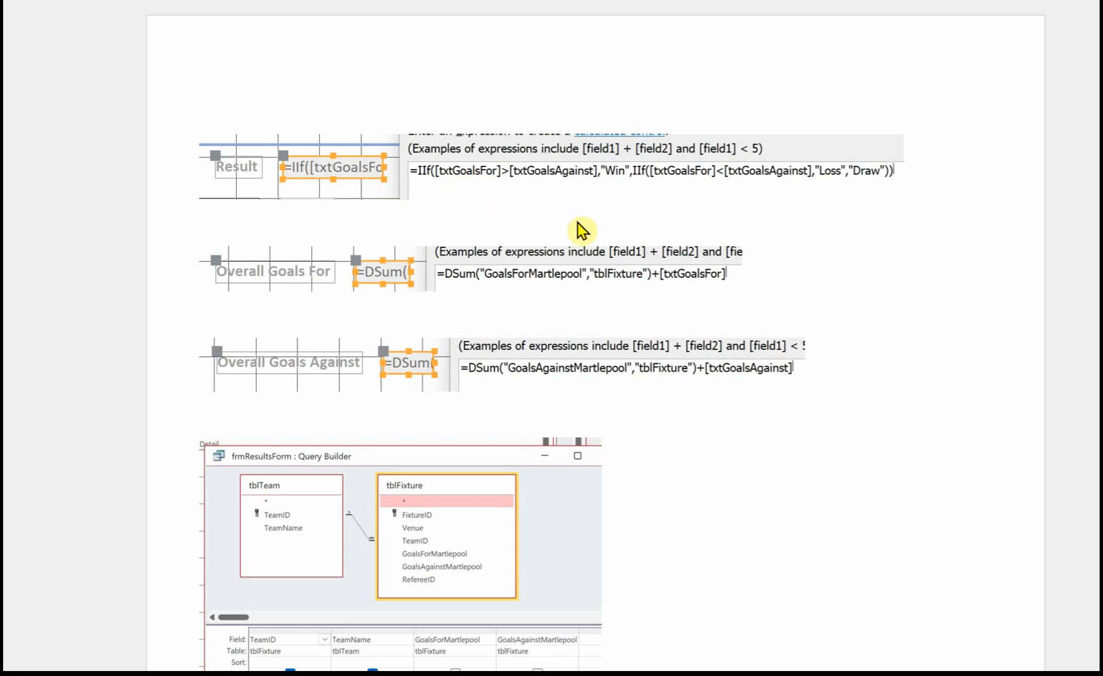
mouse_move(619, 174)
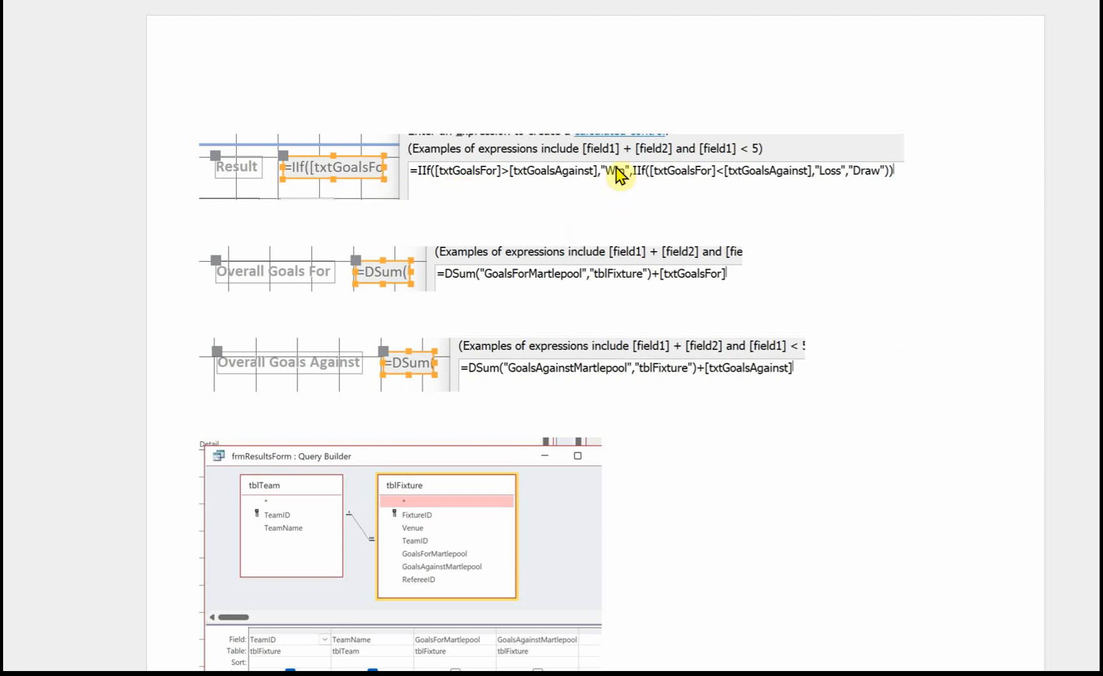
mouse_move(660, 286)
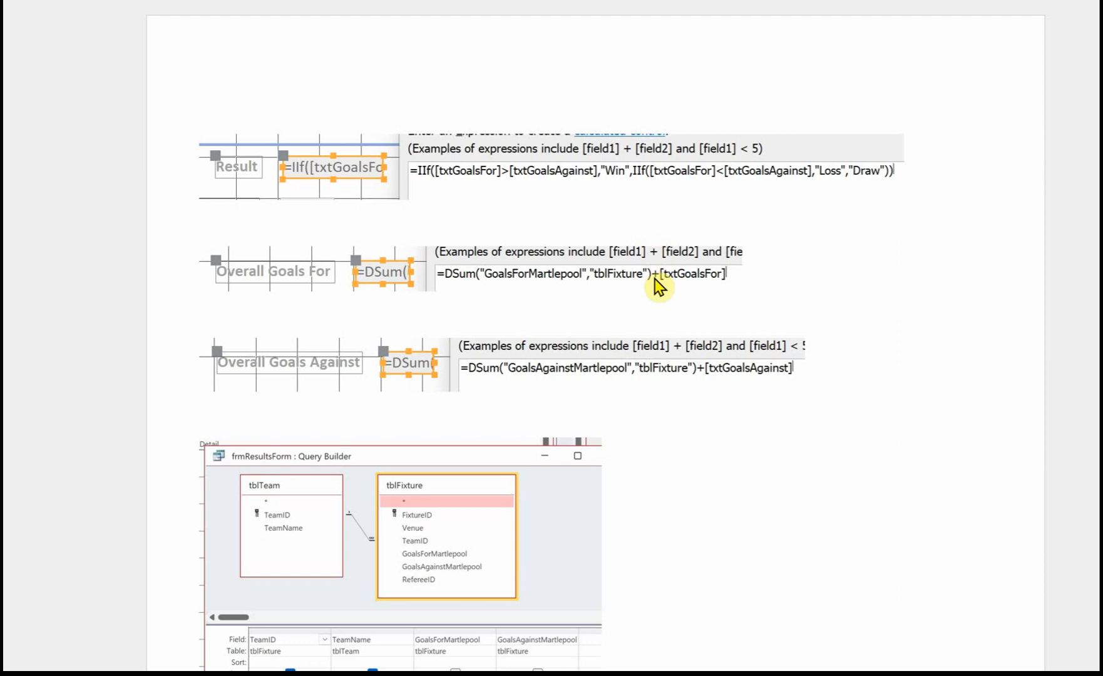
mouse_move(590, 256)
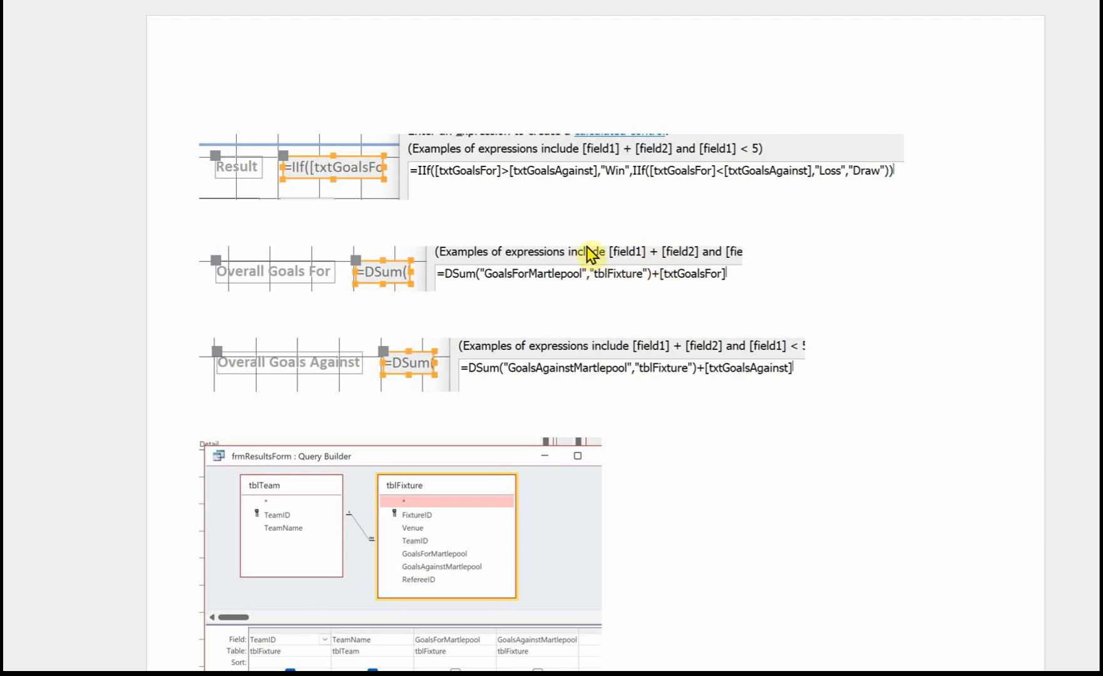
mouse_move(556, 321)
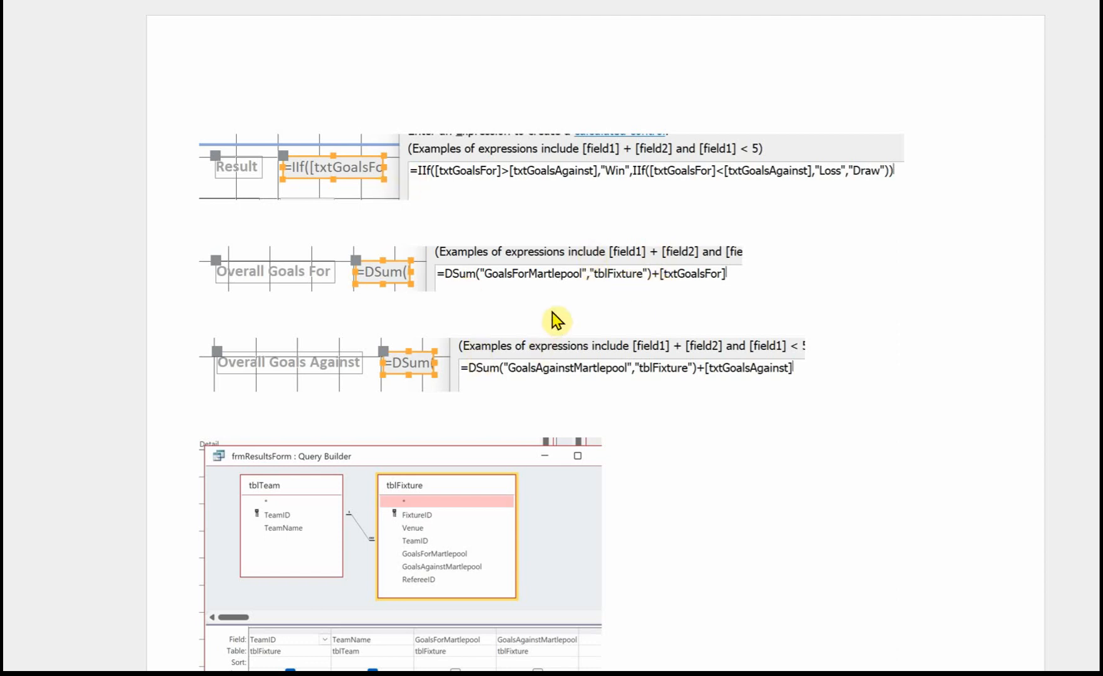
scroll("down", 3)
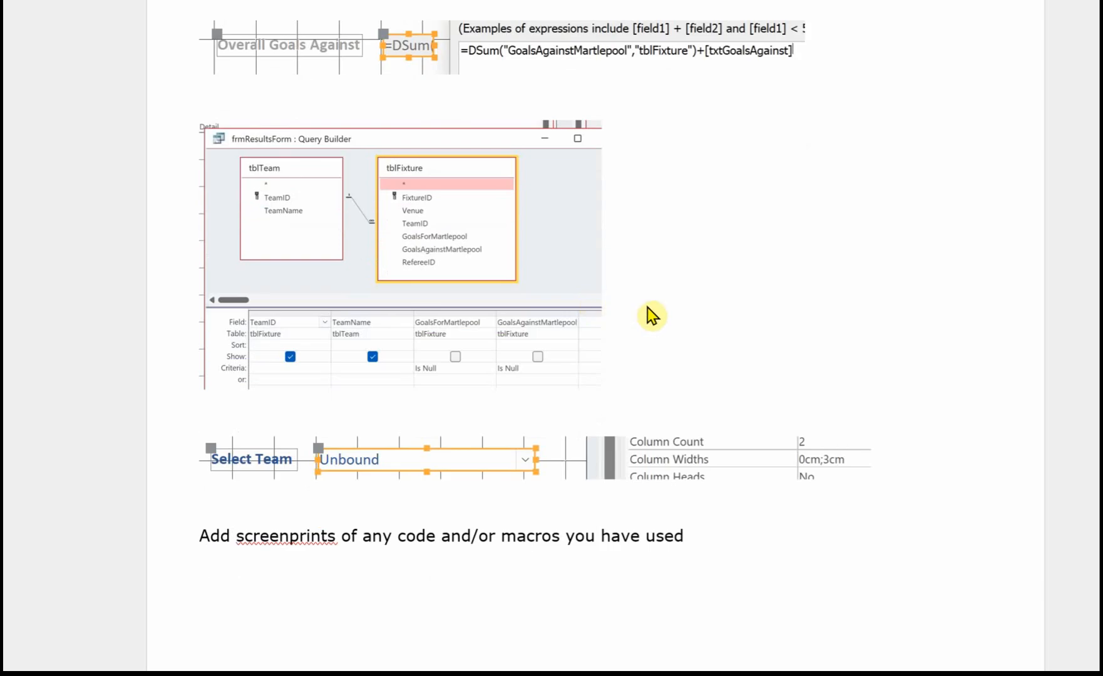
mouse_move(609, 266)
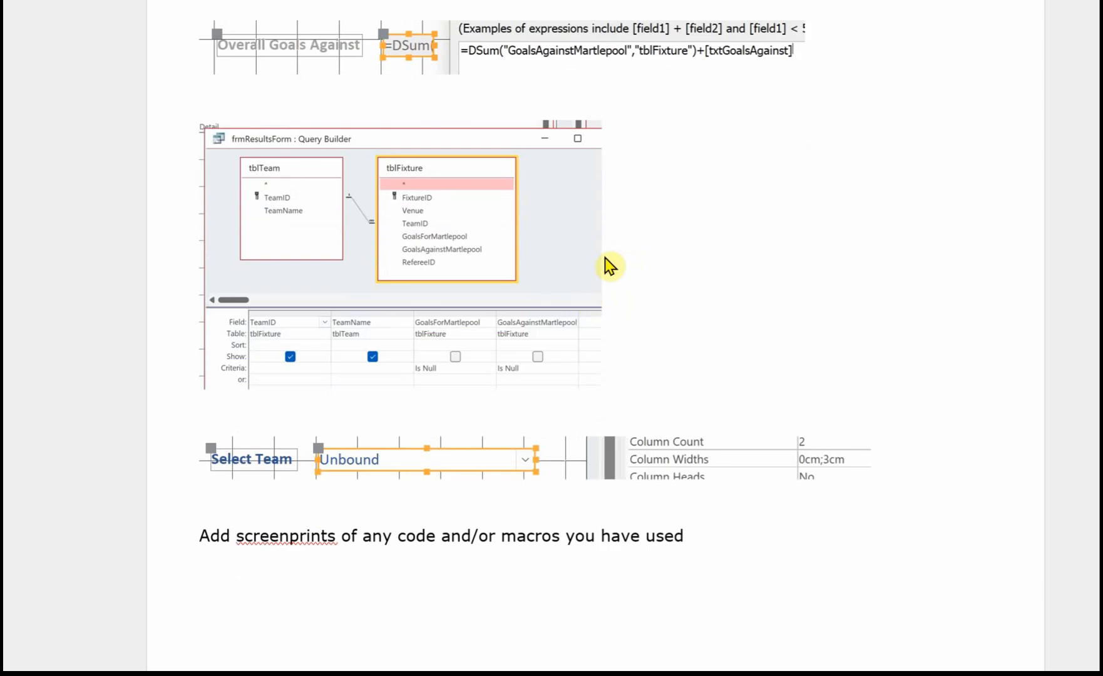
mouse_move(570, 253)
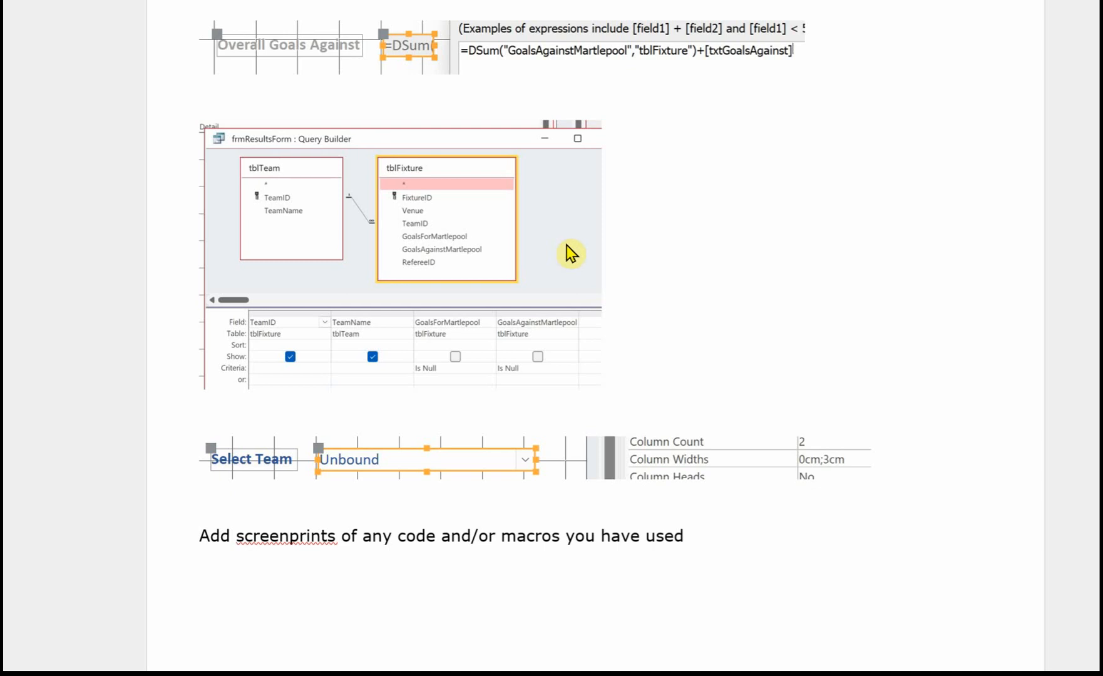
scroll("down", 3)
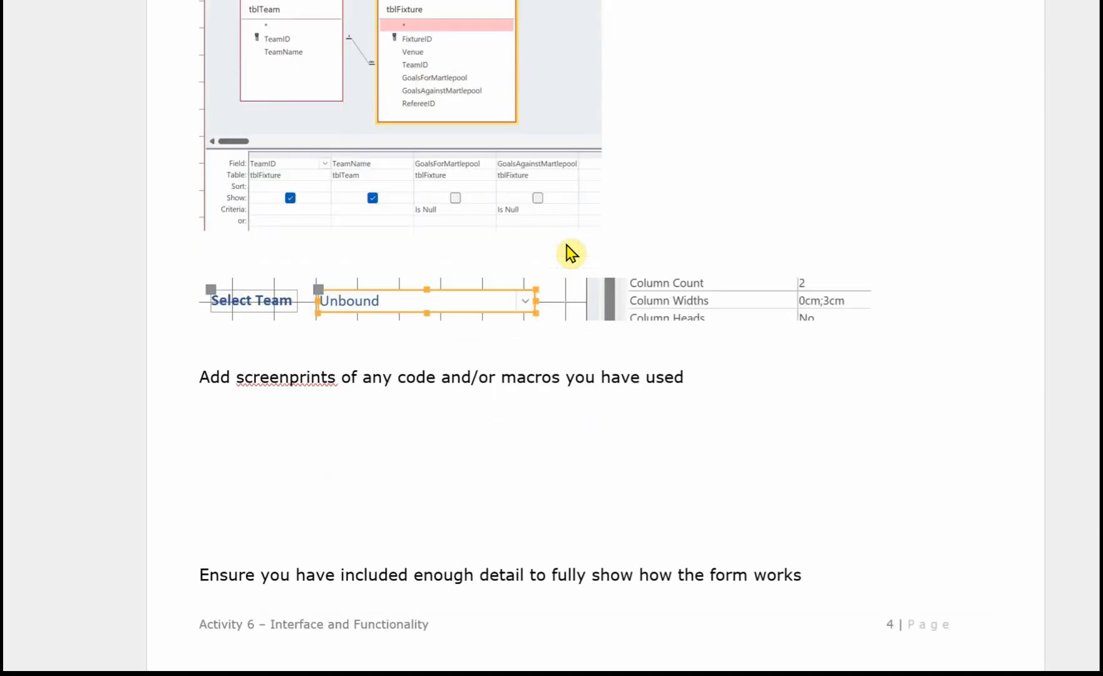
mouse_move(732, 325)
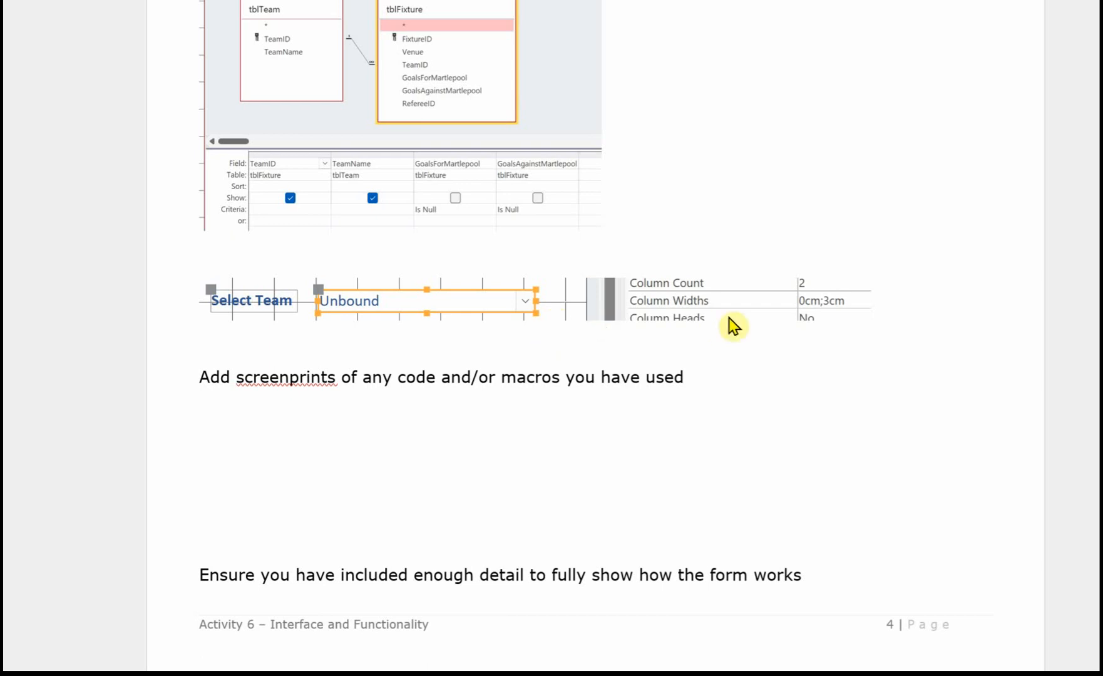
mouse_move(807, 321)
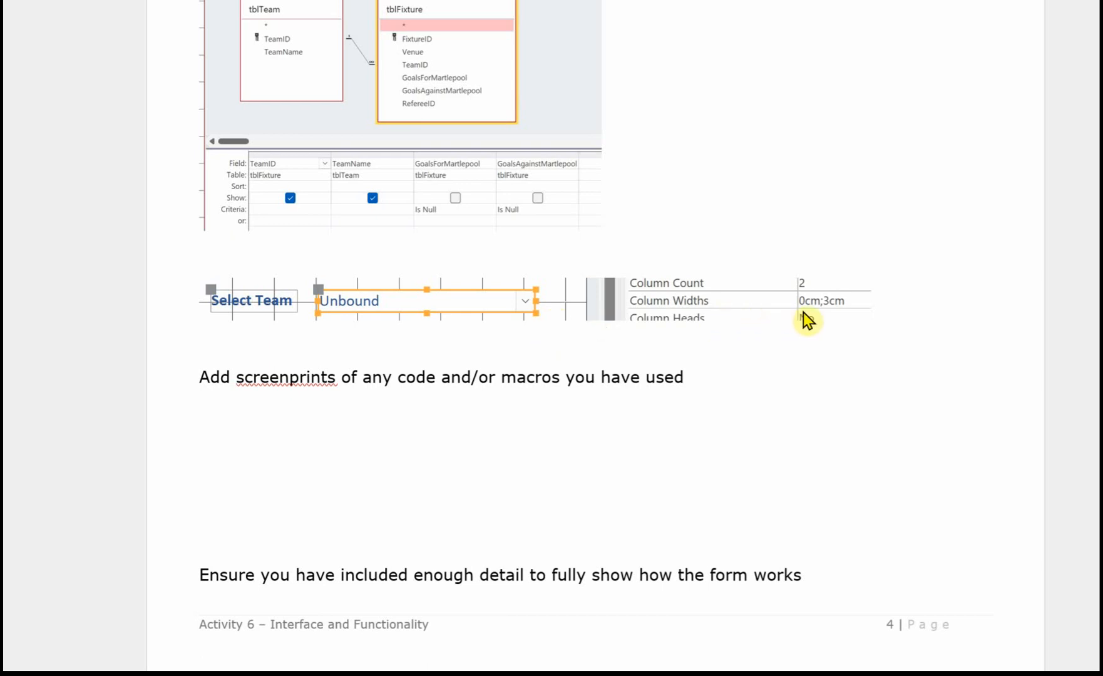
mouse_move(547, 446)
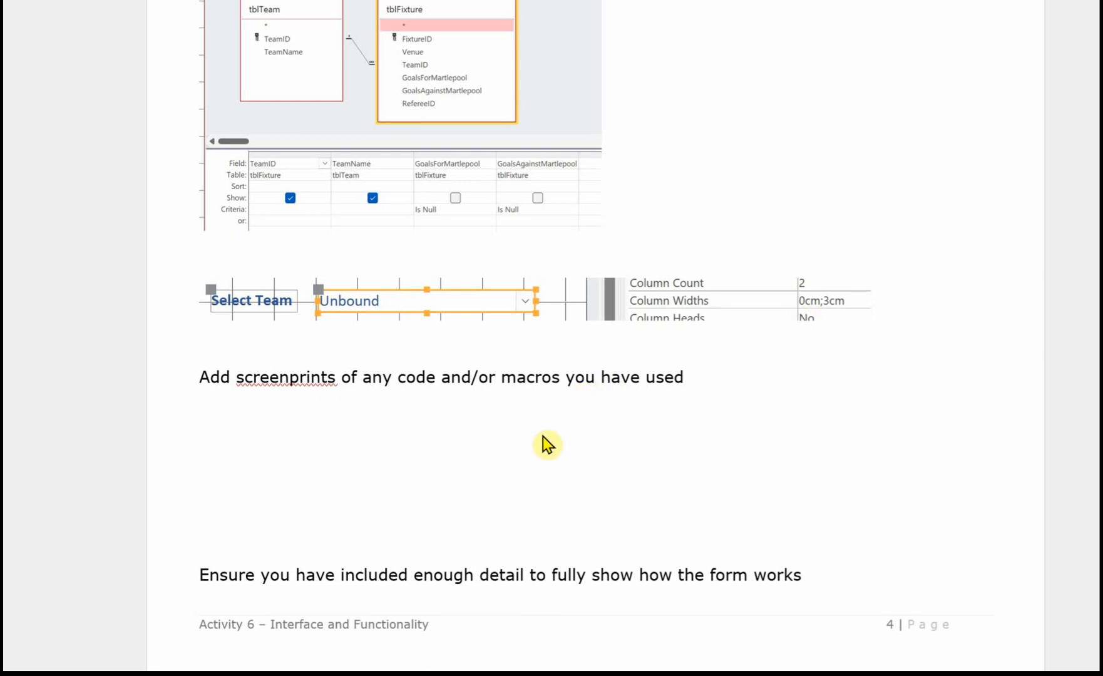
mouse_move(561, 440)
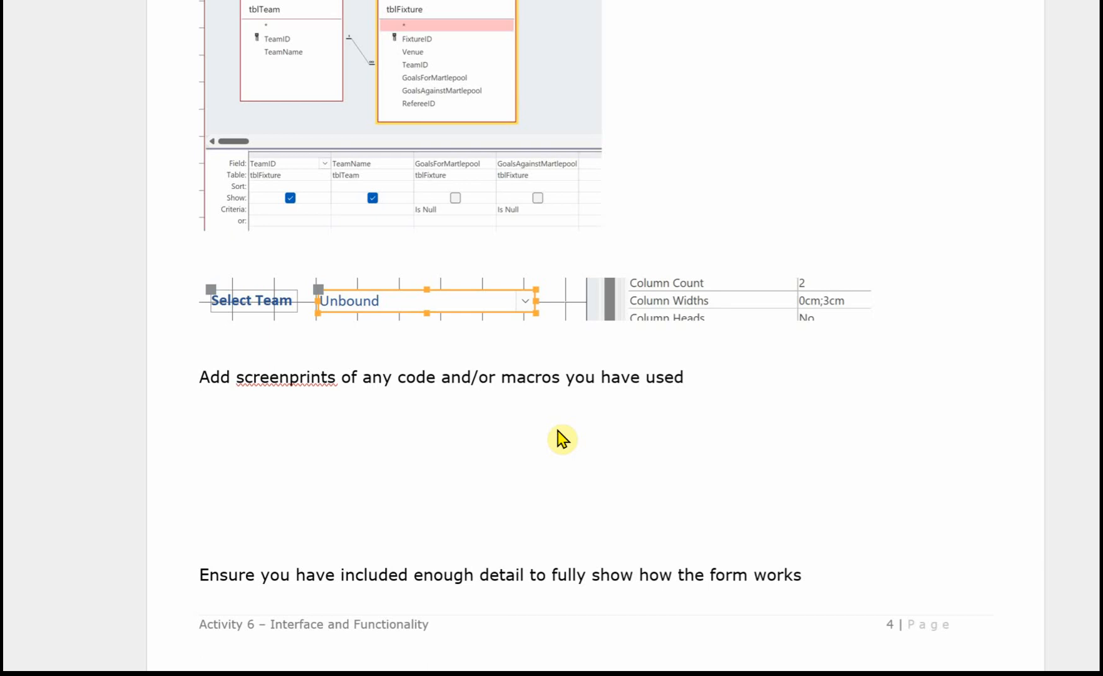
scroll("down", 3)
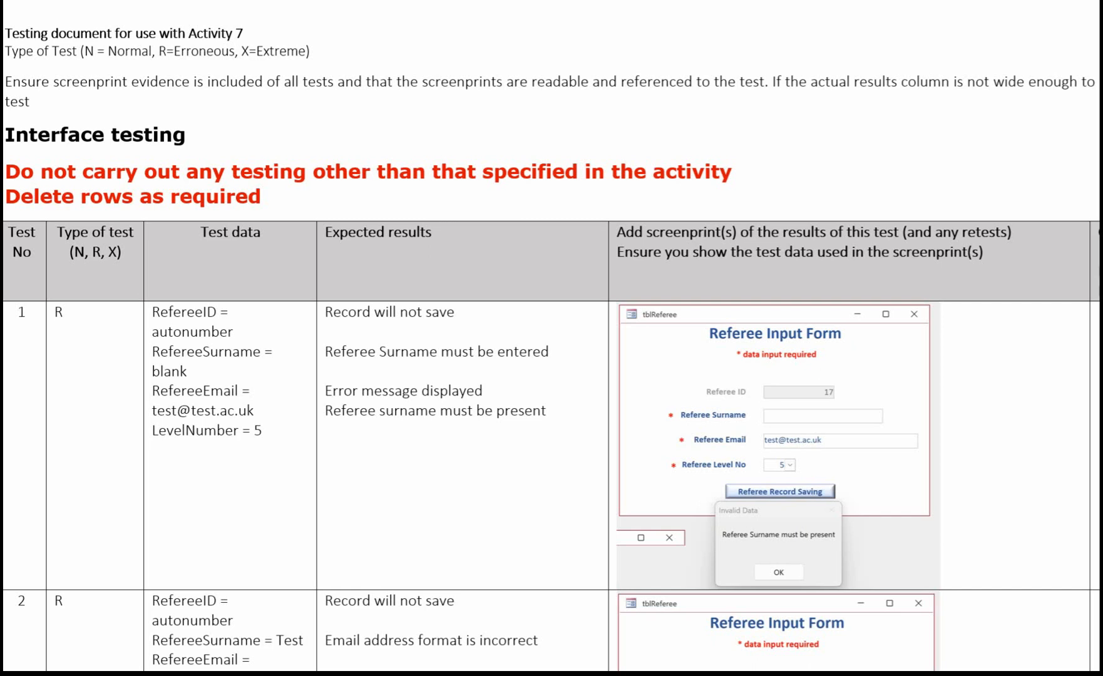
mouse_move(165, 543)
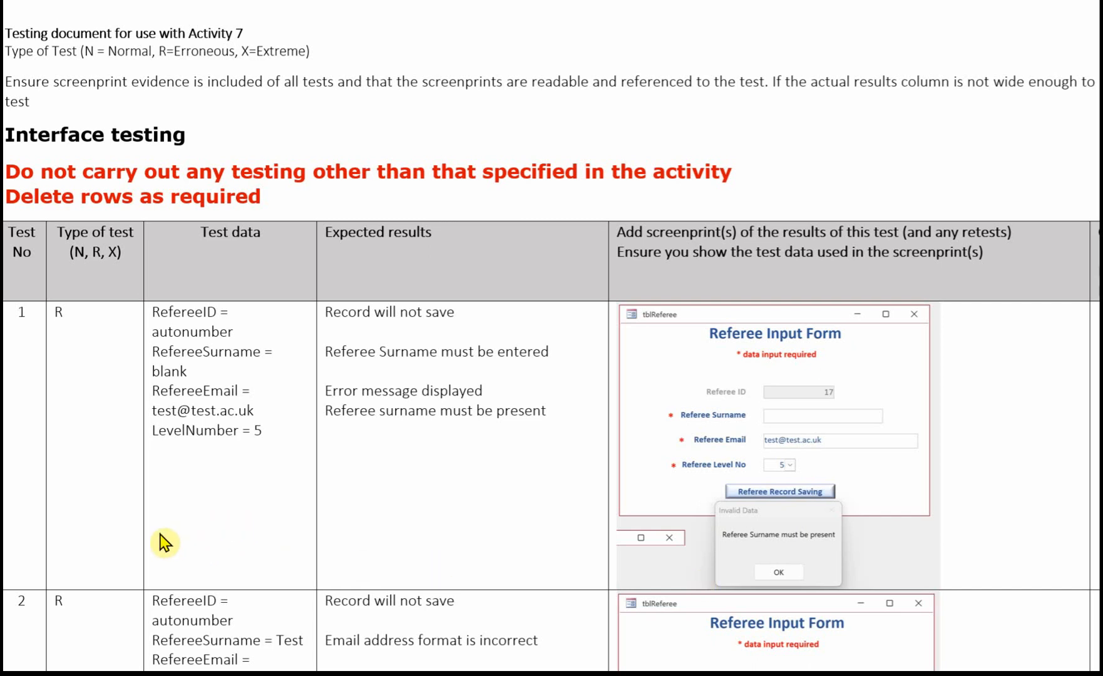
mouse_move(17, 431)
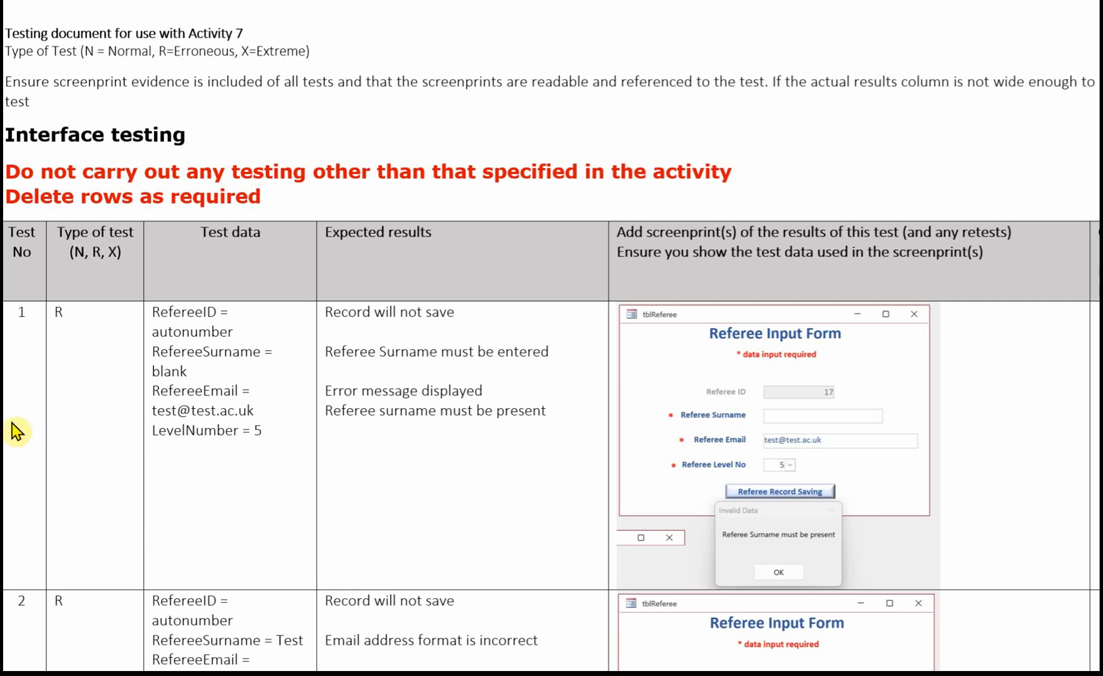
mouse_move(79, 430)
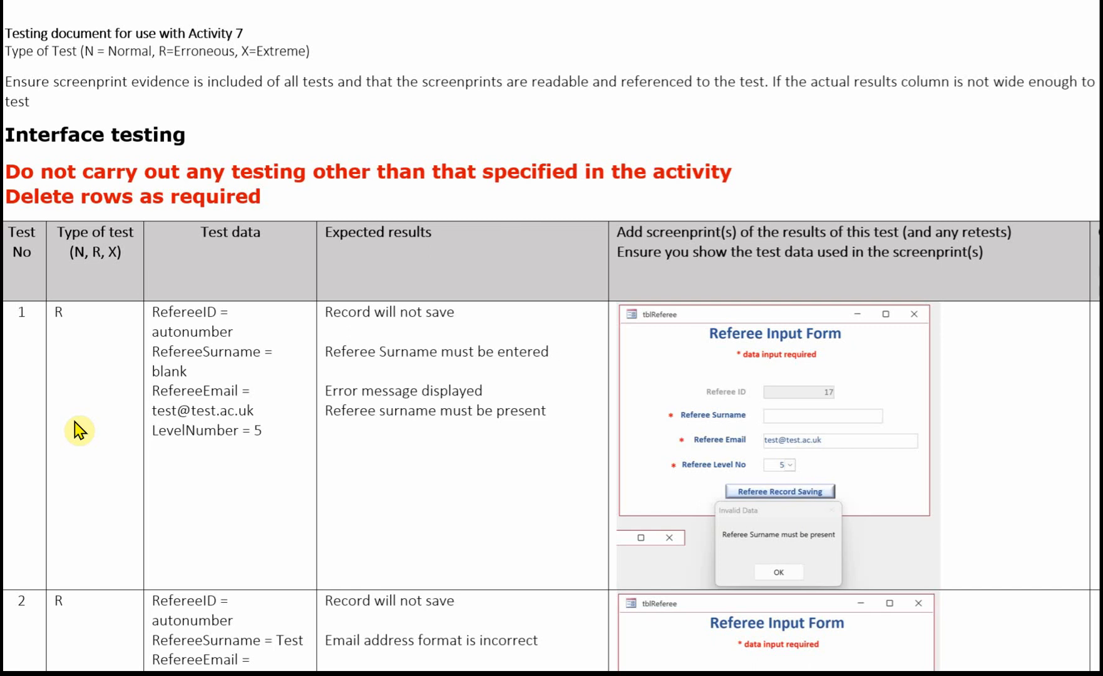
mouse_move(221, 496)
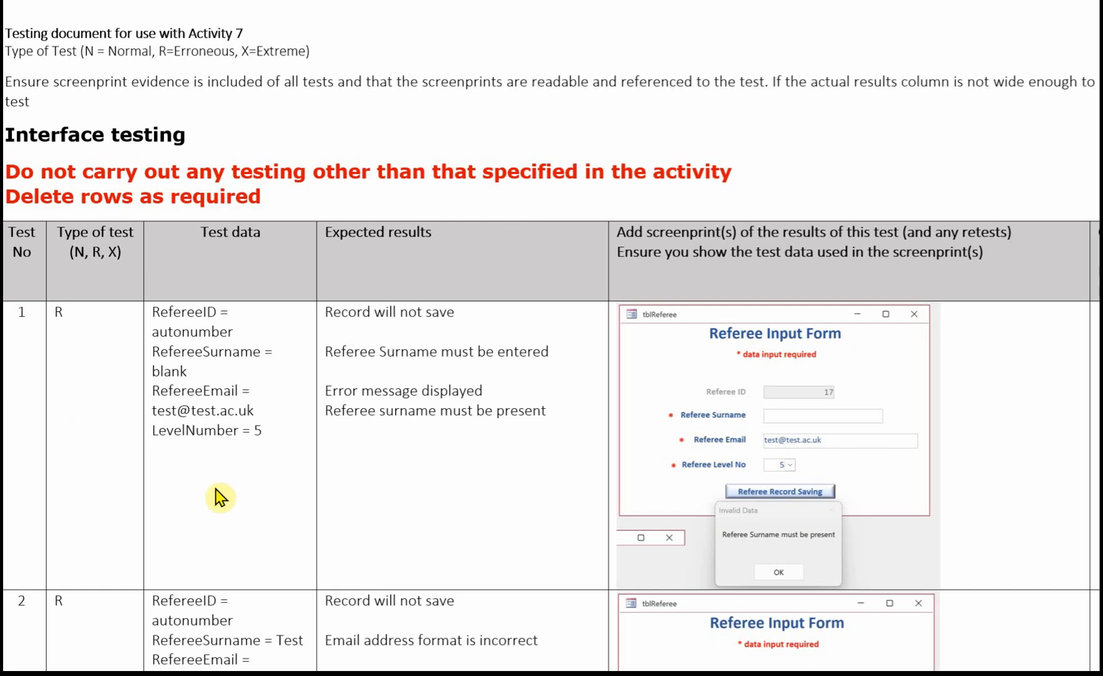
mouse_move(445, 485)
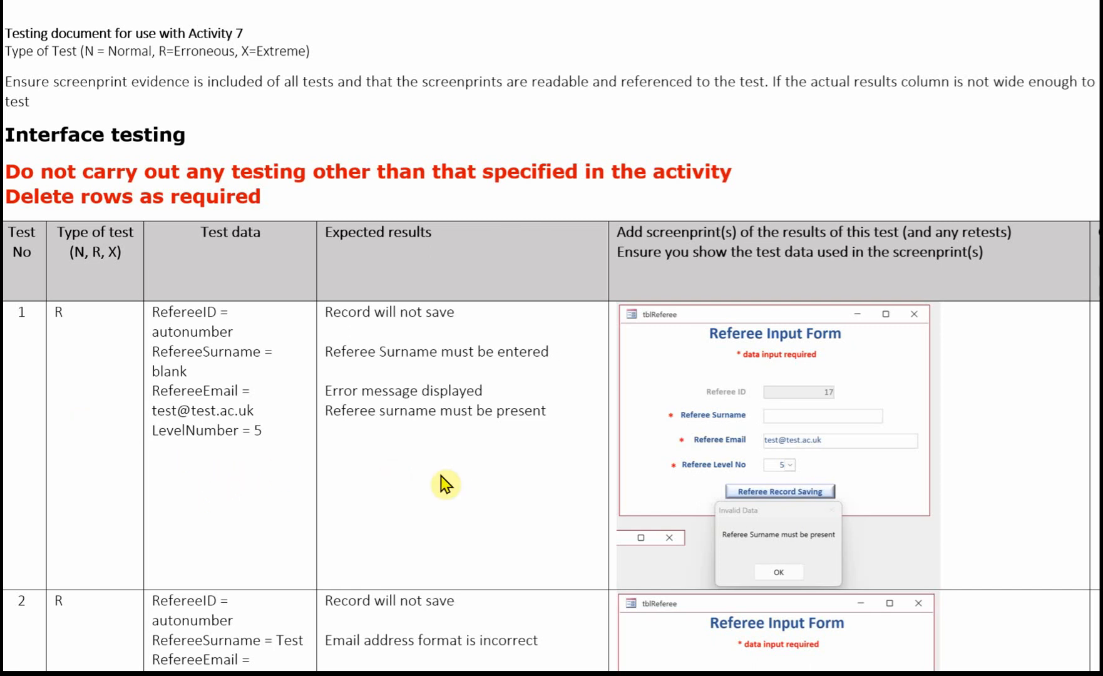
mouse_move(451, 491)
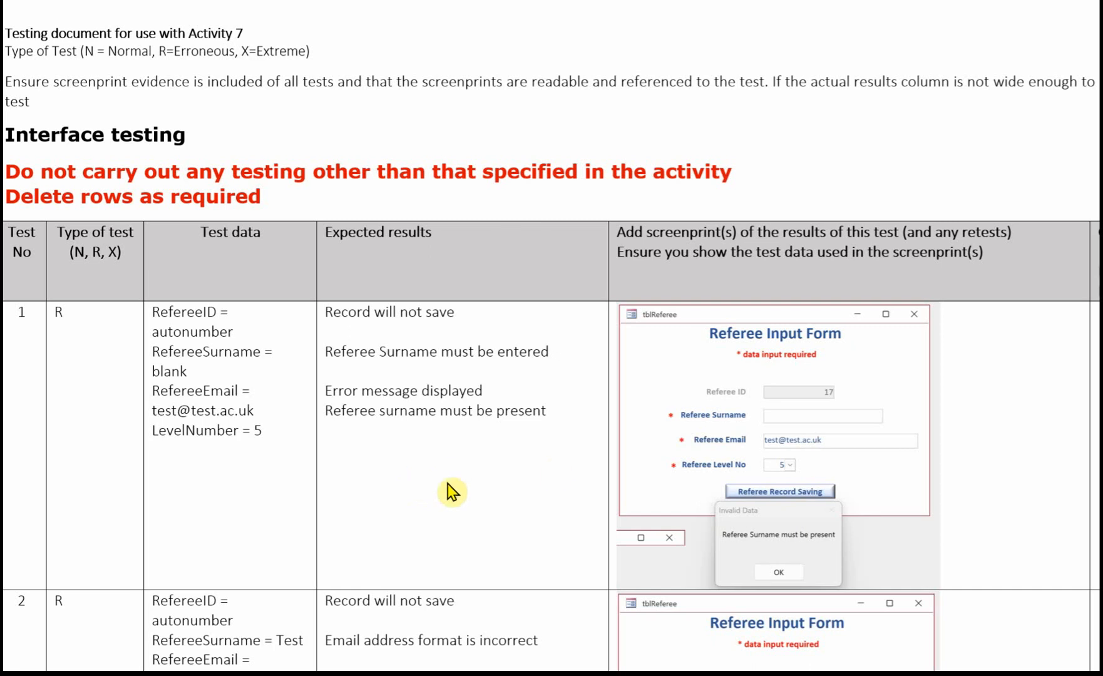
mouse_move(894, 434)
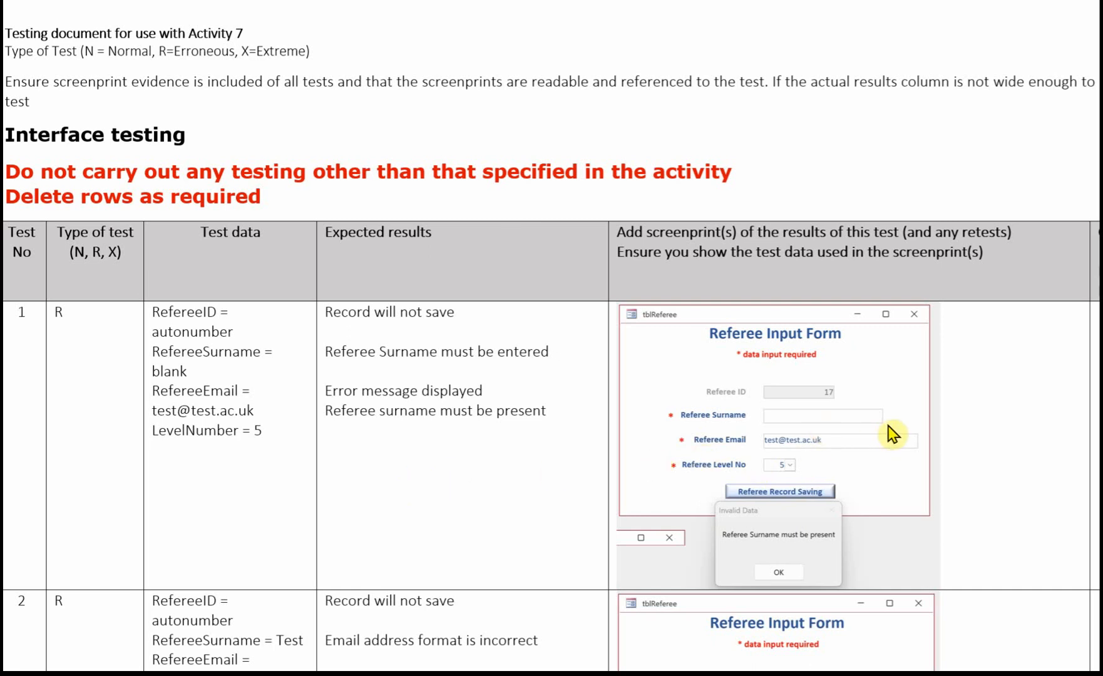